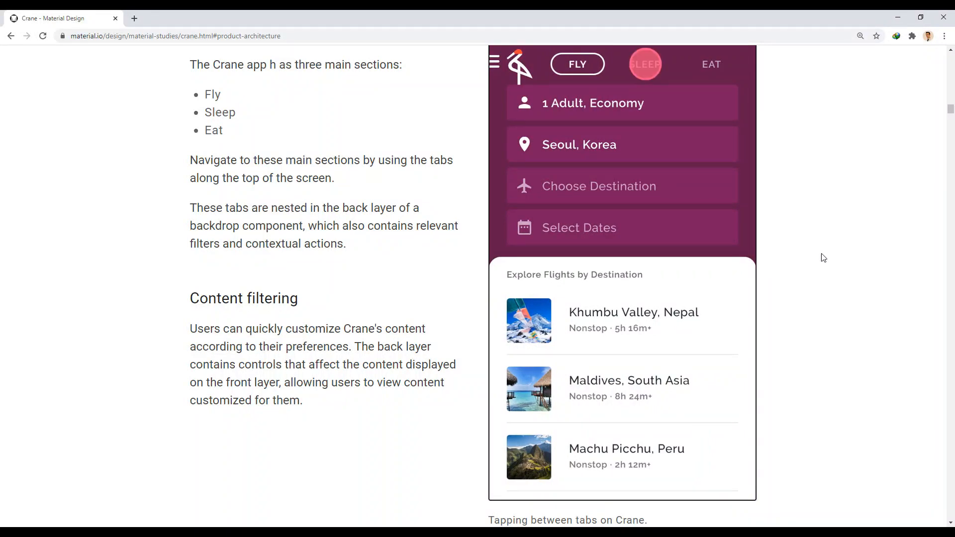
- Scroll the Crane study past Content filtering and the article cards to Layout
{"action": "scroll", "scroll_direction": "down", "scroll_amount": 3}
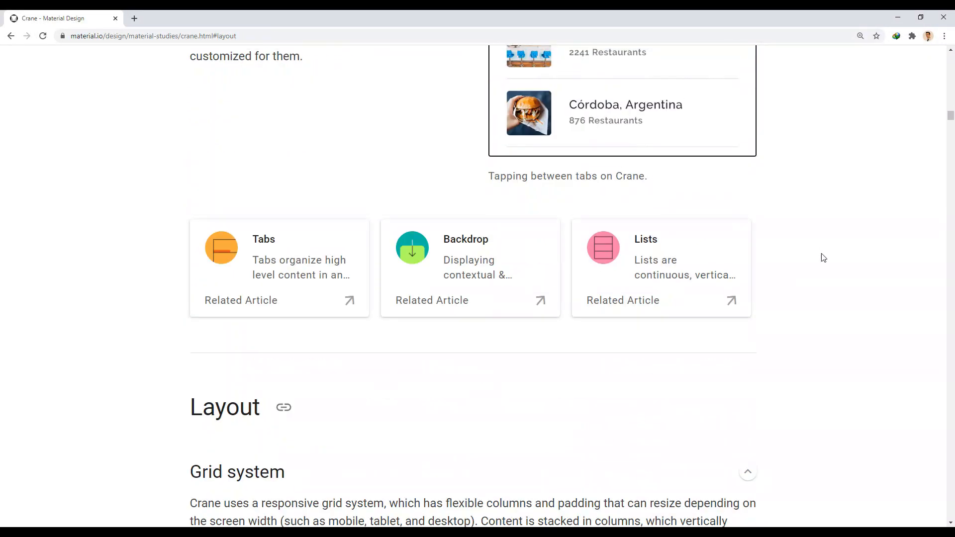
{"action": "scroll", "scroll_direction": "down", "scroll_amount": 3}
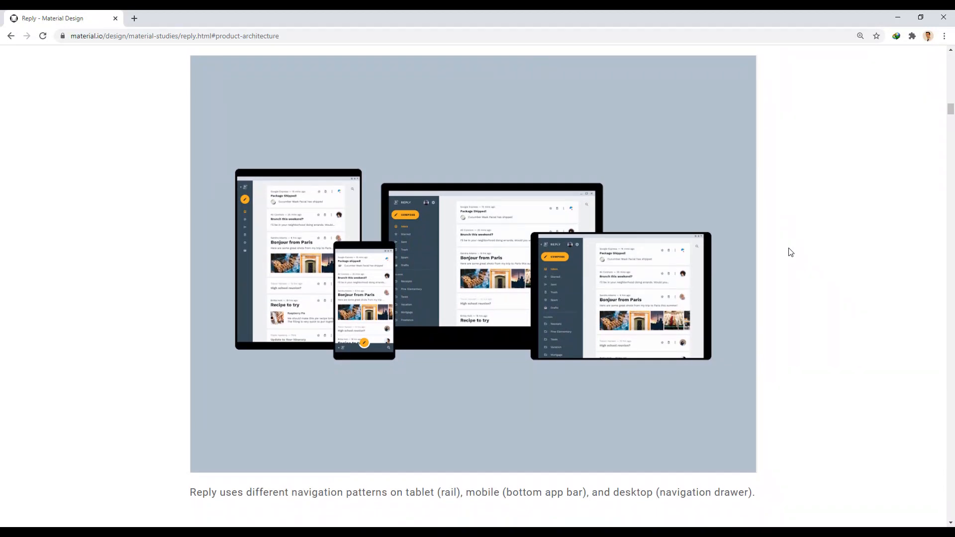
- Scroll the Reply study past the navigation drawer, bottom app bar and rail notes to Layout
{"action": "scroll", "scroll_direction": "down", "scroll_amount": 3}
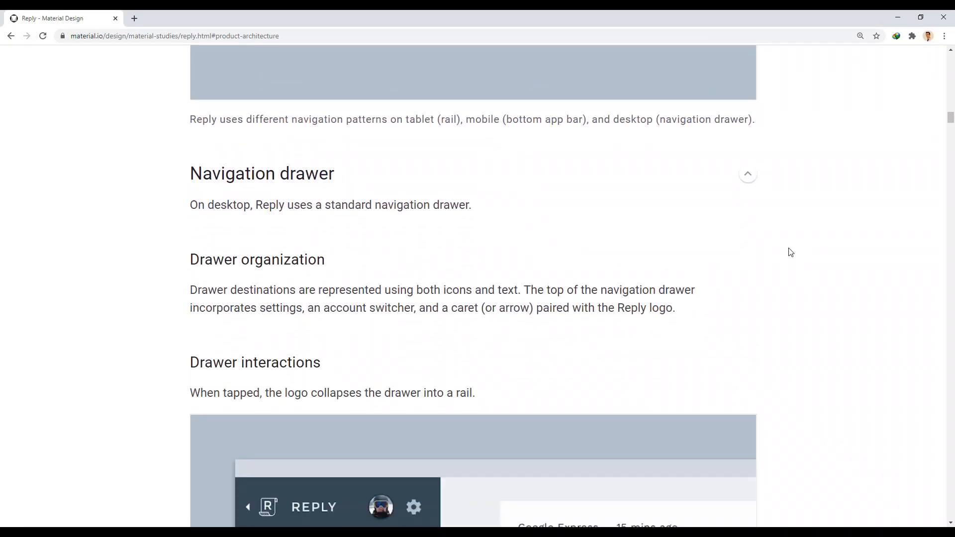
{"action": "scroll", "scroll_direction": "down", "scroll_amount": 3}
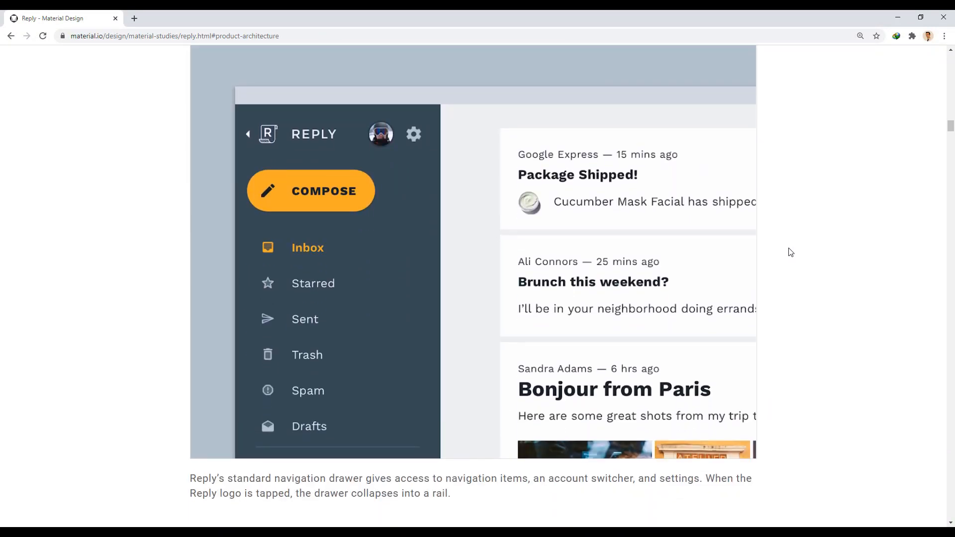
{"action": "scroll", "scroll_direction": "down", "scroll_amount": 3}
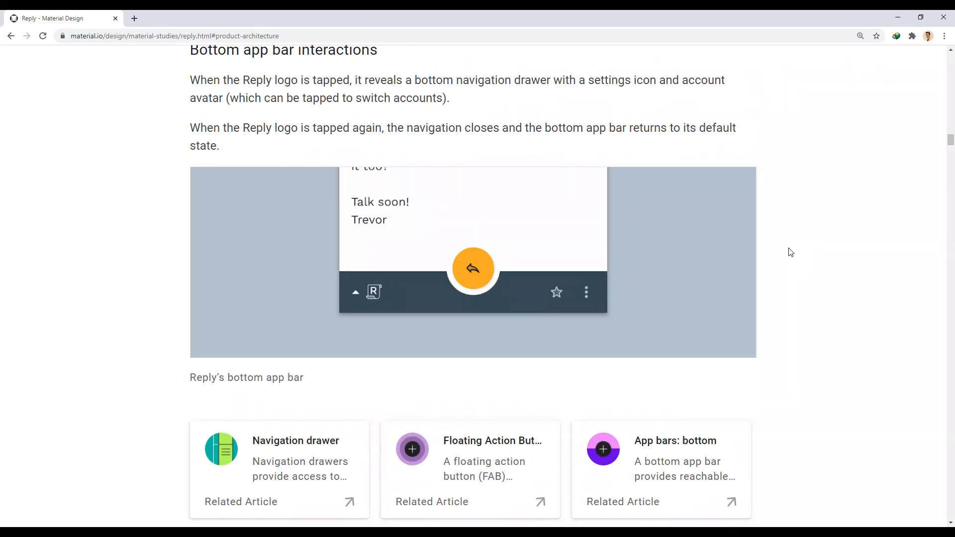
{"action": "scroll", "scroll_direction": "down", "scroll_amount": 3}
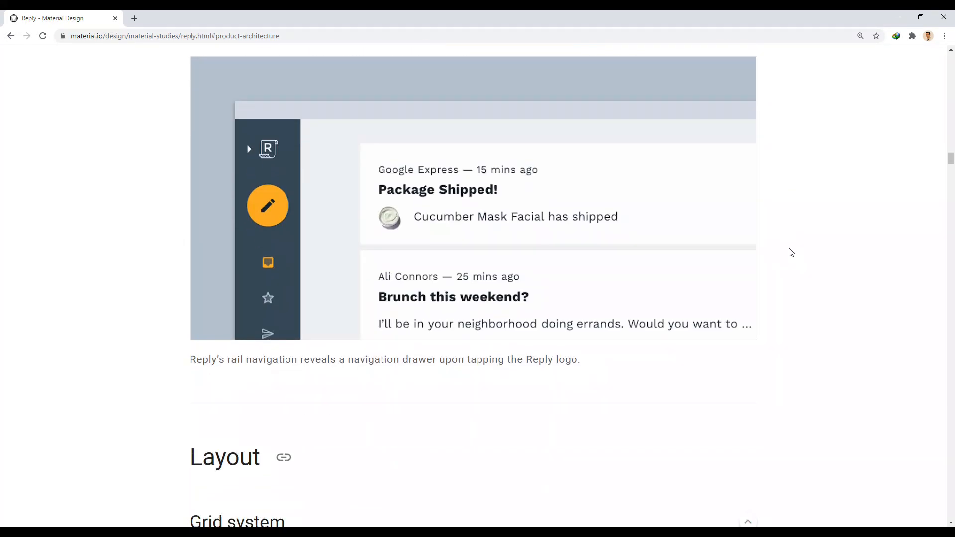
{"action": "scroll", "scroll_direction": "down", "scroll_amount": 3}
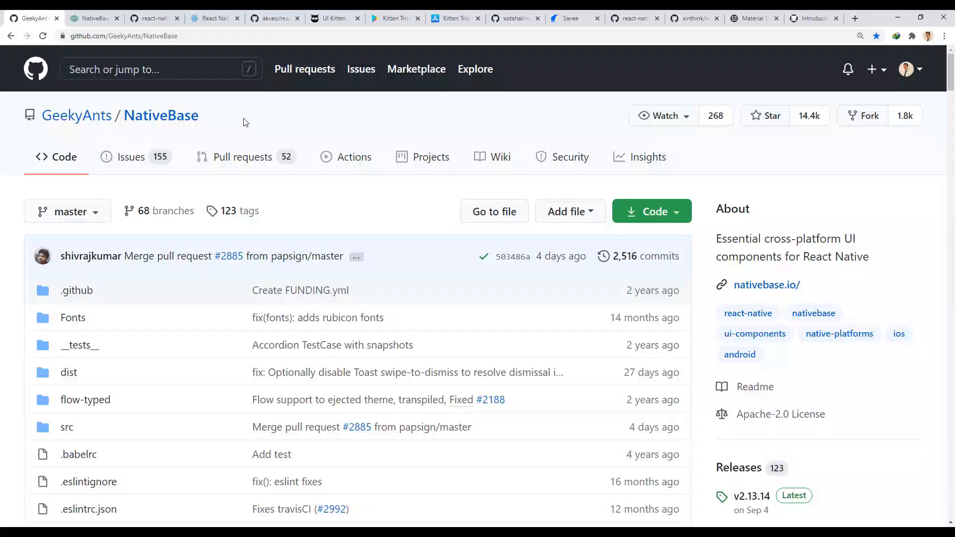
- Skim the GeekyAnts/NativeBase file list and README GIFs, then switch to the NativeBase website
{"action": "scroll", "scroll_direction": "down", "scroll_amount": 3}
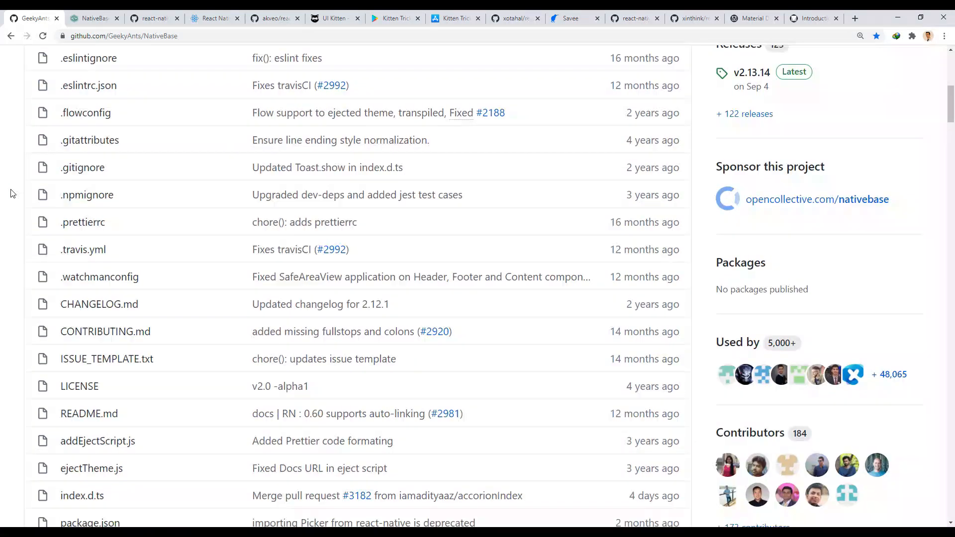
{"action": "scroll", "scroll_direction": "up", "scroll_amount": 3}
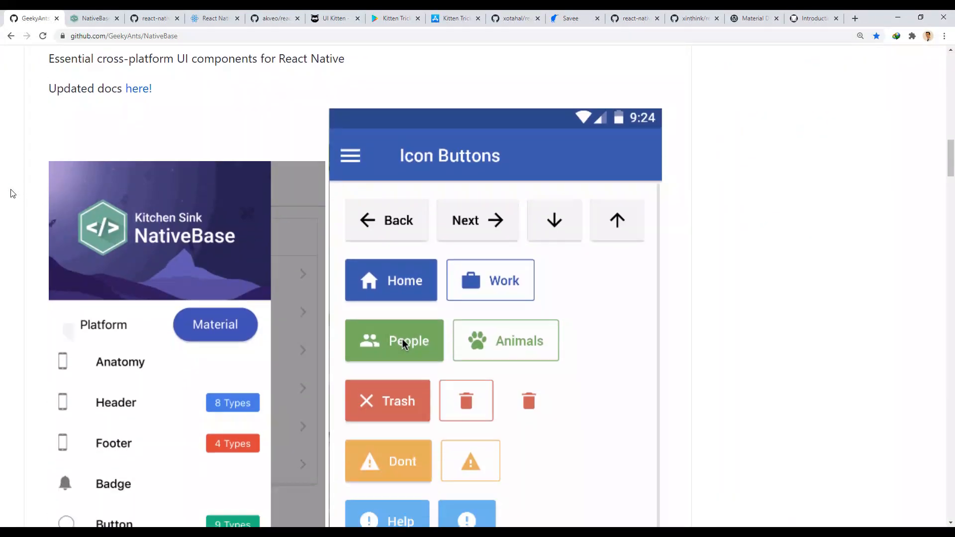
{"action": "scroll", "scroll_direction": "down", "scroll_amount": 3}
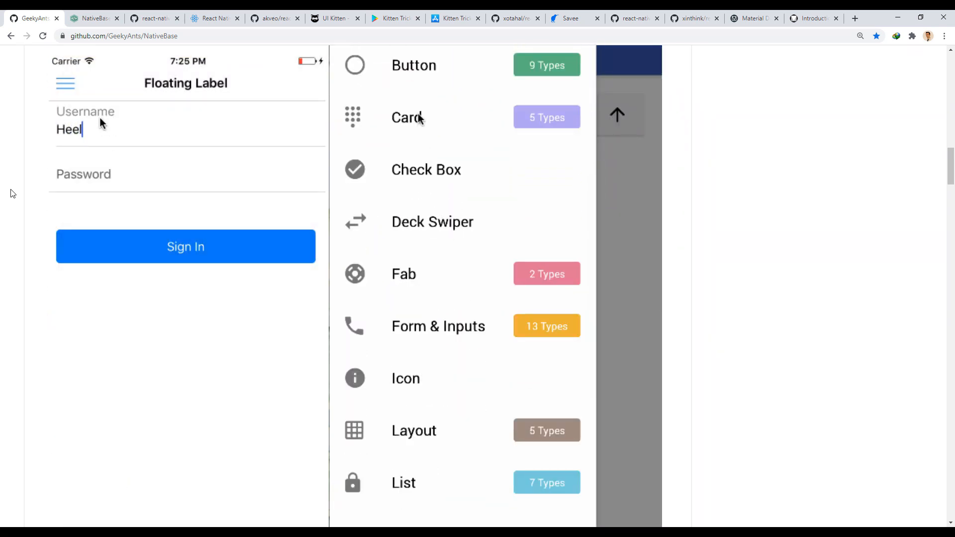
{"action": "left_click", "coordinate": [407, 118]}
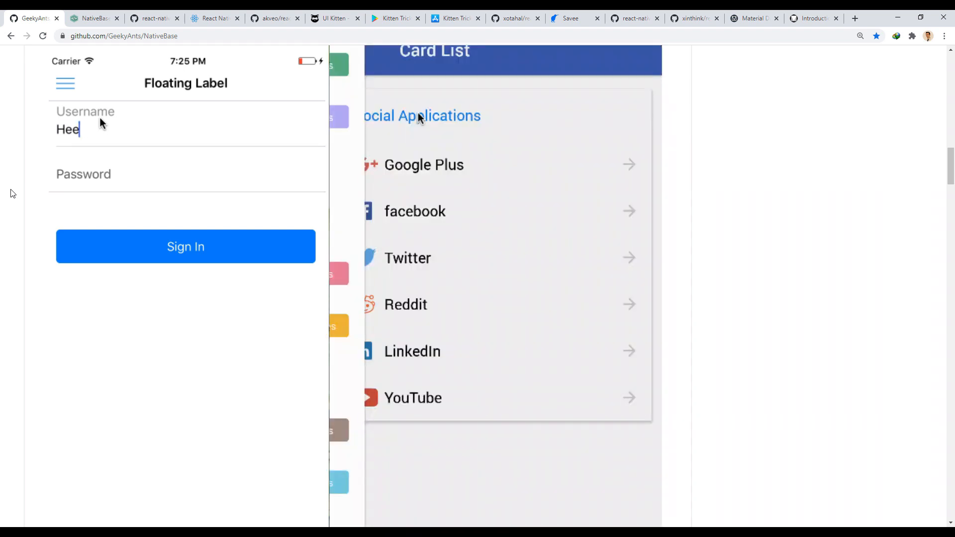
{"action": "left_click", "coordinate": [94, 18]}
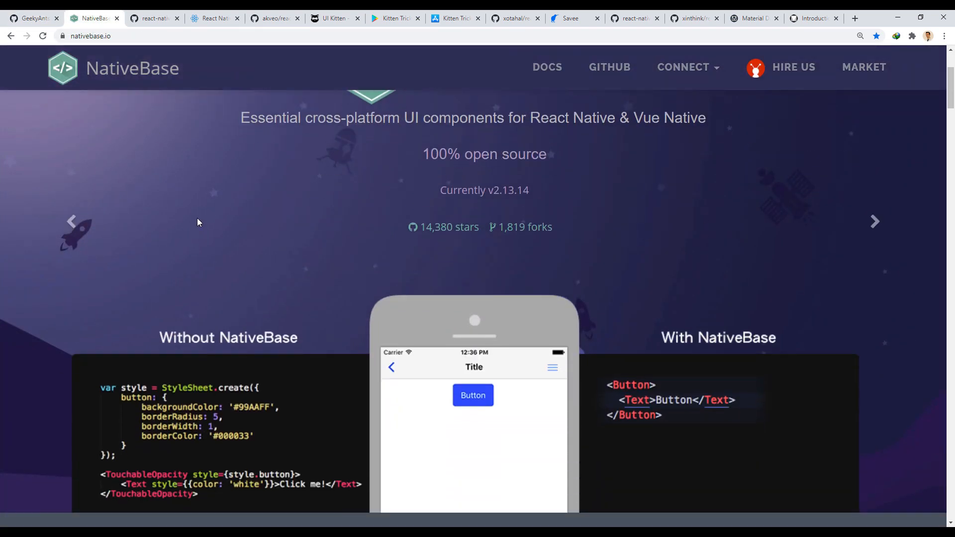
- Scroll nativebase.io past the sign-up bar, Kitchen Sink, Expo QR code and device previews
{"action": "scroll", "scroll_direction": "down", "scroll_amount": 3}
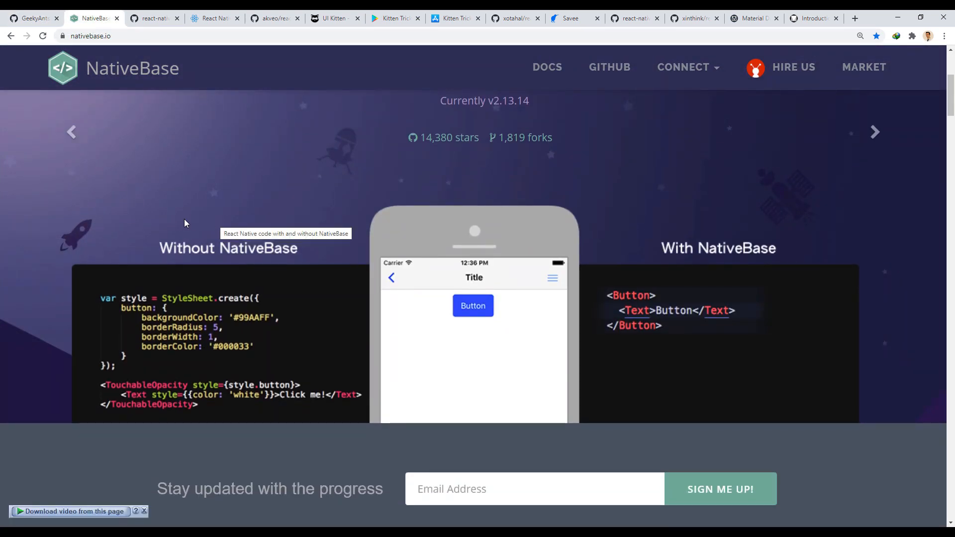
{"action": "mouse_move", "coordinate": [81, 239]}
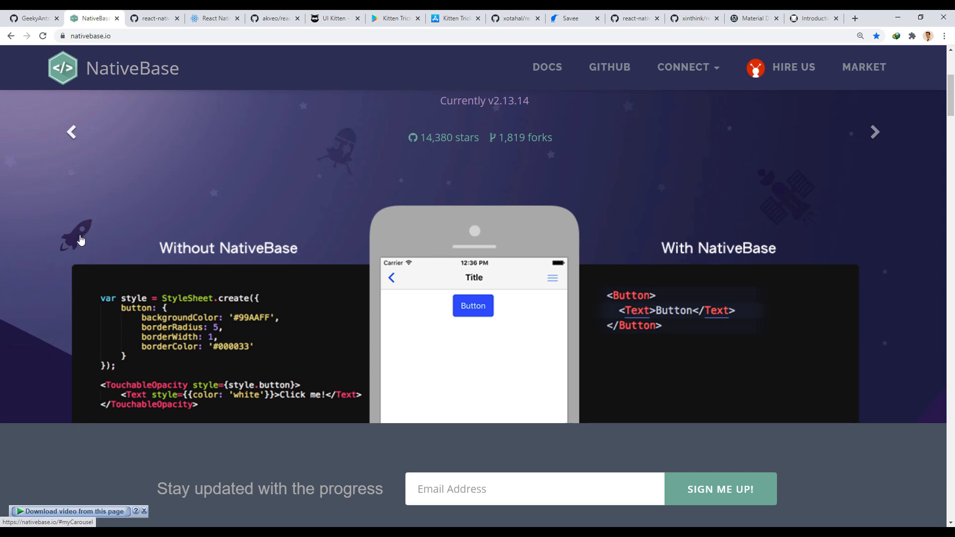
{"action": "scroll", "scroll_direction": "down", "scroll_amount": 3}
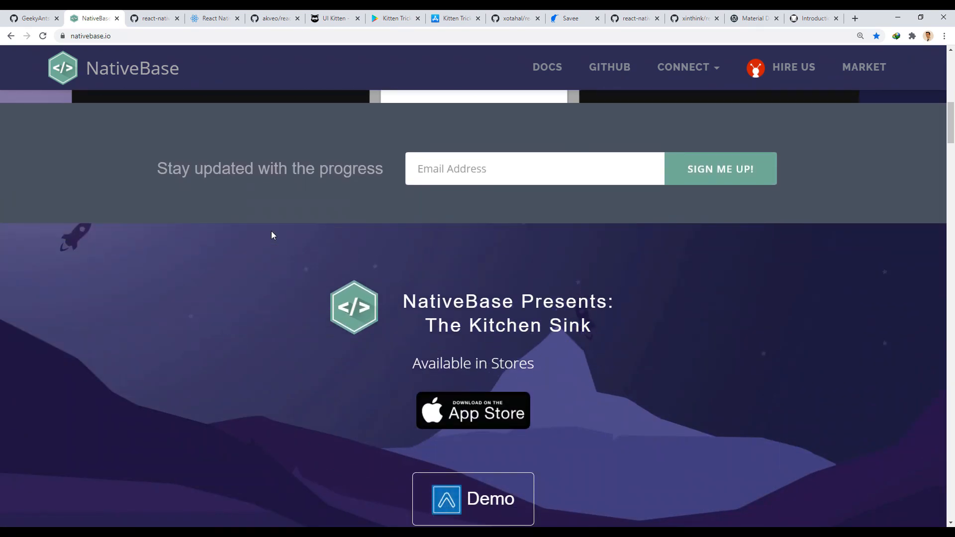
{"action": "scroll", "scroll_direction": "down", "scroll_amount": 3}
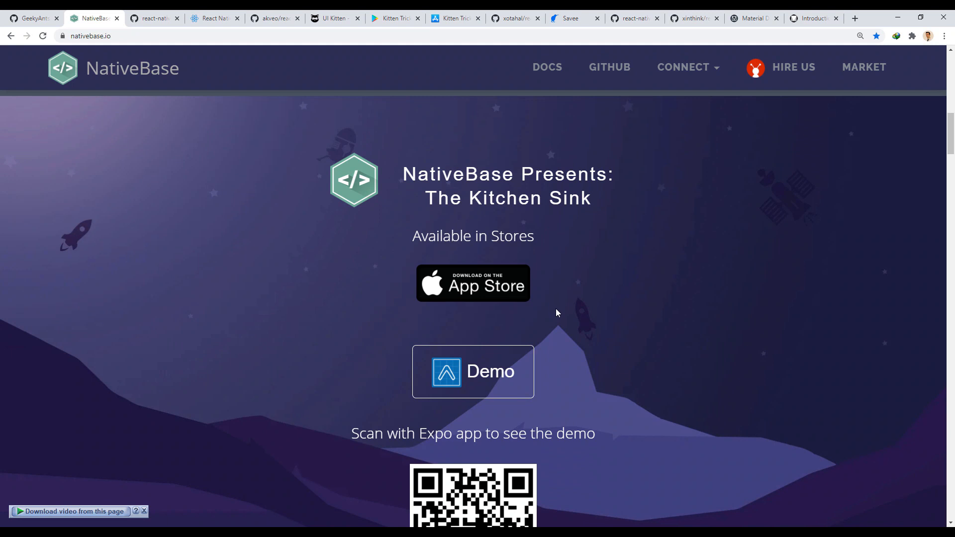
{"action": "scroll", "scroll_direction": "down", "scroll_amount": 3}
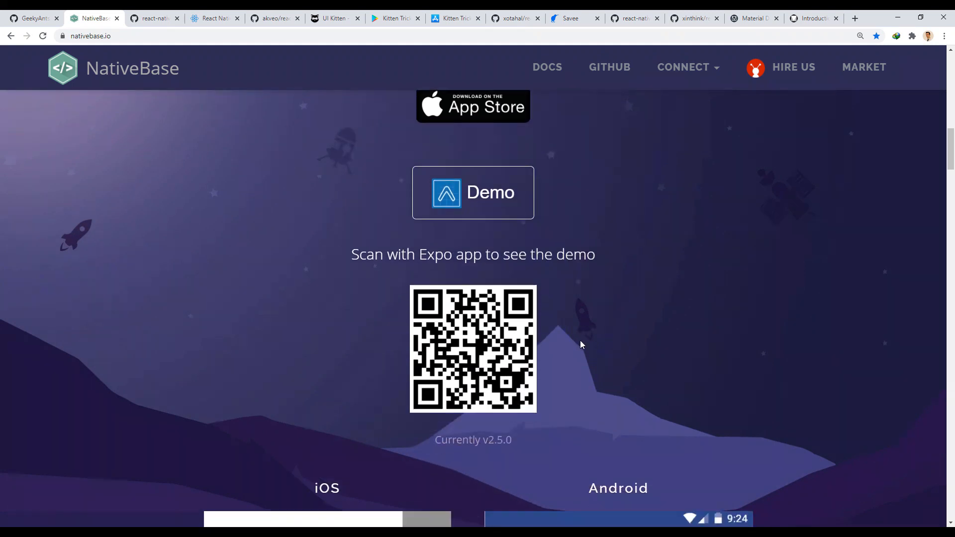
{"action": "scroll", "scroll_direction": "down", "scroll_amount": 3}
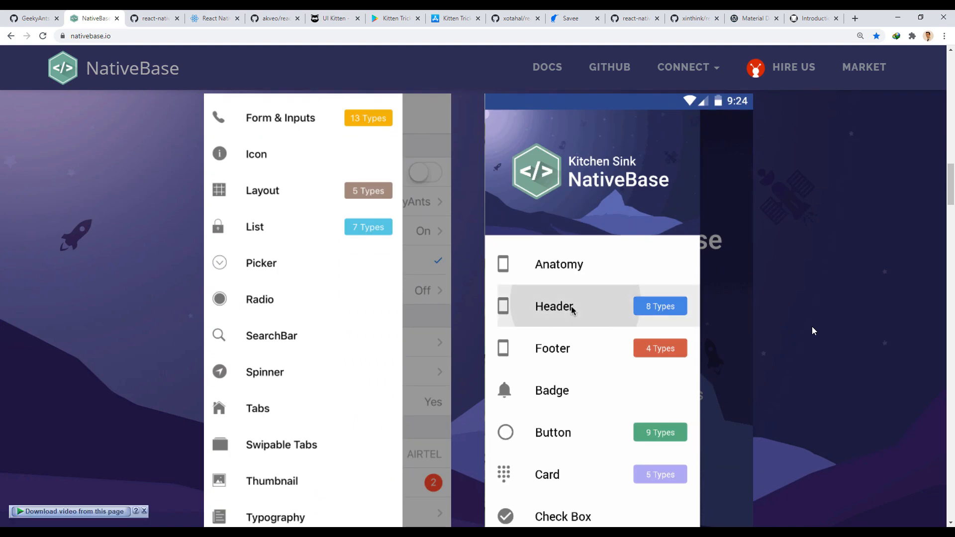
{"action": "scroll", "scroll_direction": "down", "scroll_amount": 3}
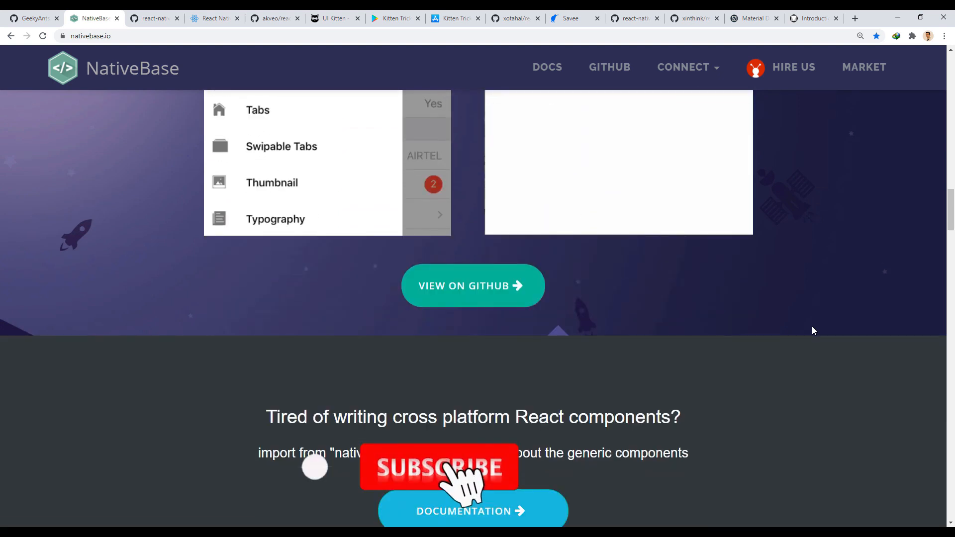
{"action": "scroll", "scroll_direction": "up", "scroll_amount": 3}
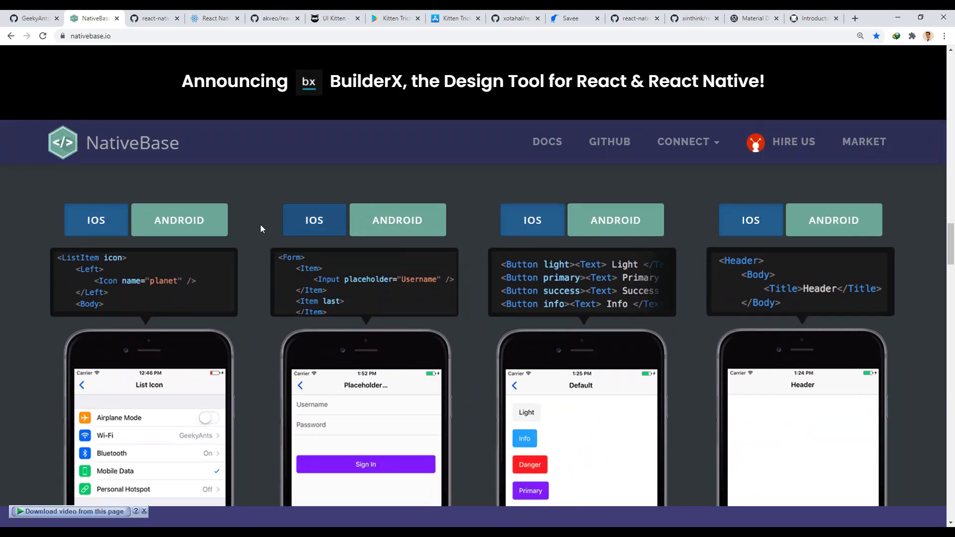
- Switch the List Icon, sign-in form, button styles and Header samples to Android
{"action": "left_click", "coordinate": [179, 220]}
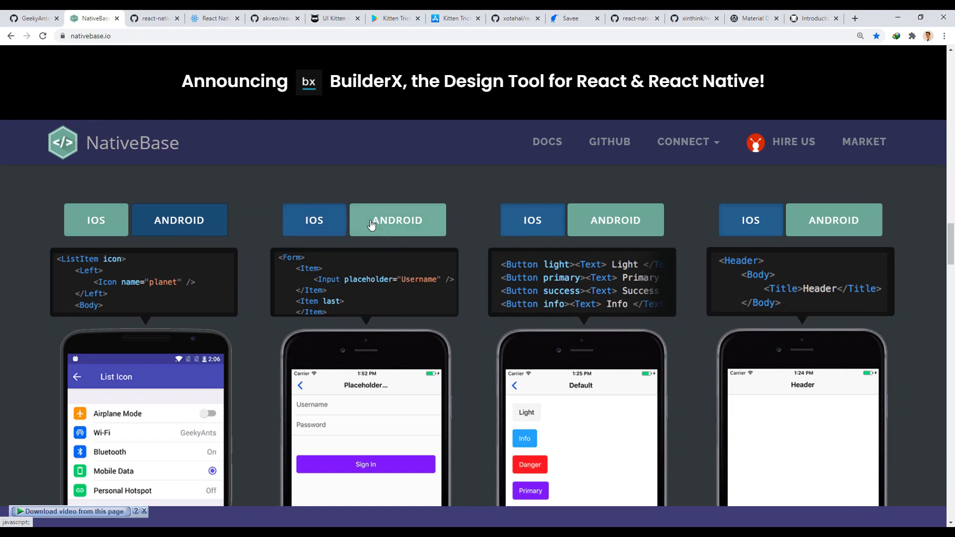
{"action": "left_click", "coordinate": [615, 220]}
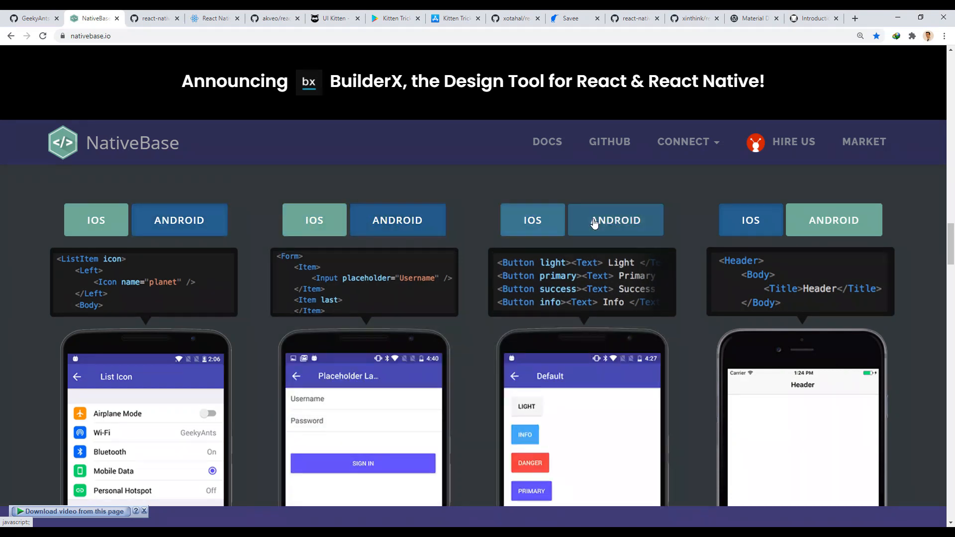
{"action": "left_click", "coordinate": [833, 219]}
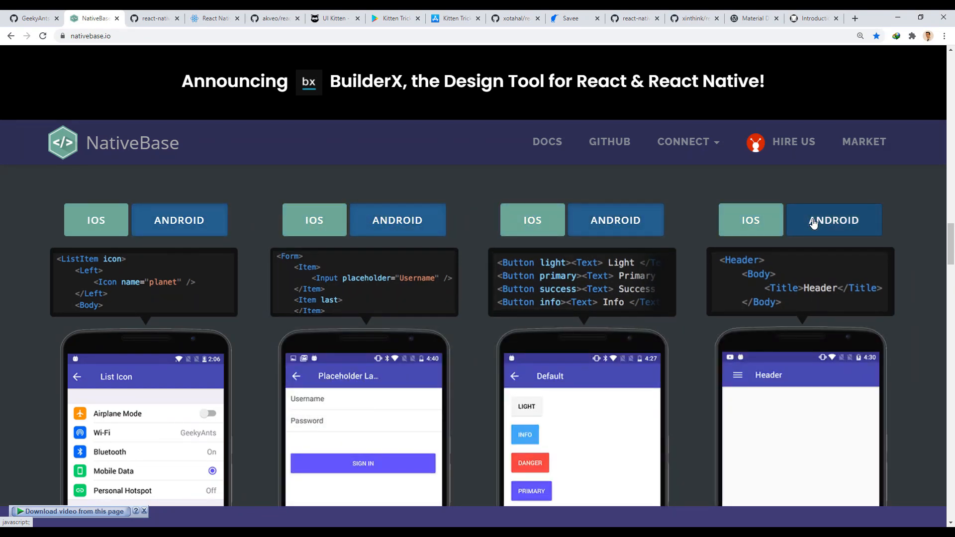
{"action": "left_click", "coordinate": [154, 17]}
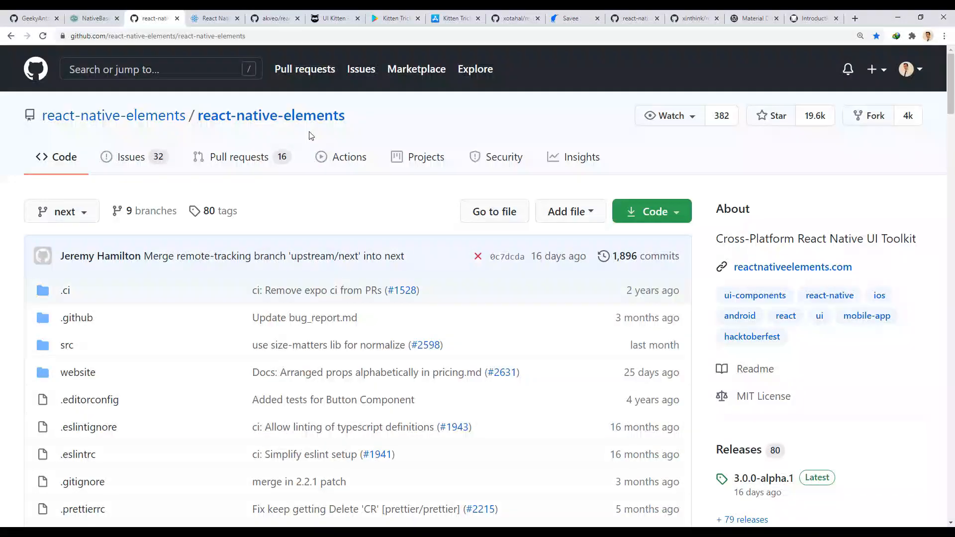
- Skim the react-native-elements README, then open the React Native Elements Getting Started docs
{"action": "scroll", "scroll_direction": "down", "scroll_amount": 3}
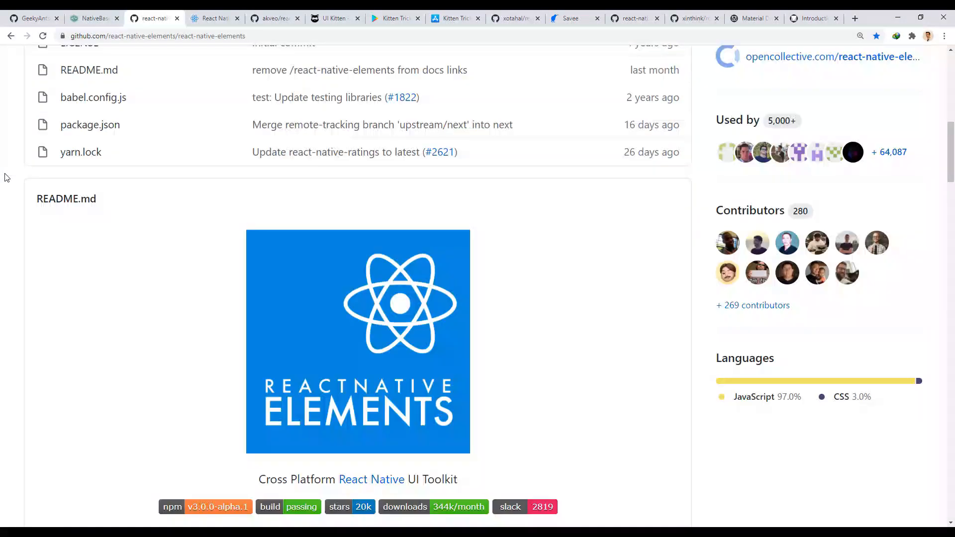
{"action": "scroll", "scroll_direction": "down", "scroll_amount": 3}
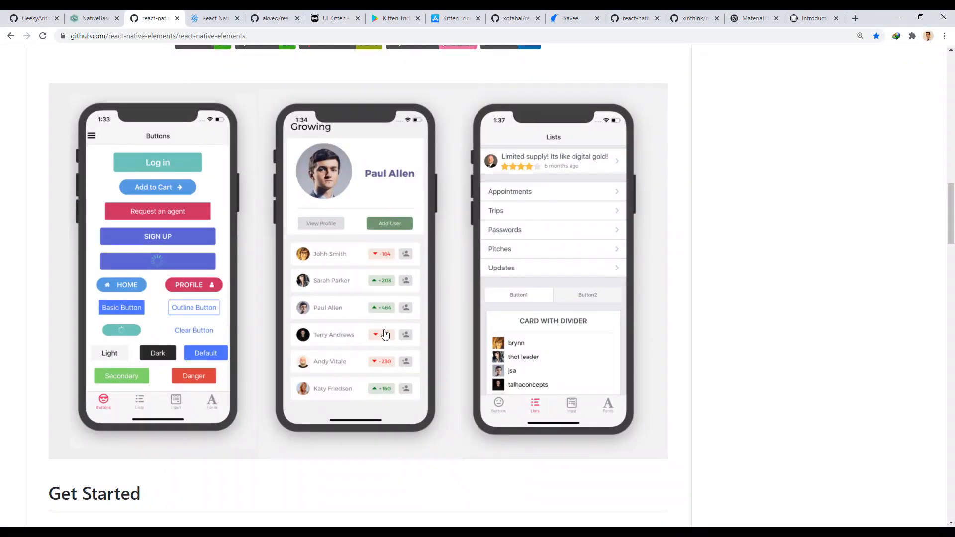
{"action": "scroll", "scroll_direction": "down", "scroll_amount": 3}
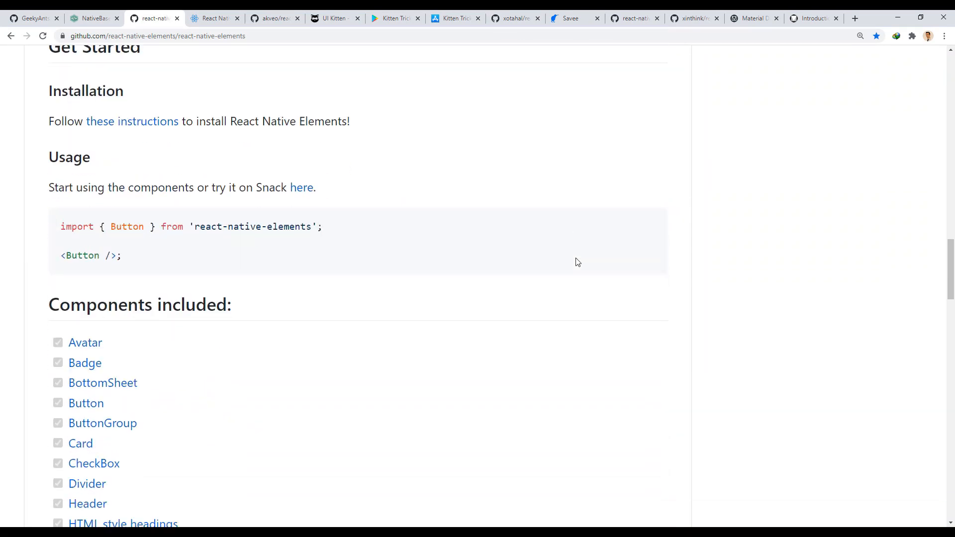
{"action": "left_click", "coordinate": [215, 18]}
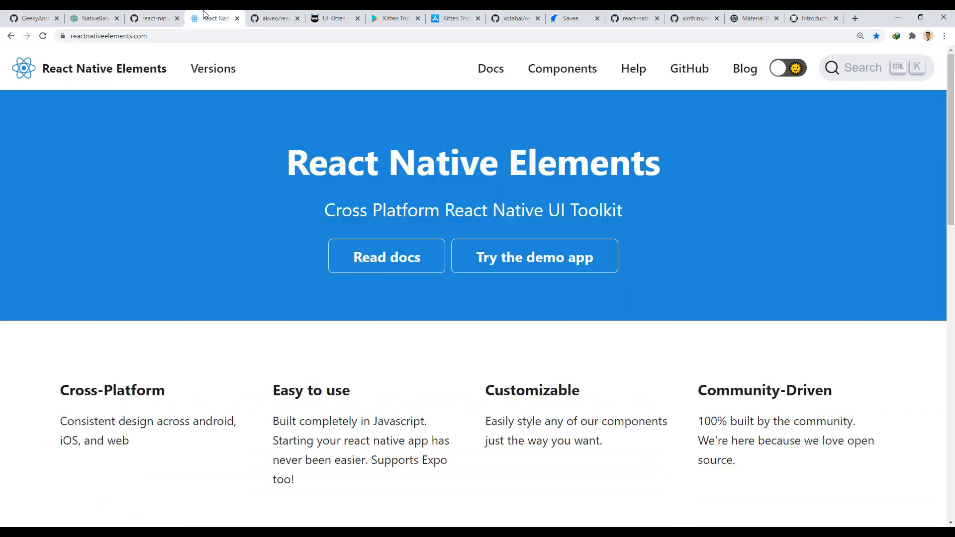
{"action": "left_click", "coordinate": [489, 68]}
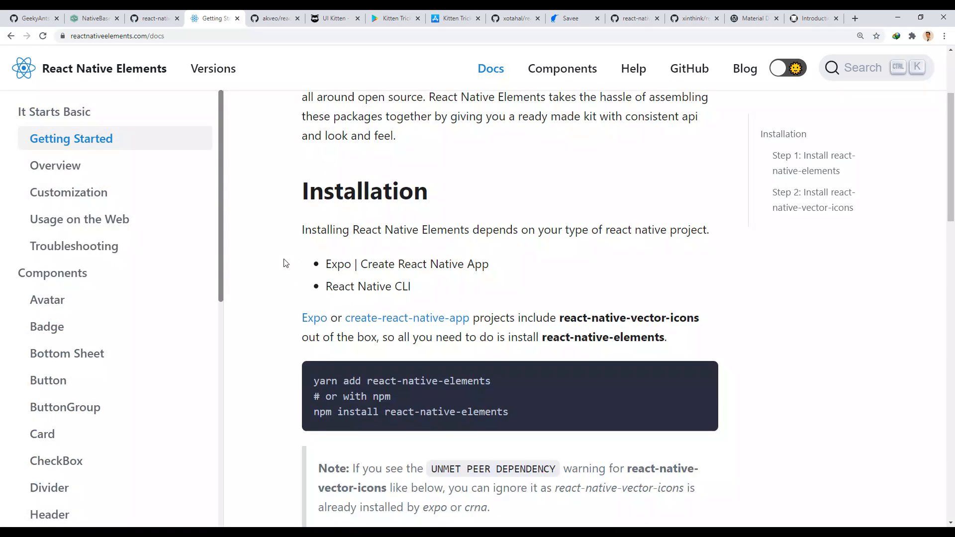
{"action": "mouse_move", "coordinate": [102, 327]}
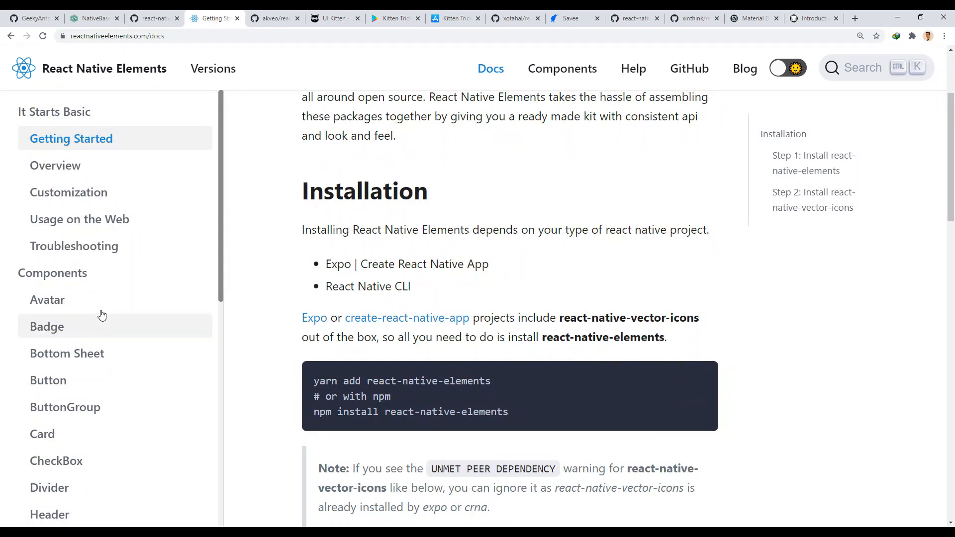
- Browse the Badge, Bottom Sheet, Button, ButtonGroup, Card and CheckBox component pages
{"action": "left_click", "coordinate": [46, 326]}
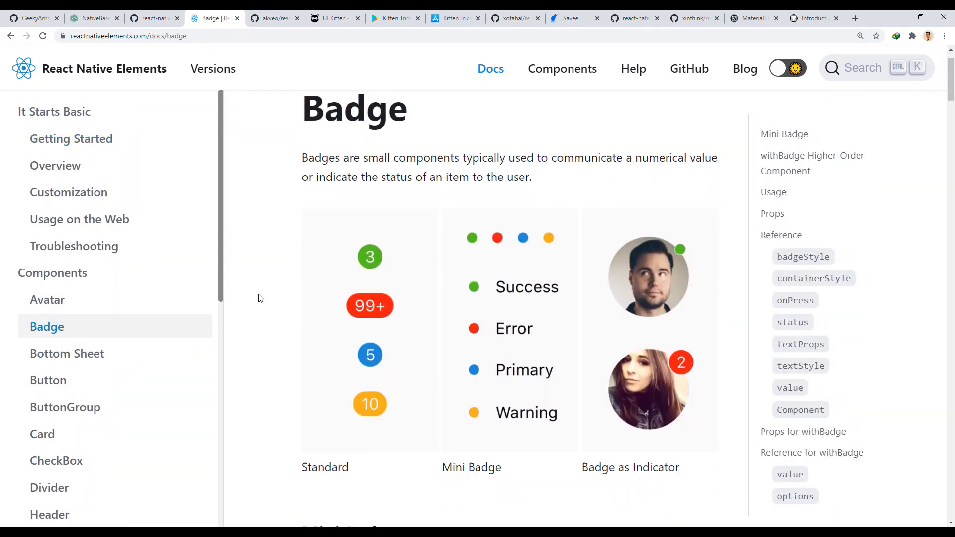
{"action": "left_click", "coordinate": [67, 353]}
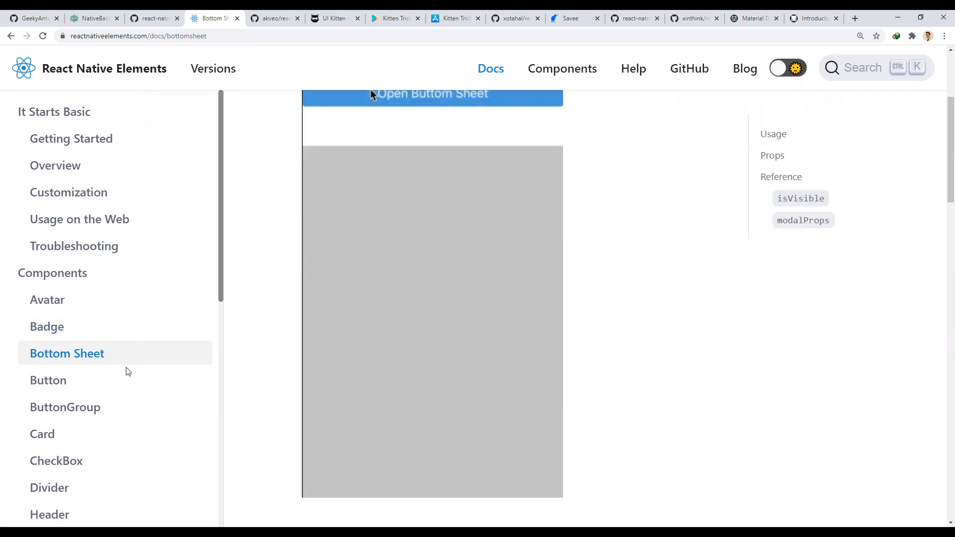
{"action": "left_click", "coordinate": [48, 380]}
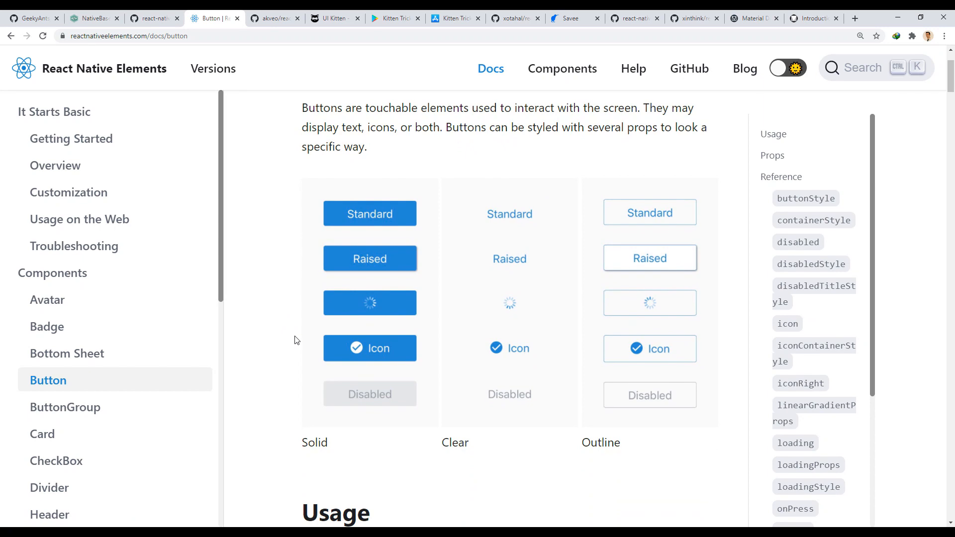
{"action": "left_click", "coordinate": [66, 407]}
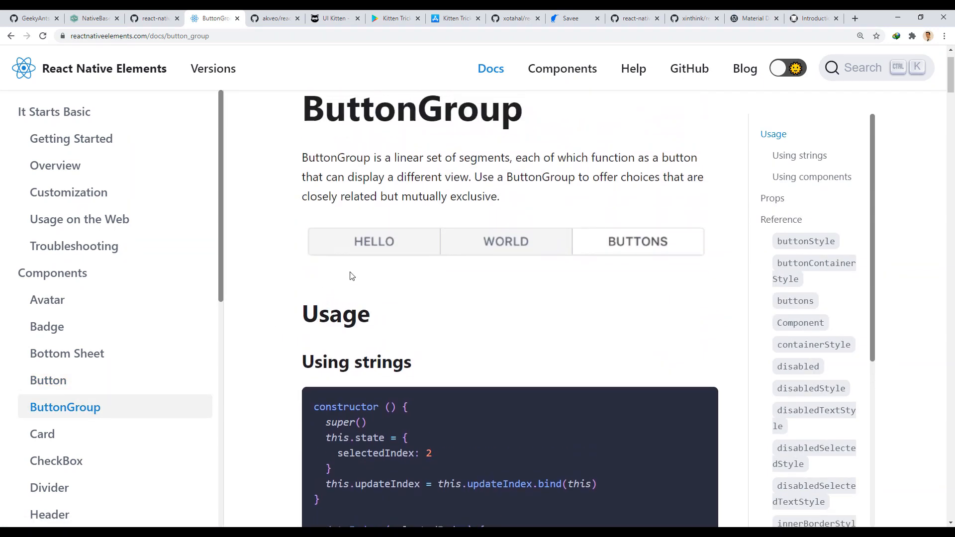
{"action": "left_click", "coordinate": [42, 434]}
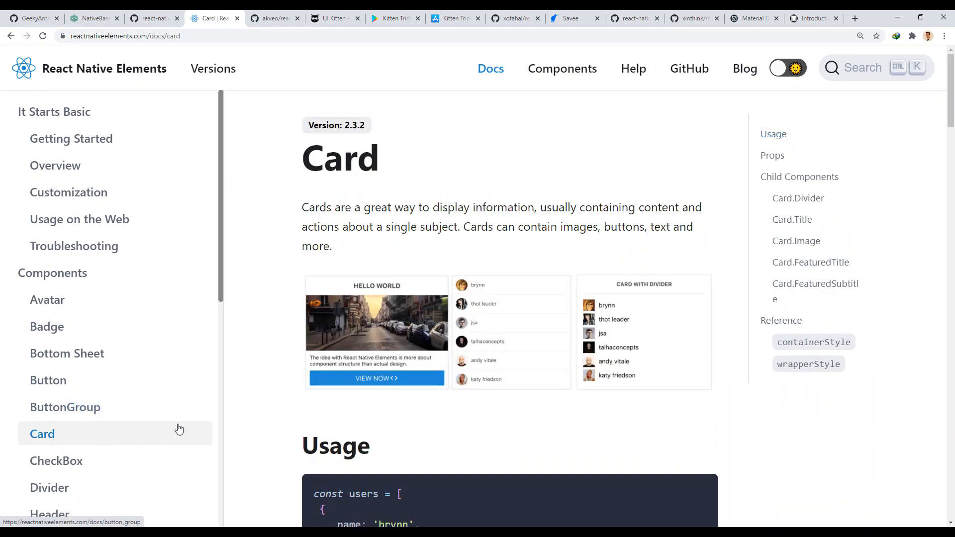
{"action": "left_click", "coordinate": [56, 461]}
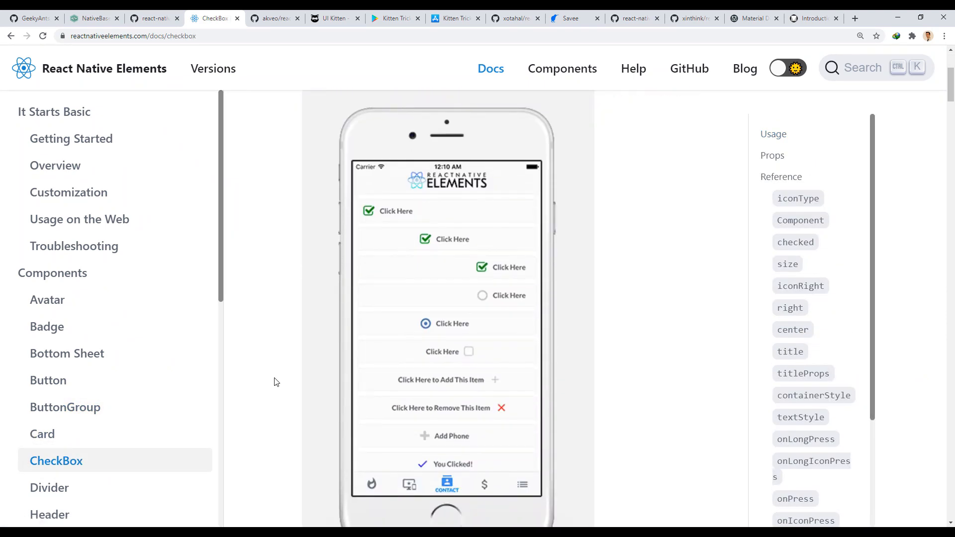
{"action": "mouse_move", "coordinate": [271, 371]}
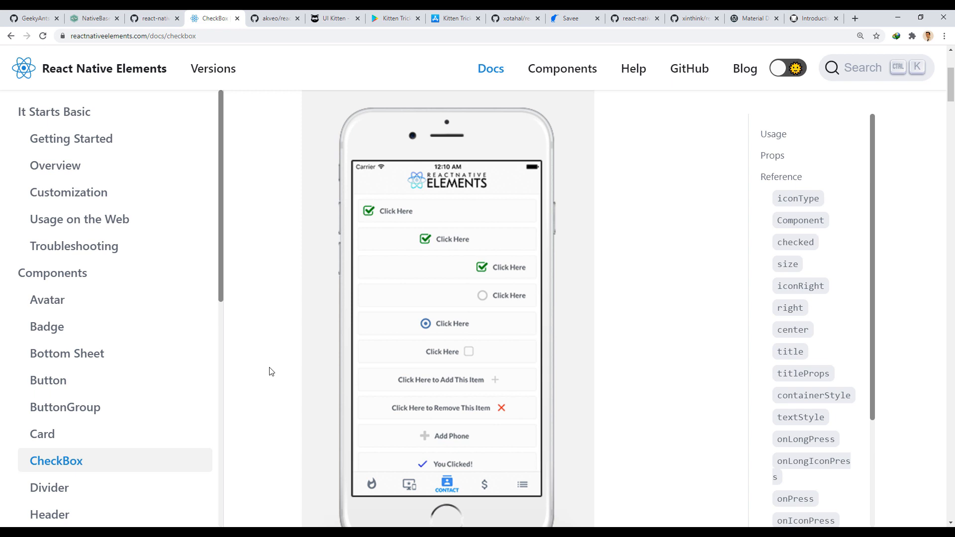
- Browse the Divider, Icon, ListItem, Overlay and Rating component pages
{"action": "scroll", "scroll_direction": "down", "scroll_amount": 3}
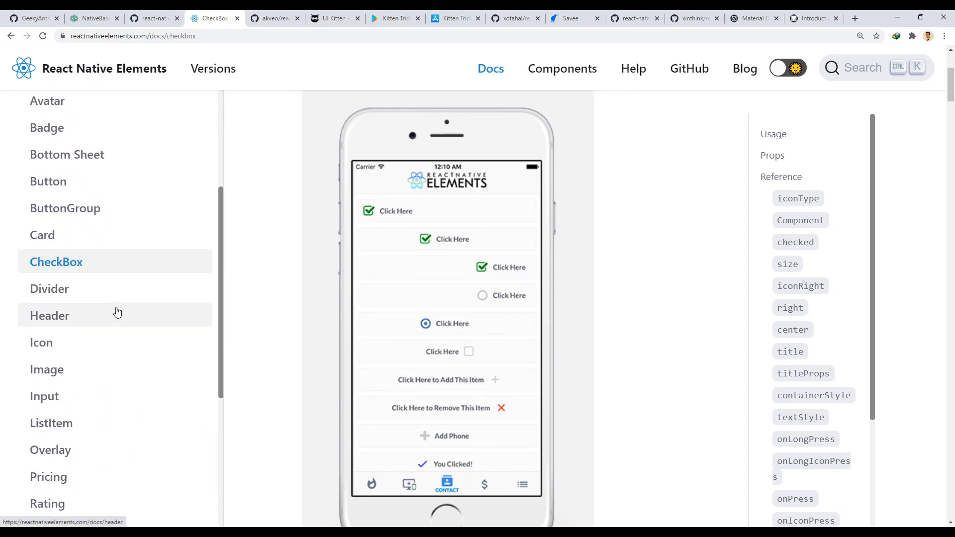
{"action": "left_click", "coordinate": [49, 288]}
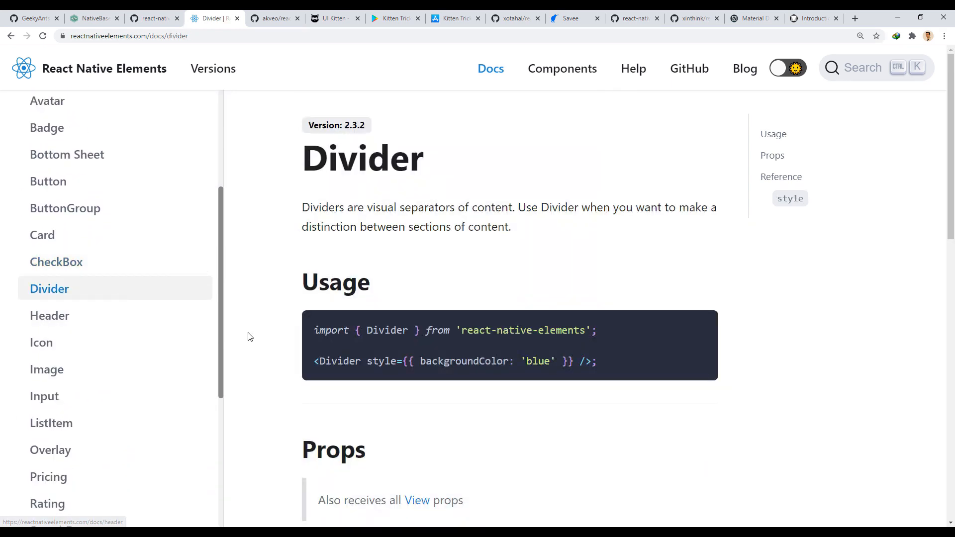
{"action": "mouse_move", "coordinate": [115, 347]}
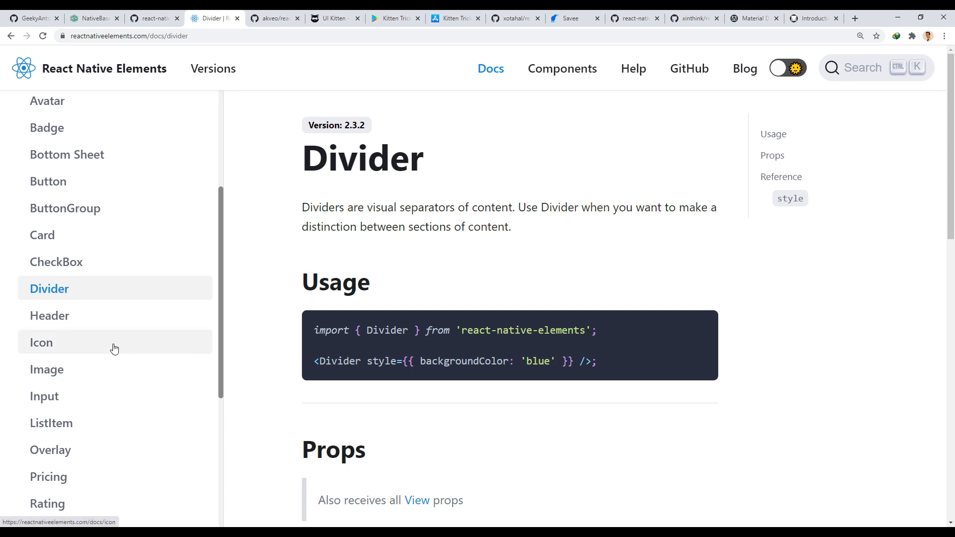
{"action": "left_click", "coordinate": [41, 342]}
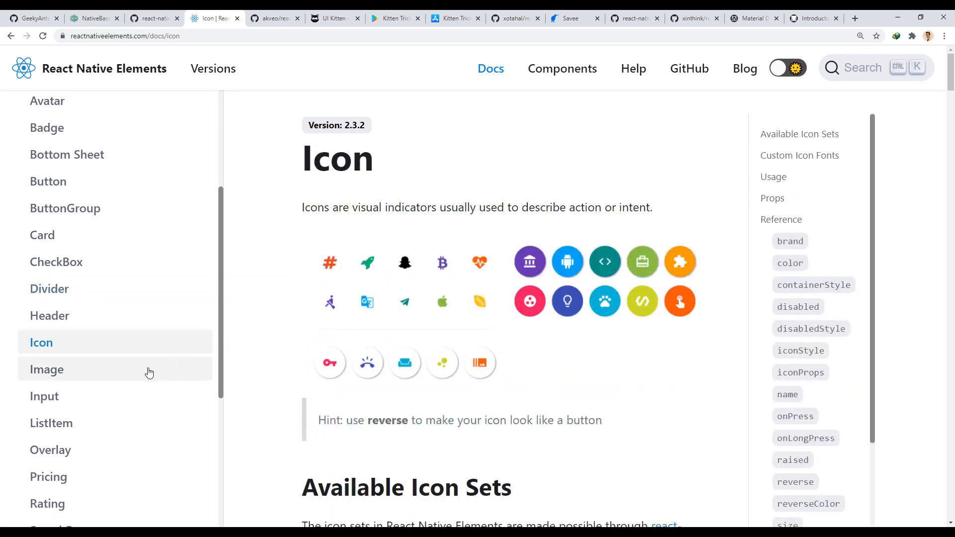
{"action": "left_click", "coordinate": [52, 423]}
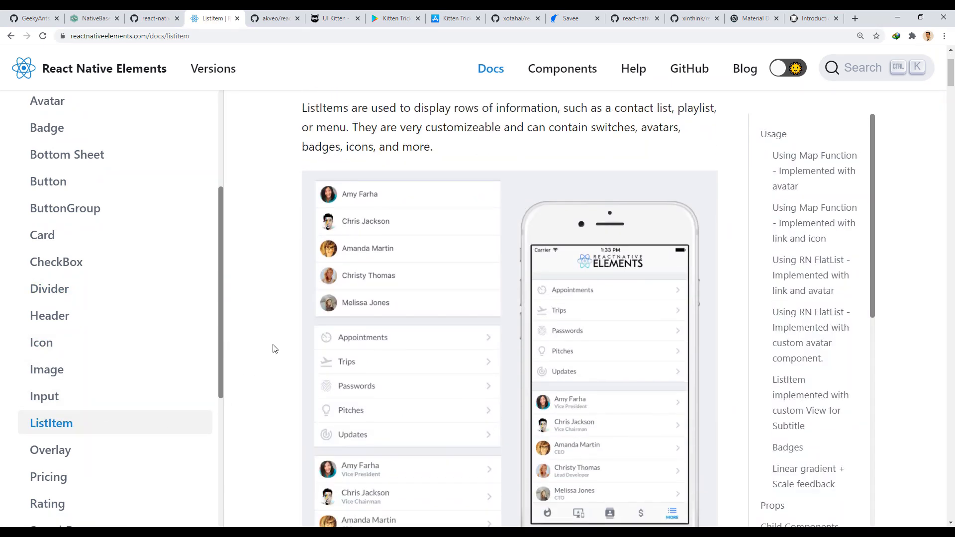
{"action": "scroll", "scroll_direction": "down", "scroll_amount": 3}
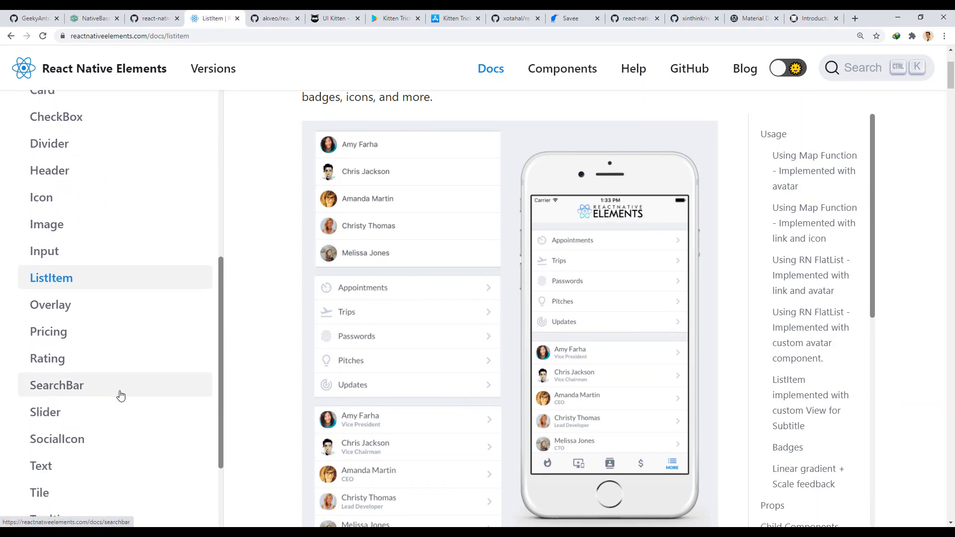
{"action": "left_click", "coordinate": [51, 301]}
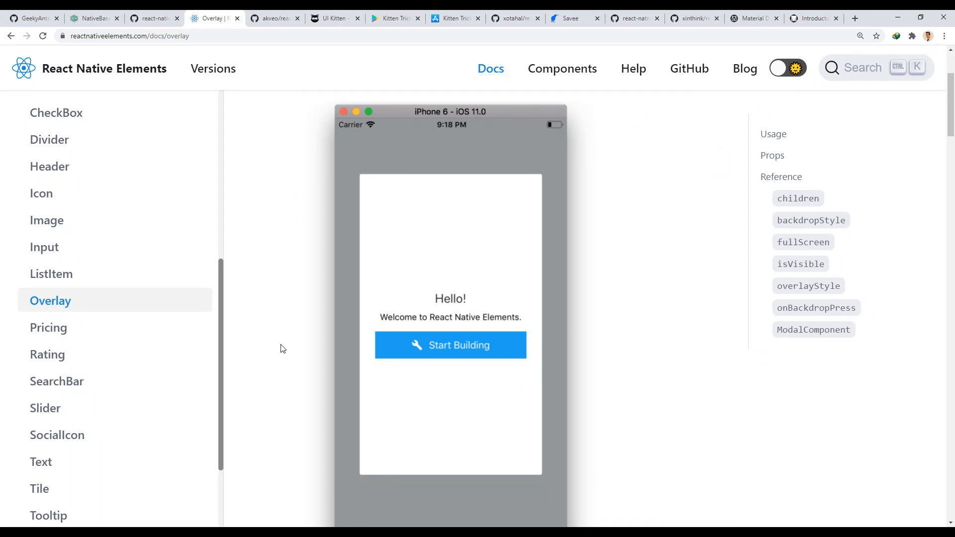
{"action": "left_click", "coordinate": [47, 355]}
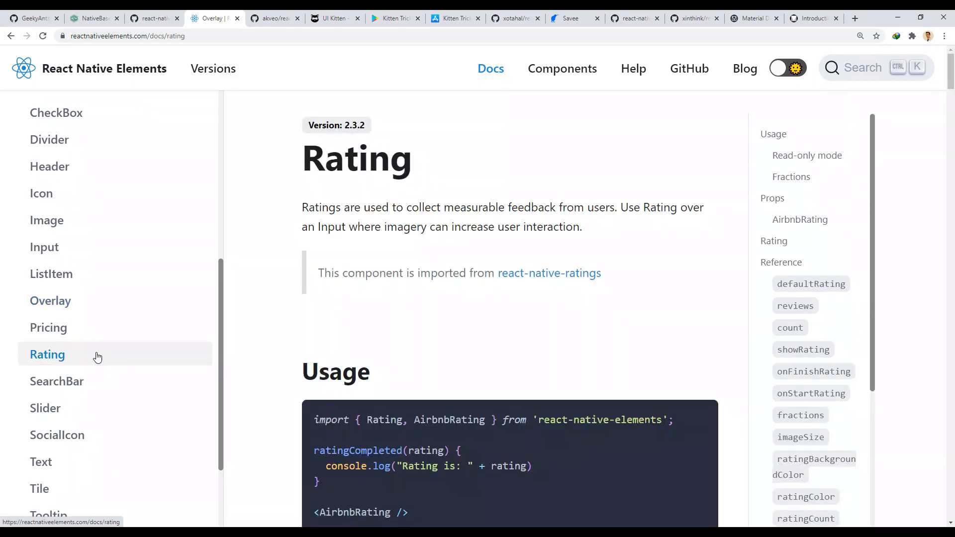
{"action": "scroll", "scroll_direction": "down", "scroll_amount": 3}
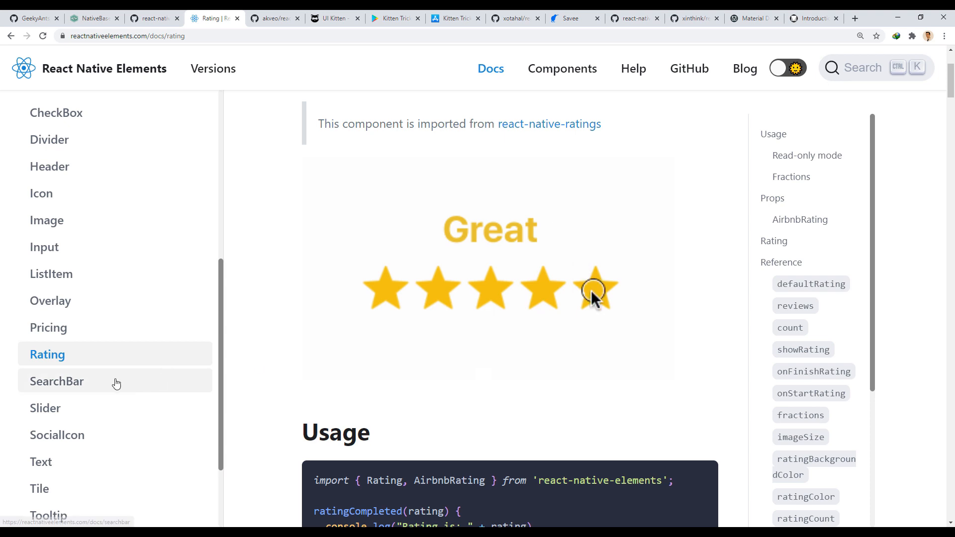
{"action": "left_click", "coordinate": [57, 382]}
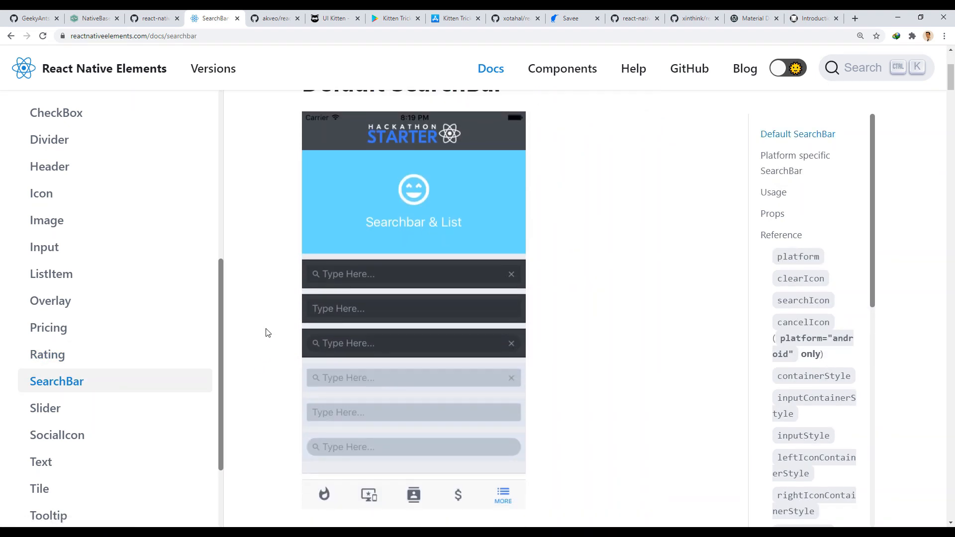
{"action": "left_click", "coordinate": [46, 408]}
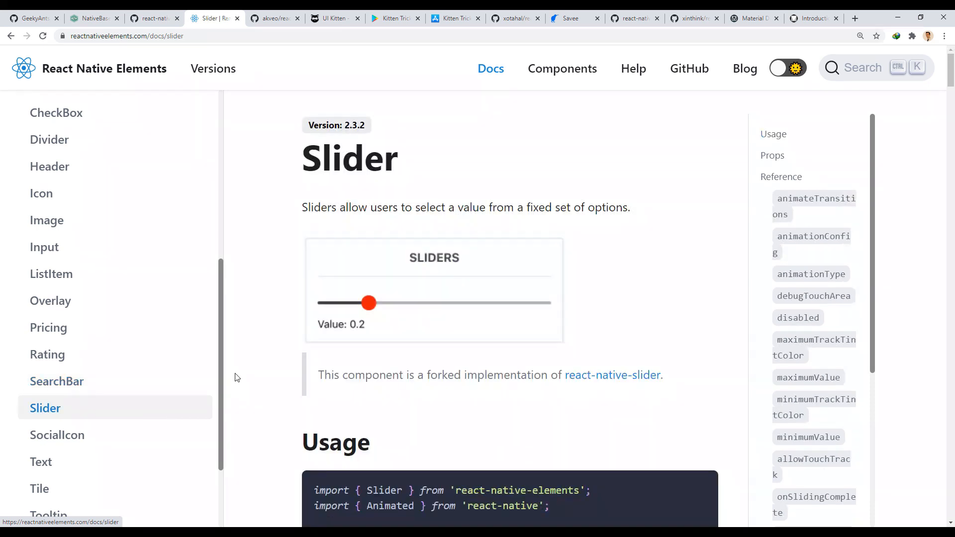
{"action": "mouse_move", "coordinate": [150, 406]}
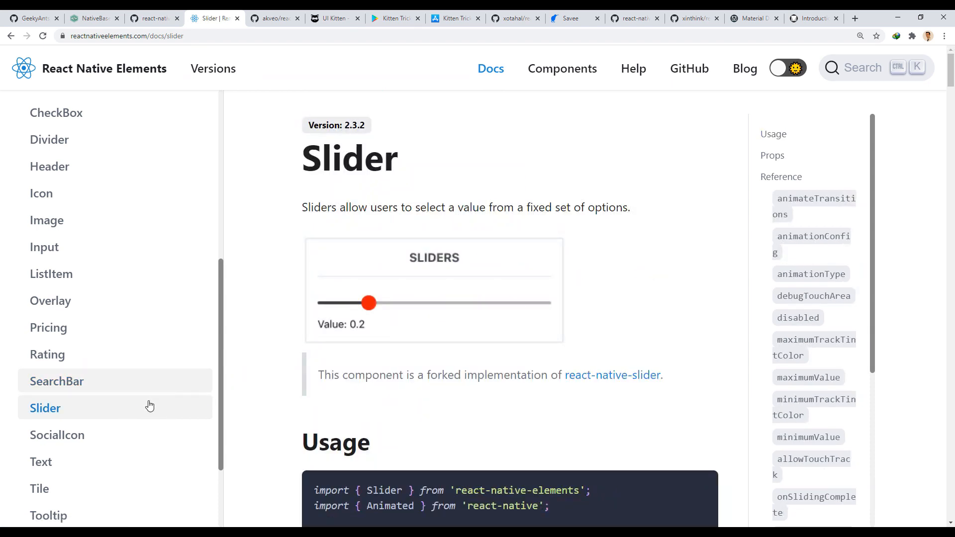
{"action": "left_click", "coordinate": [56, 434]}
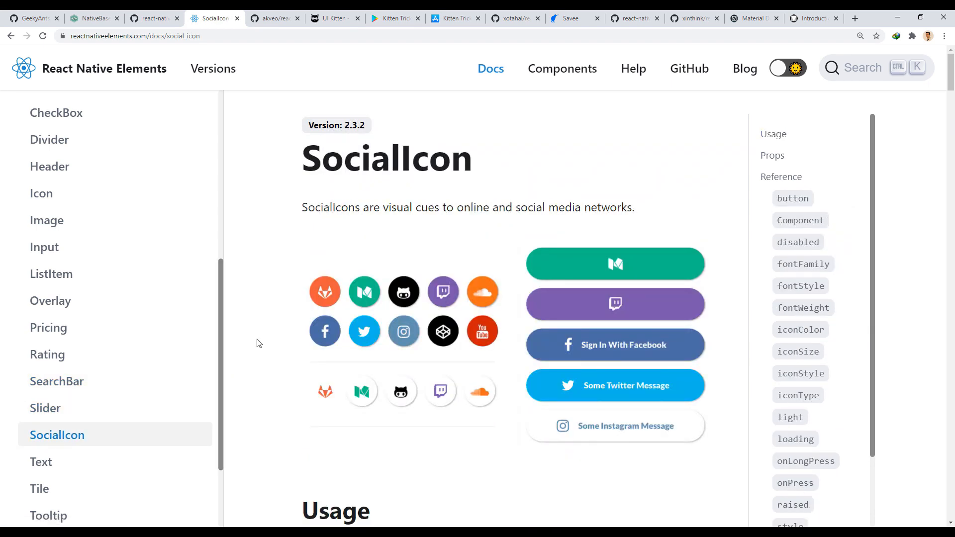
{"action": "left_click", "coordinate": [49, 515]}
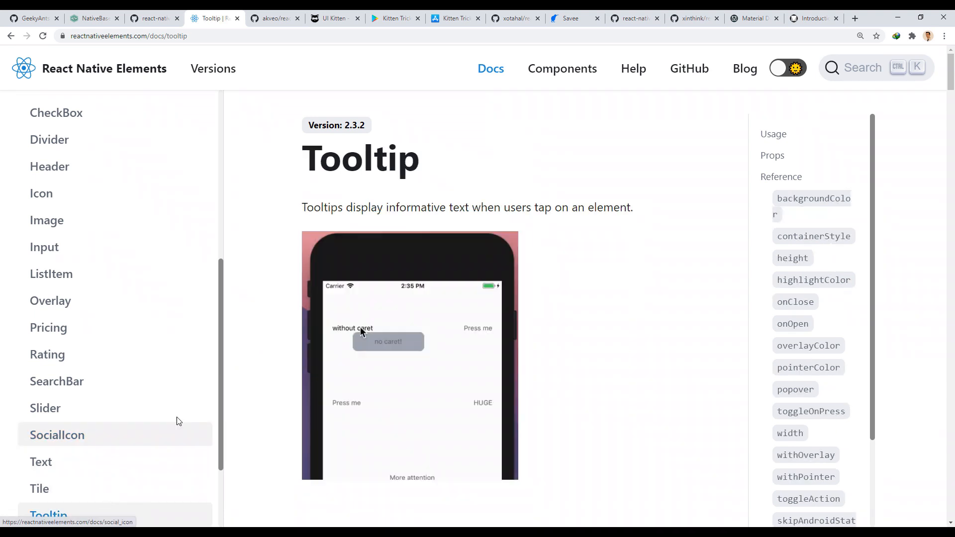
{"action": "scroll", "scroll_direction": "down", "scroll_amount": 3}
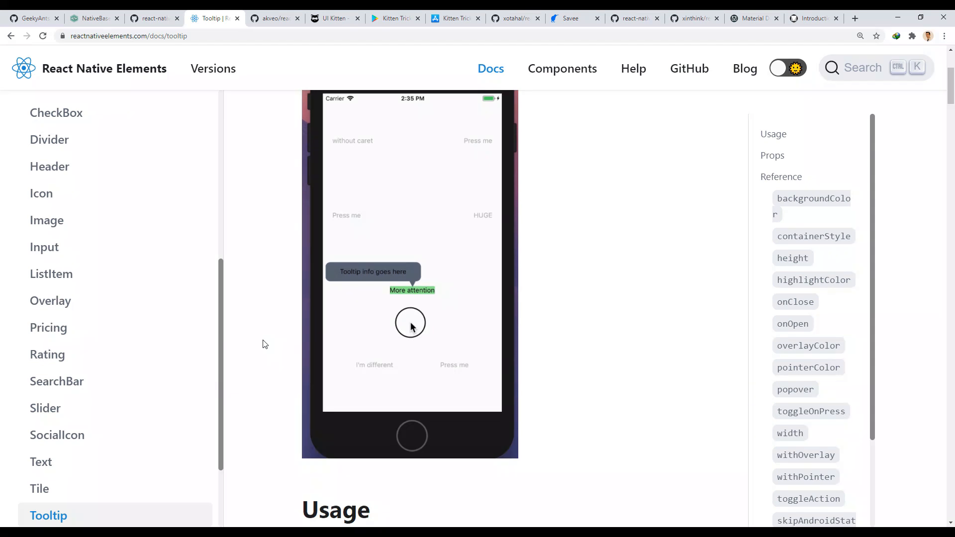
{"action": "scroll", "scroll_direction": "down", "scroll_amount": 3}
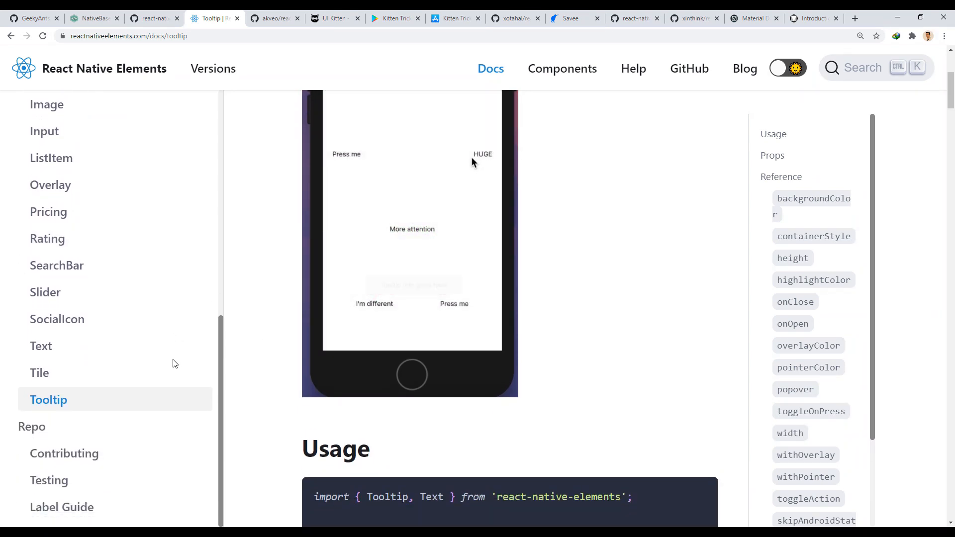
{"action": "left_click", "coordinate": [272, 18]}
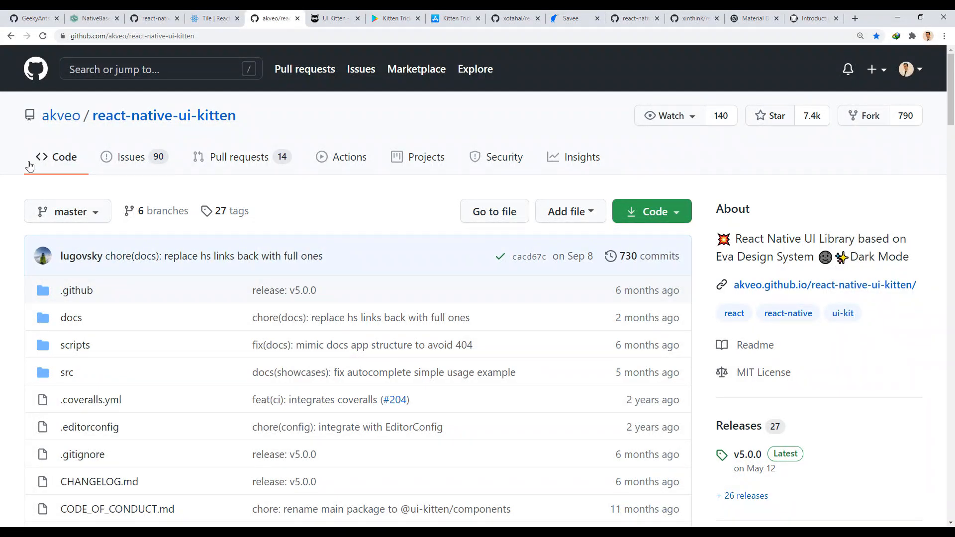
- Scroll the akveo/react-native-ui-kitten README down to the Quick Start commands
{"action": "scroll", "scroll_direction": "down", "scroll_amount": 3}
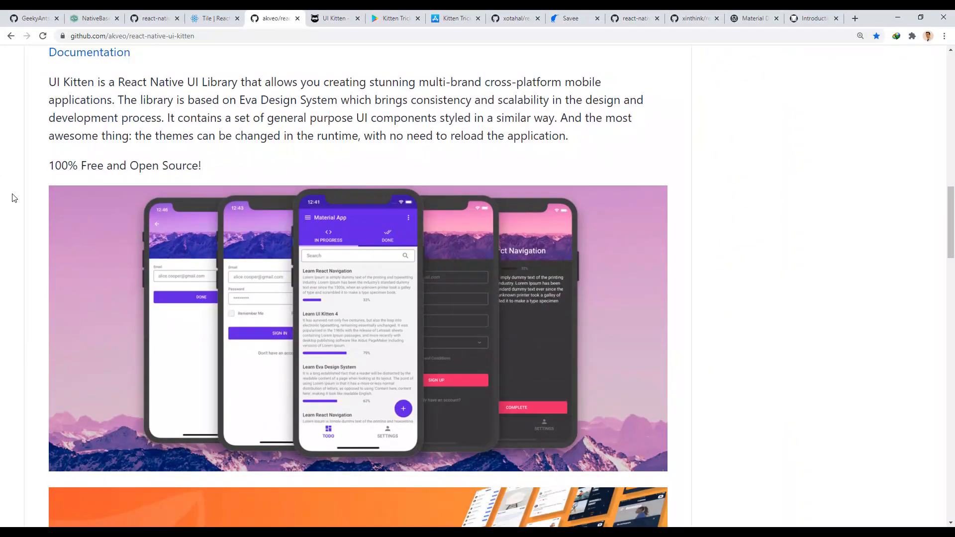
{"action": "scroll", "scroll_direction": "down", "scroll_amount": 3}
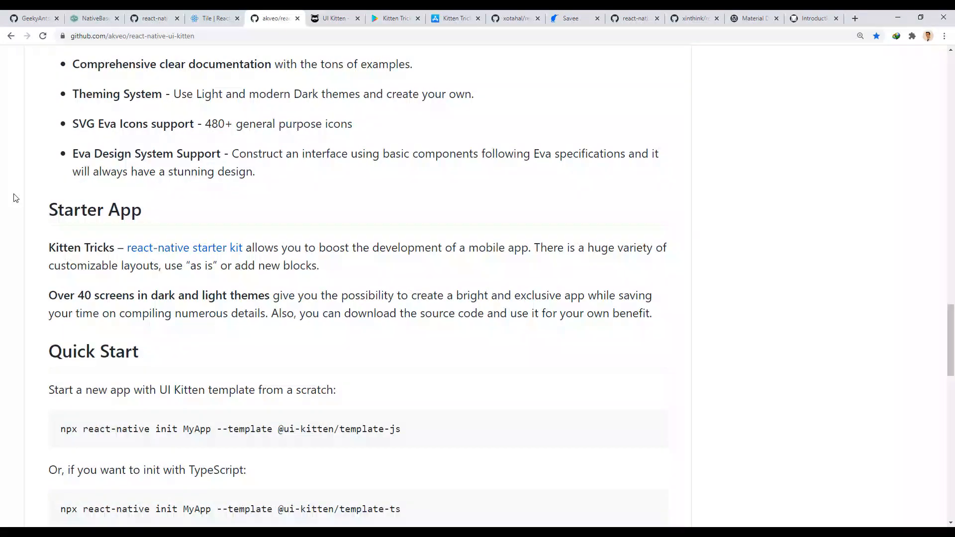
{"action": "scroll", "scroll_direction": "down", "scroll_amount": 3}
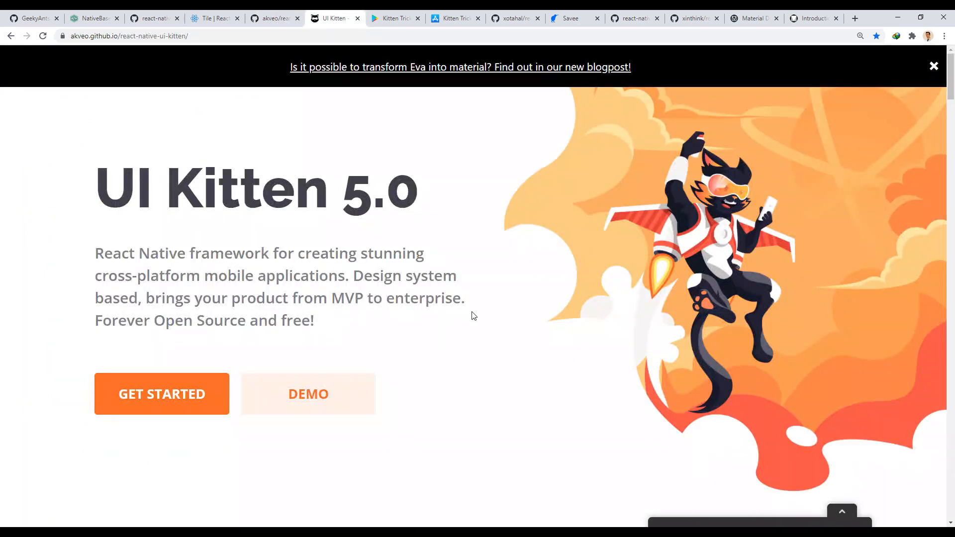
- Scroll the UI Kitten homepage past the Eva Design System section to Kitten Tricks
{"action": "scroll", "scroll_direction": "down", "scroll_amount": 3}
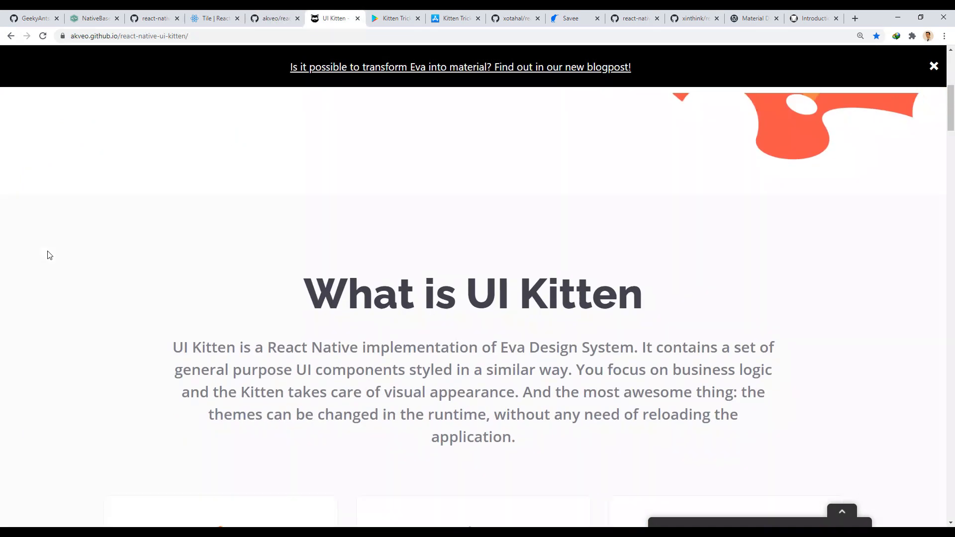
{"action": "scroll", "scroll_direction": "down", "scroll_amount": 3}
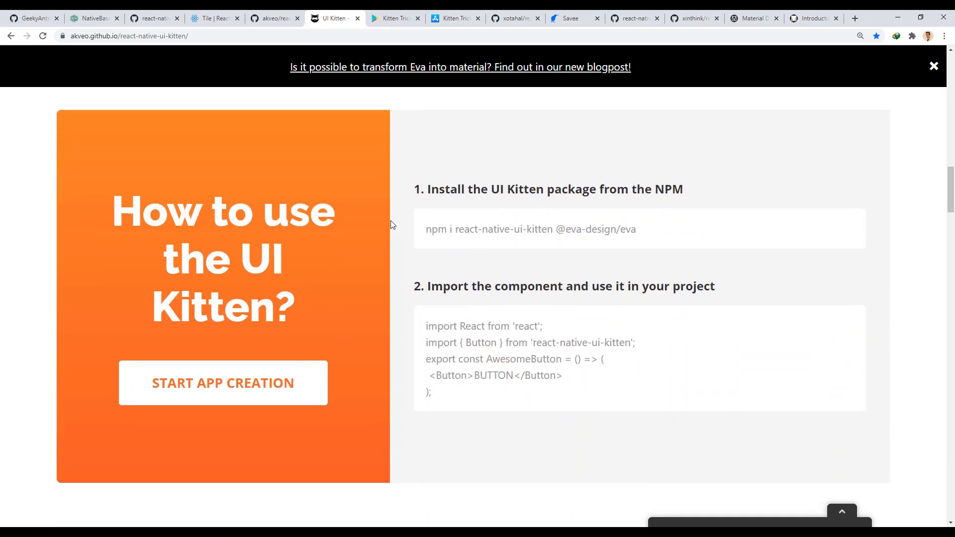
{"action": "scroll", "scroll_direction": "down", "scroll_amount": 3}
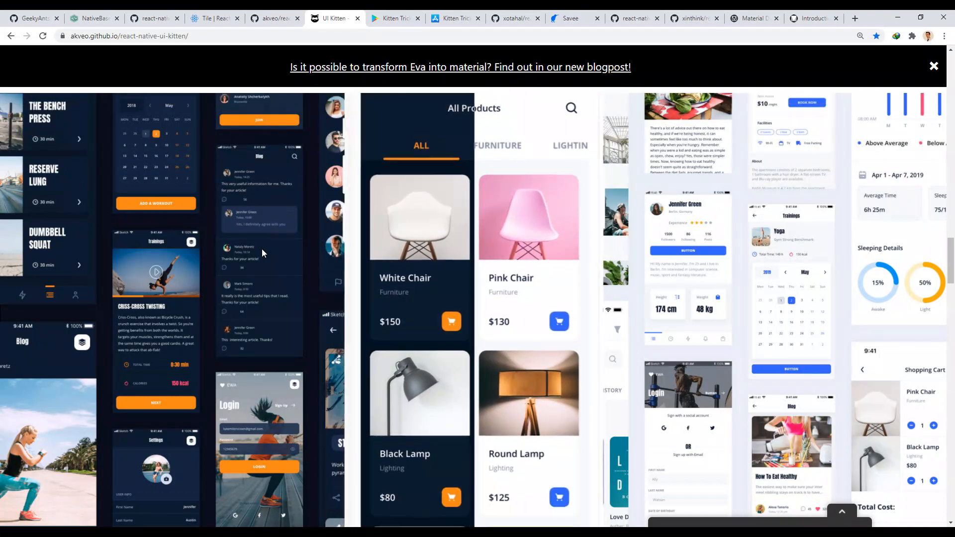
{"action": "scroll", "scroll_direction": "down", "scroll_amount": 3}
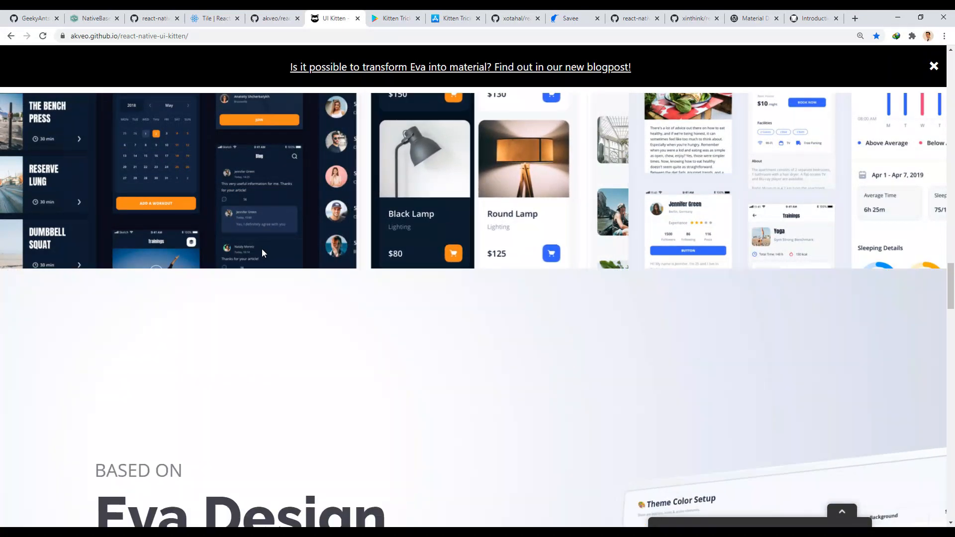
{"action": "scroll", "scroll_direction": "down", "scroll_amount": 3}
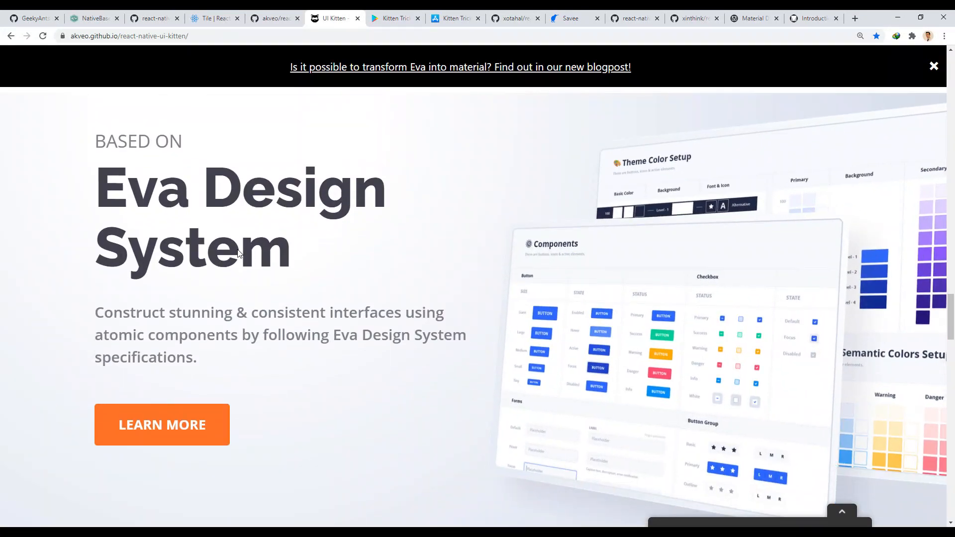
{"action": "scroll", "scroll_direction": "down", "scroll_amount": 3}
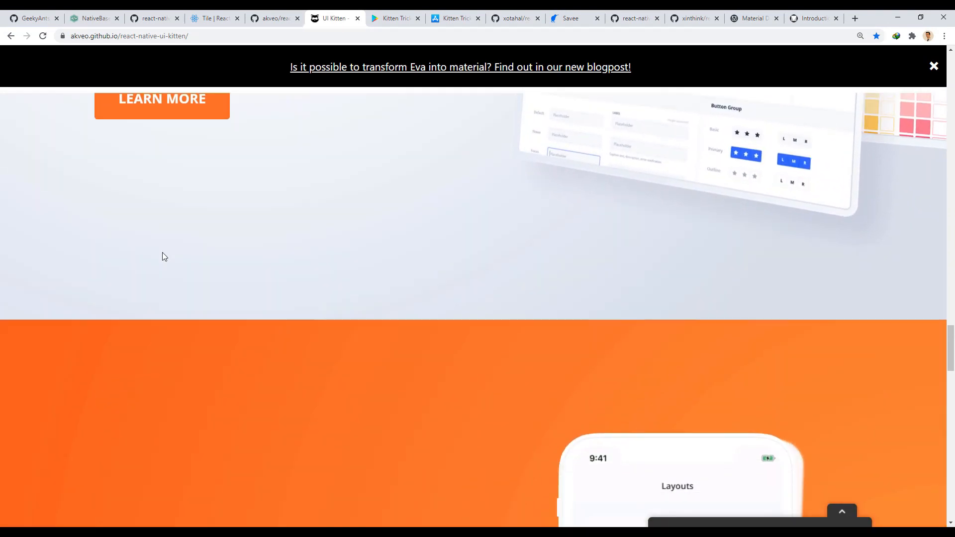
{"action": "scroll", "scroll_direction": "down", "scroll_amount": 3}
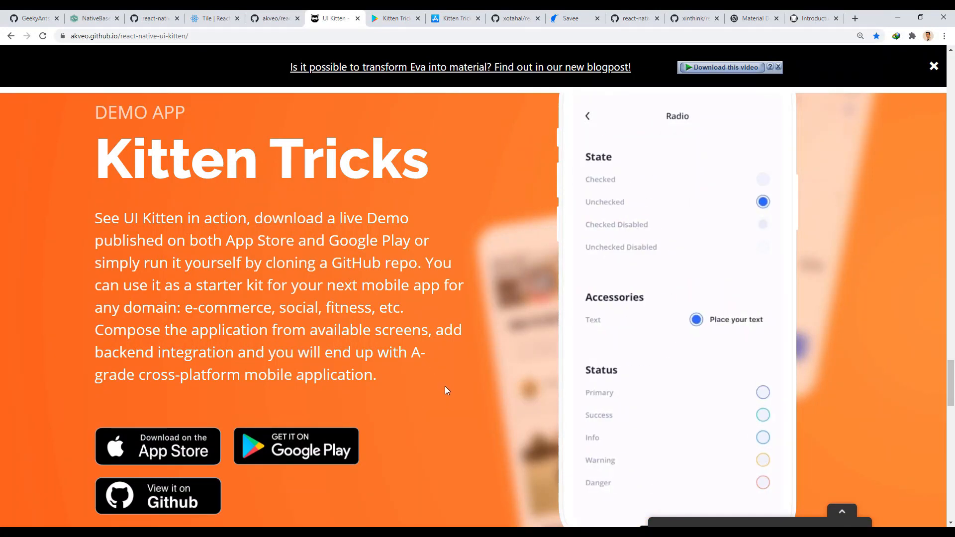
- Click the buttons in the Kitten Tricks demo app section
{"action": "left_click", "coordinate": [747, 497]}
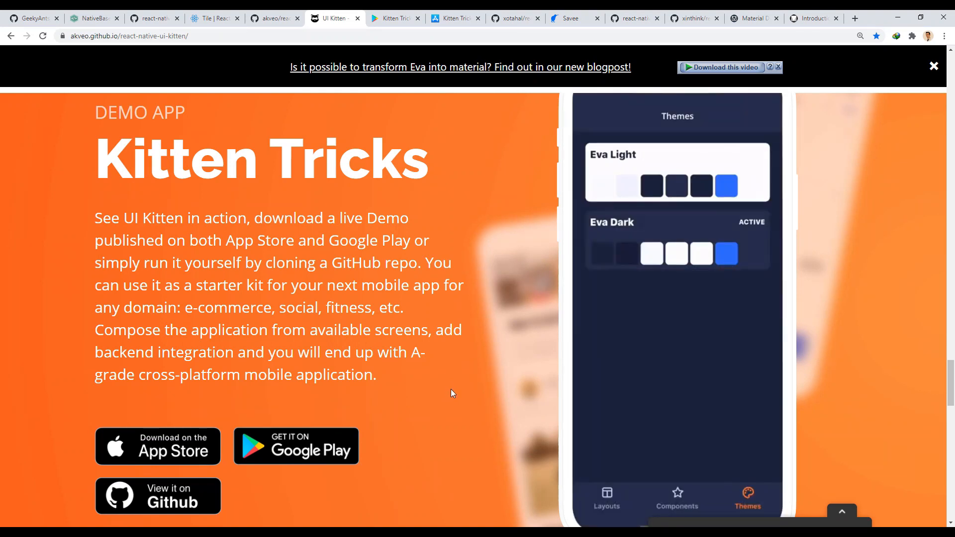
{"action": "left_click", "coordinate": [676, 496]}
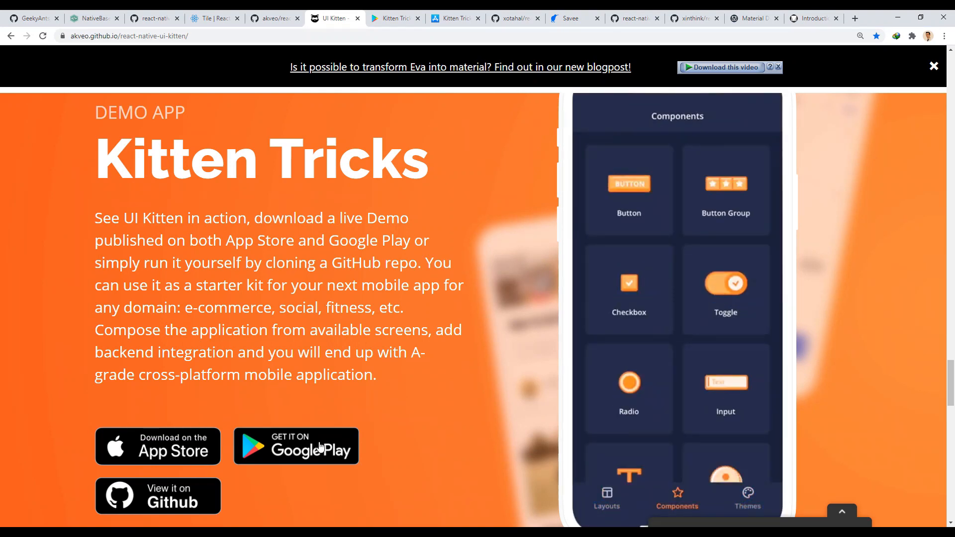
{"action": "left_click", "coordinate": [627, 390]}
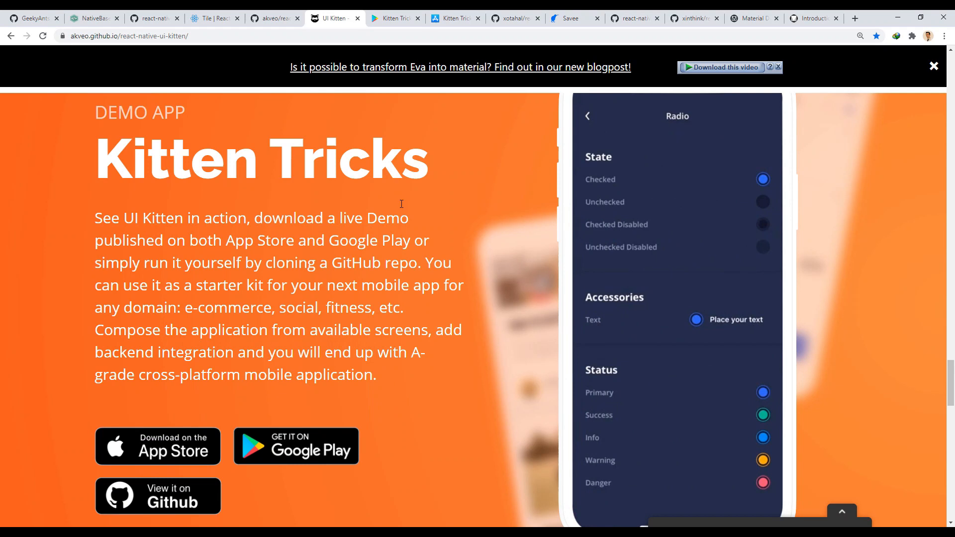
{"action": "mouse_move", "coordinate": [394, 18]}
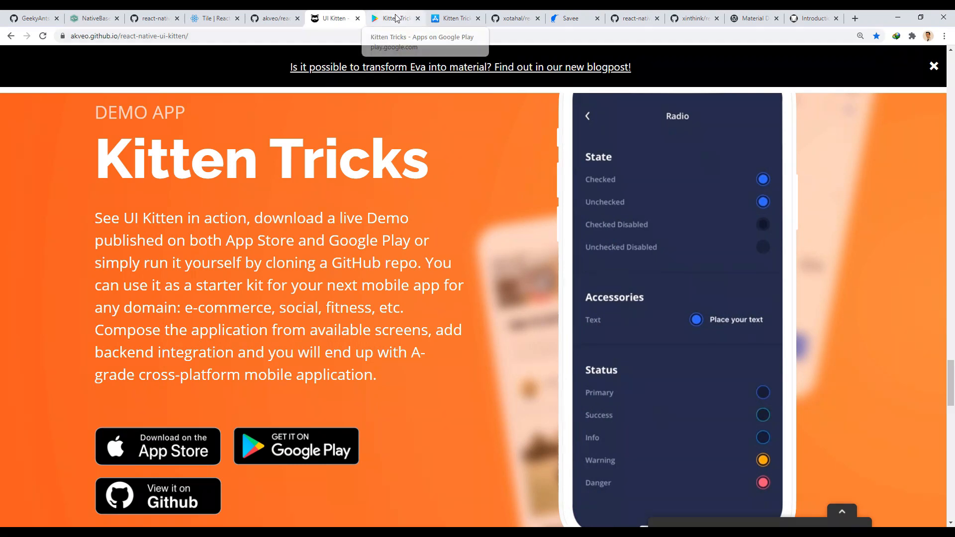
- Open the Kitten Tricks Google Play listing and scroll to its 4.5-star reviews
{"action": "left_click", "coordinate": [395, 18]}
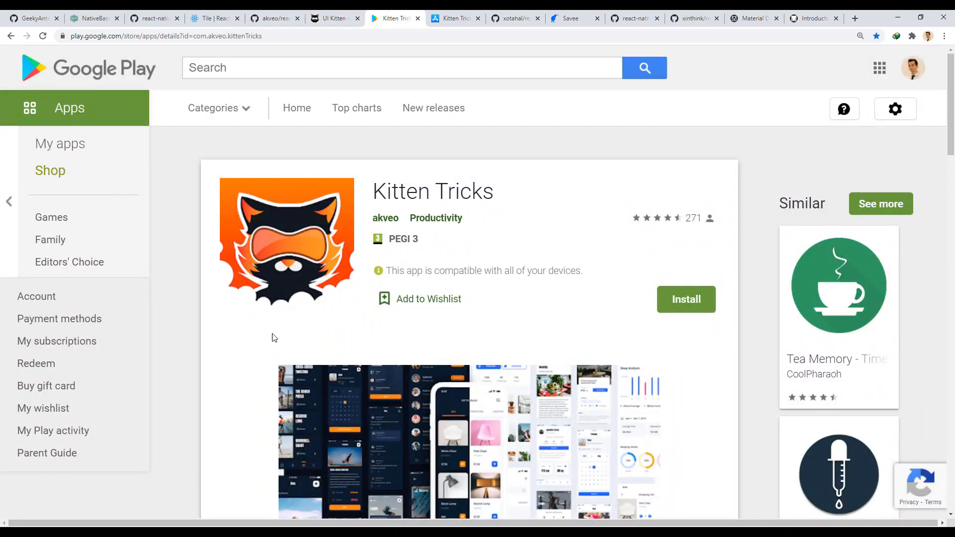
{"action": "scroll", "scroll_direction": "down", "scroll_amount": 3}
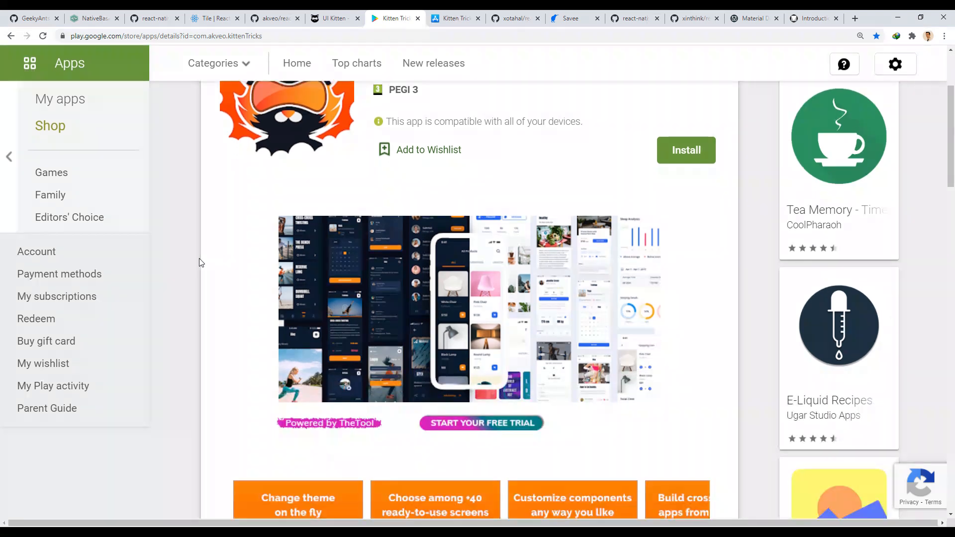
{"action": "scroll", "scroll_direction": "down", "scroll_amount": 3}
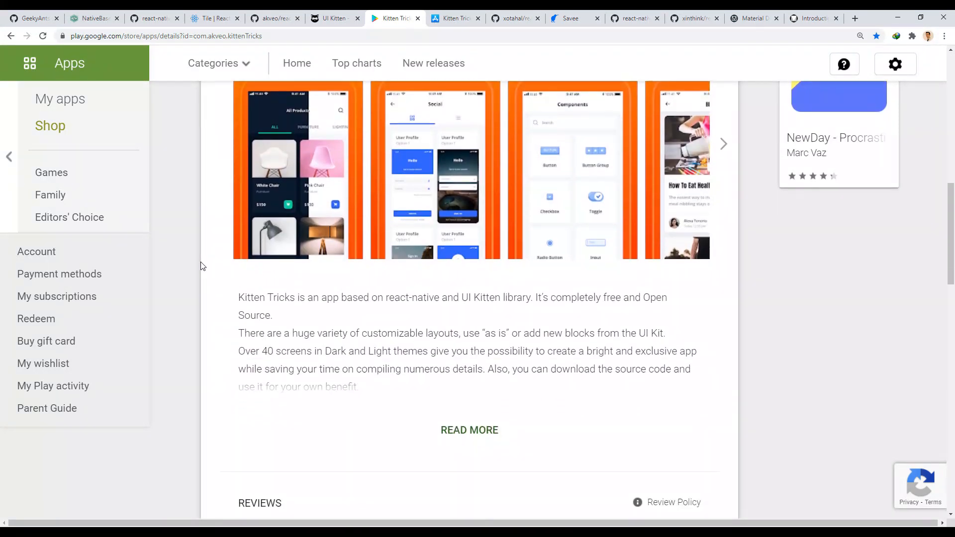
{"action": "scroll", "scroll_direction": "down", "scroll_amount": 3}
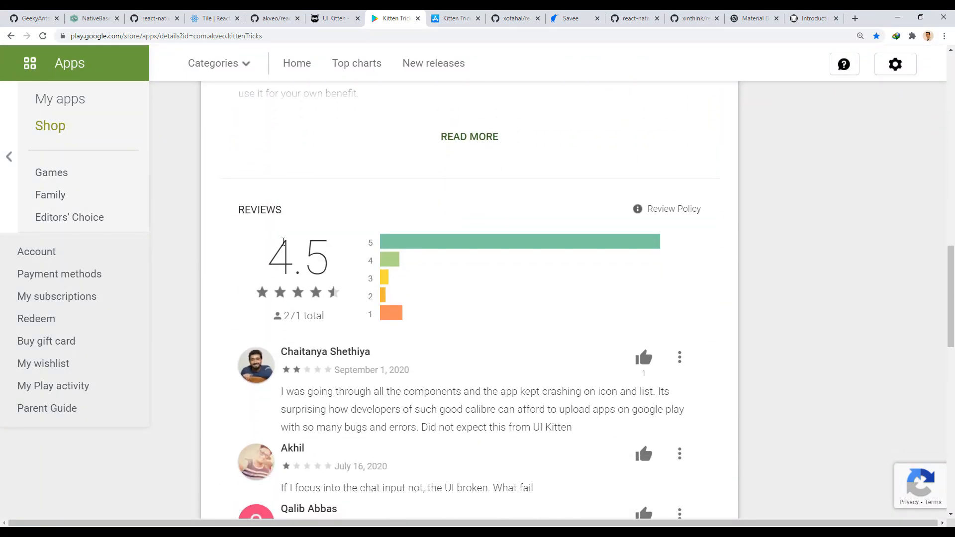
{"action": "left_click", "coordinate": [454, 18]}
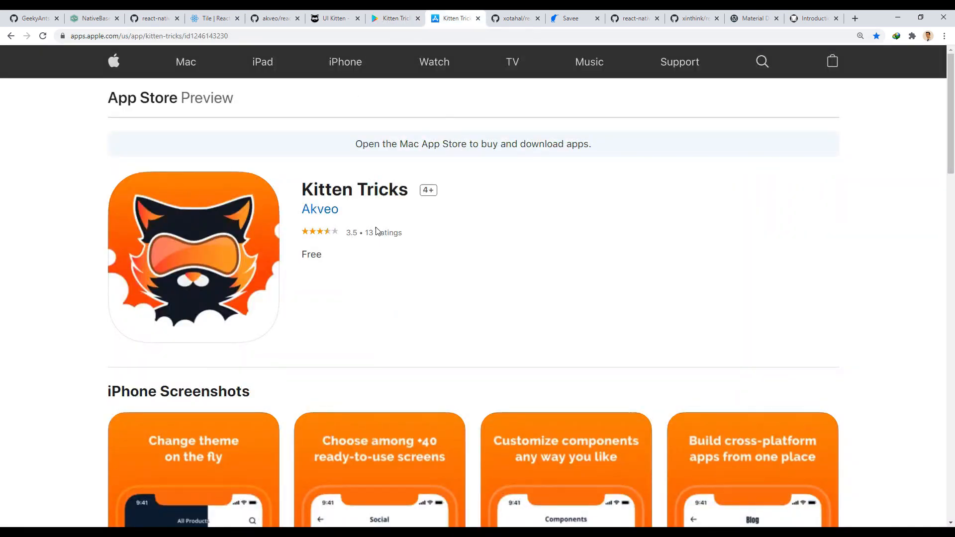
- Scroll Kitten Tricks' App Store listing to its 3.5 ratings, then go to react-native-material-ui
{"action": "scroll", "scroll_direction": "down", "scroll_amount": 3}
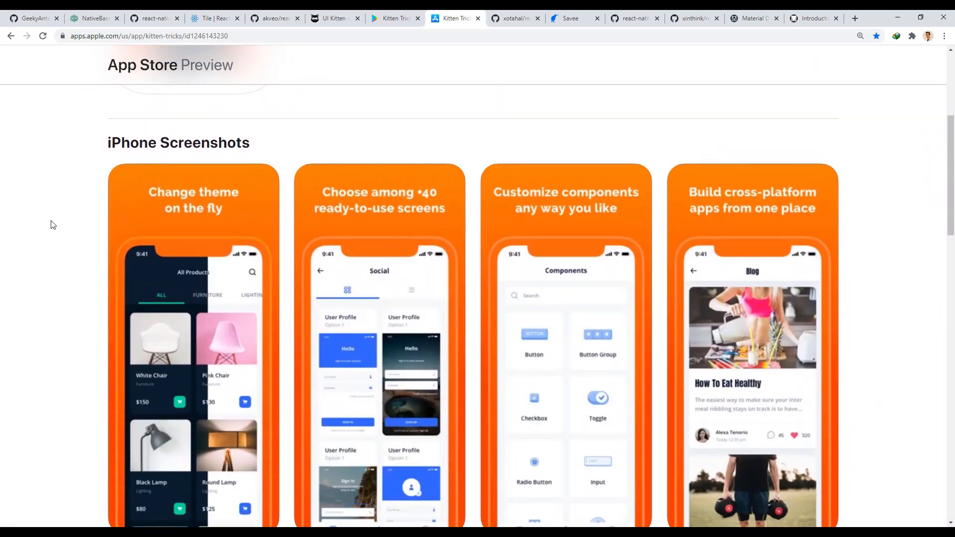
{"action": "scroll", "scroll_direction": "down", "scroll_amount": 3}
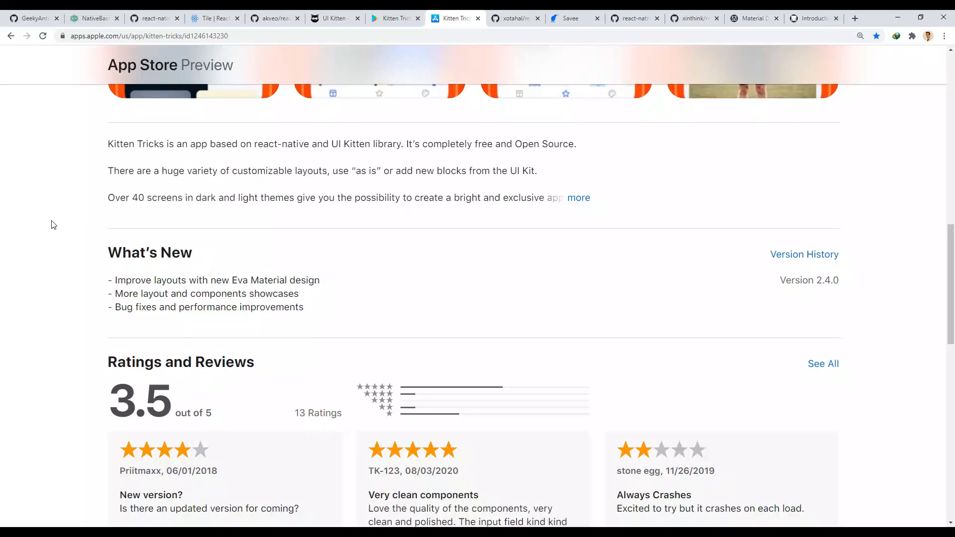
{"action": "left_click", "coordinate": [513, 18]}
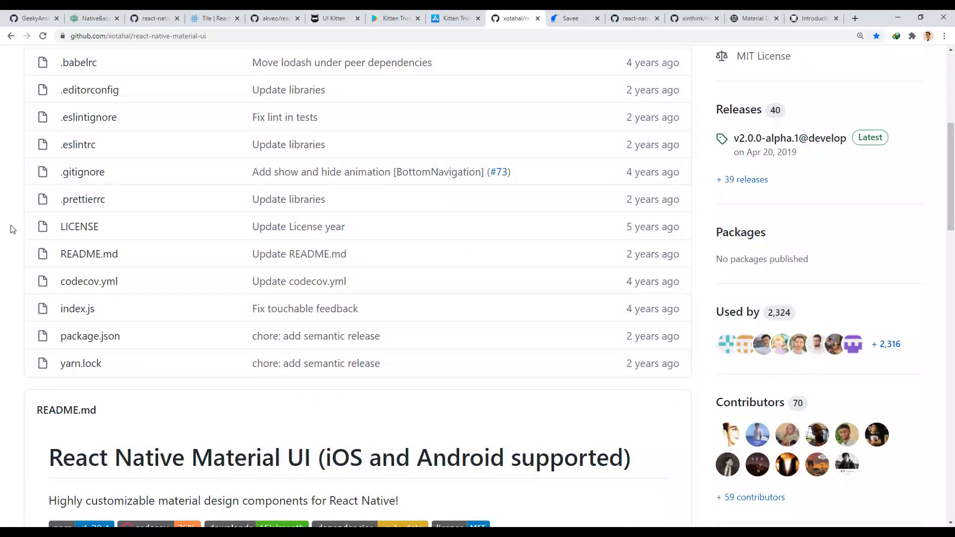
- Scroll the README Showroom past Savee.io and Reservio to Questions, then switch to Savee.io
{"action": "scroll", "scroll_direction": "down", "scroll_amount": 3}
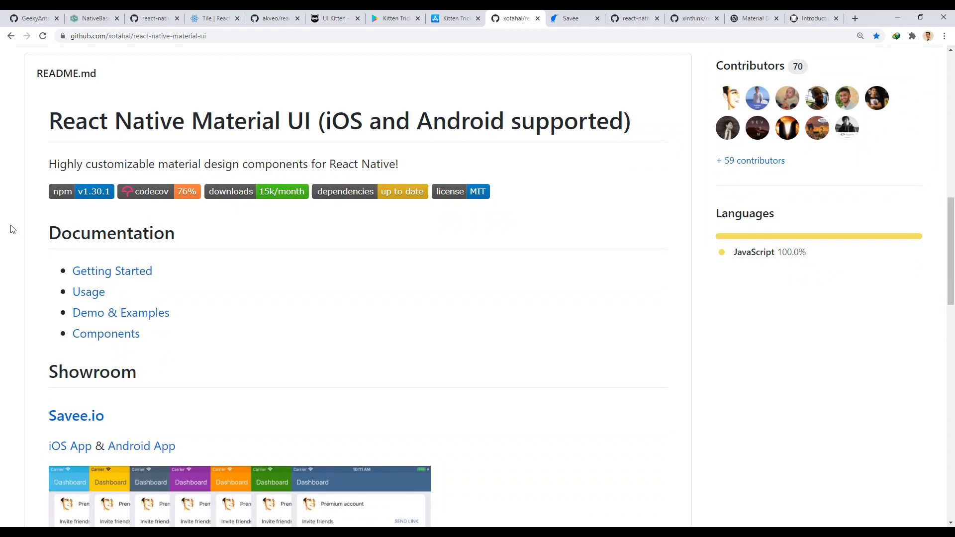
{"action": "scroll", "scroll_direction": "down", "scroll_amount": 3}
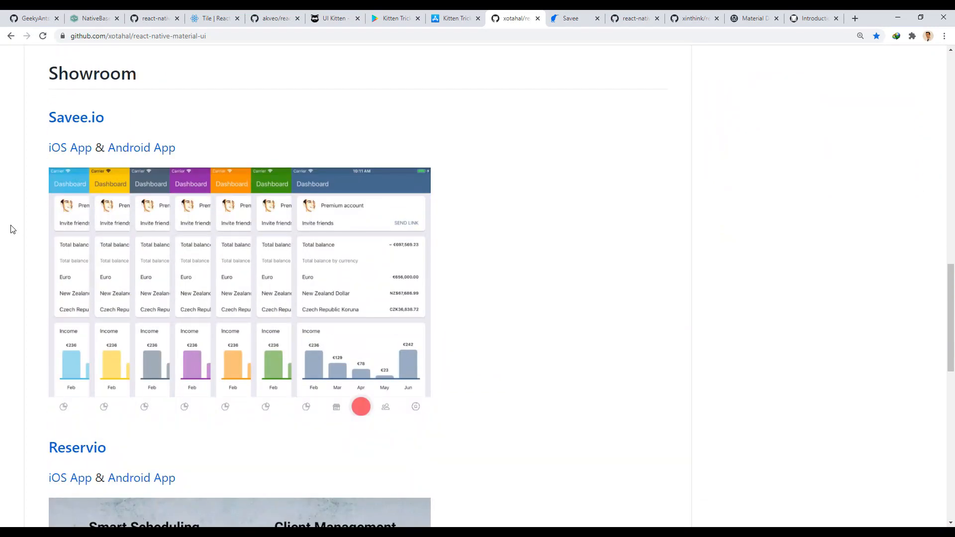
{"action": "scroll", "scroll_direction": "down", "scroll_amount": 3}
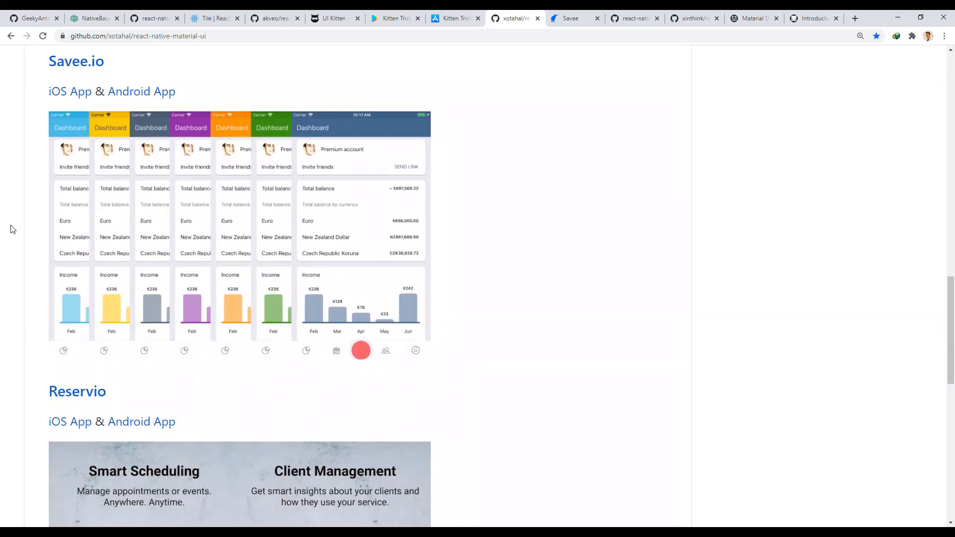
{"action": "scroll", "scroll_direction": "down", "scroll_amount": 3}
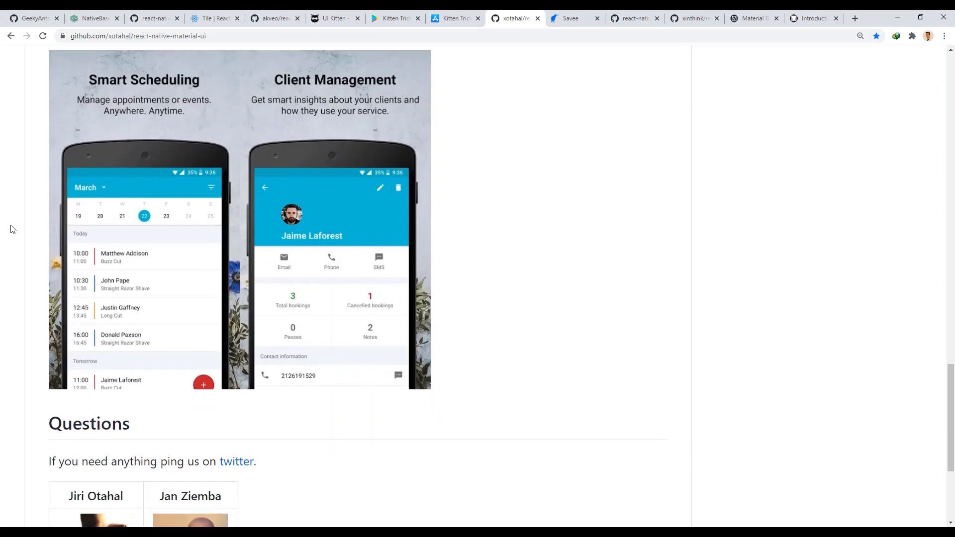
{"action": "mouse_move", "coordinate": [469, 147]}
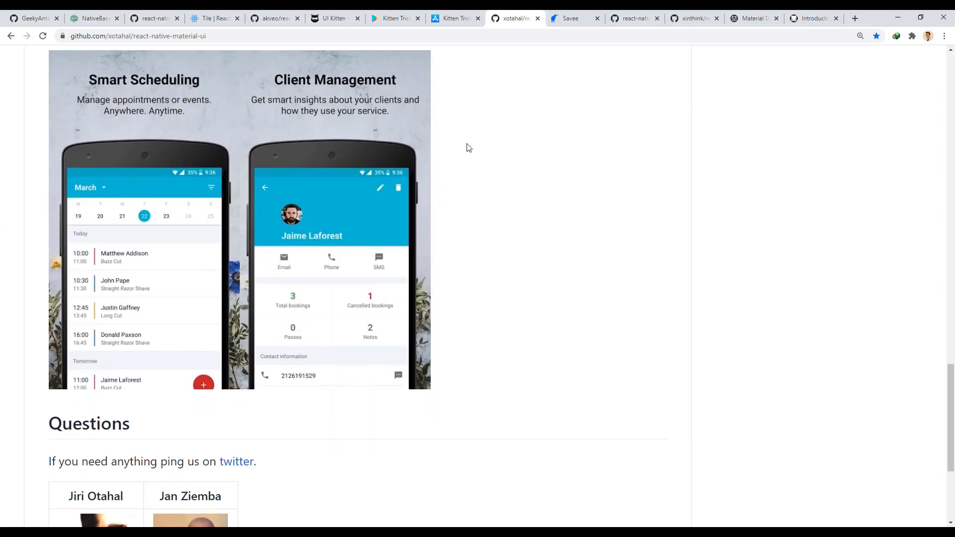
{"action": "left_click", "coordinate": [569, 18]}
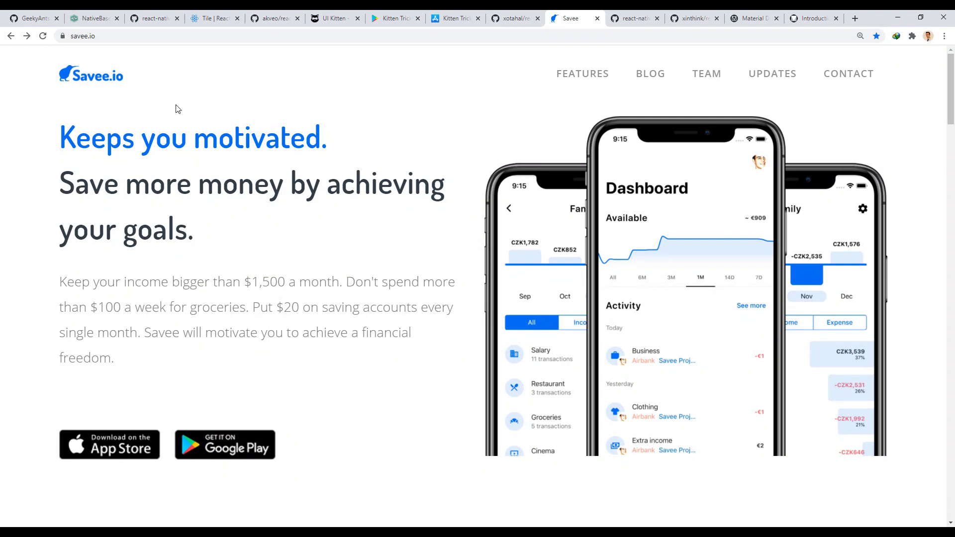
{"action": "mouse_move", "coordinate": [203, 109]}
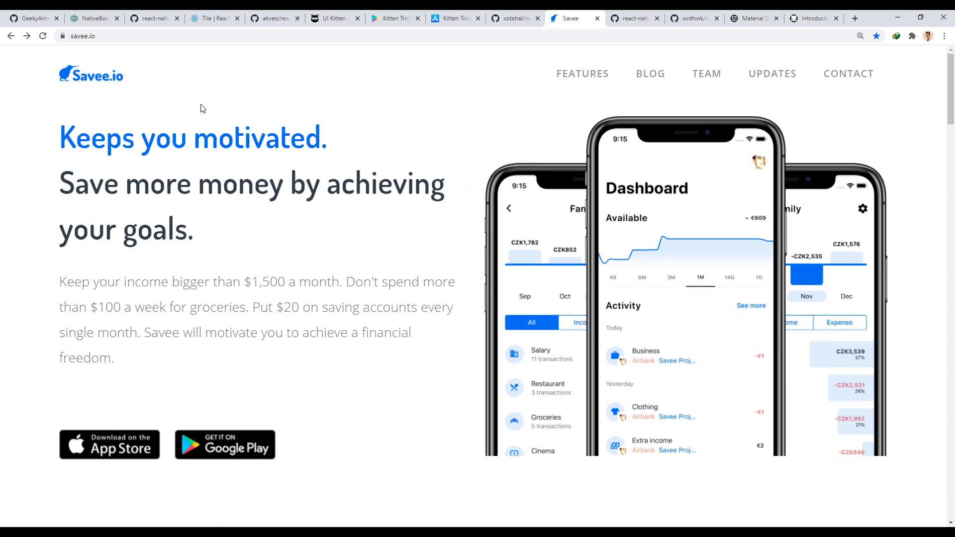
{"action": "mouse_move", "coordinate": [409, 389]}
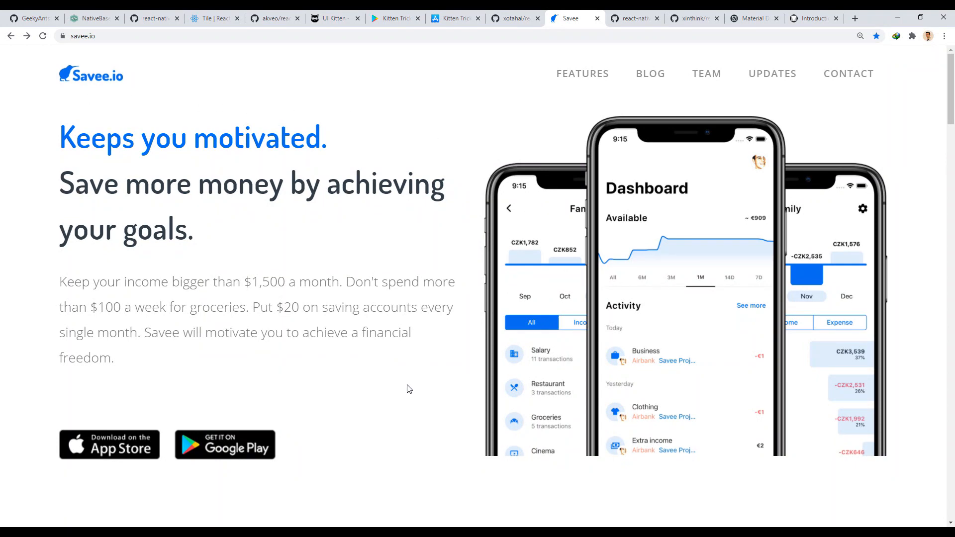
{"action": "mouse_move", "coordinate": [431, 310]}
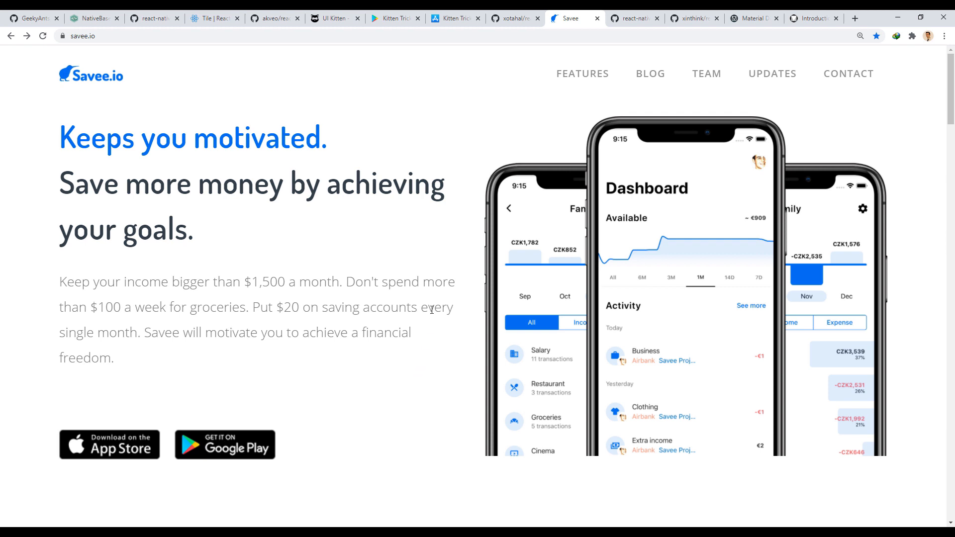
{"action": "mouse_move", "coordinate": [489, 160]}
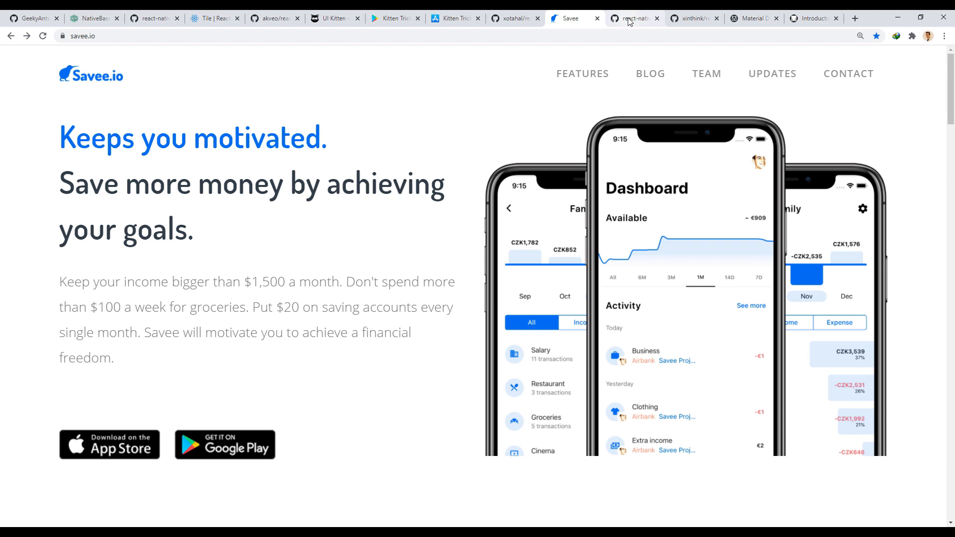
- Return to react-native-material-ui's docs/Demo.md examples page on GitHub
{"action": "left_click", "coordinate": [633, 18]}
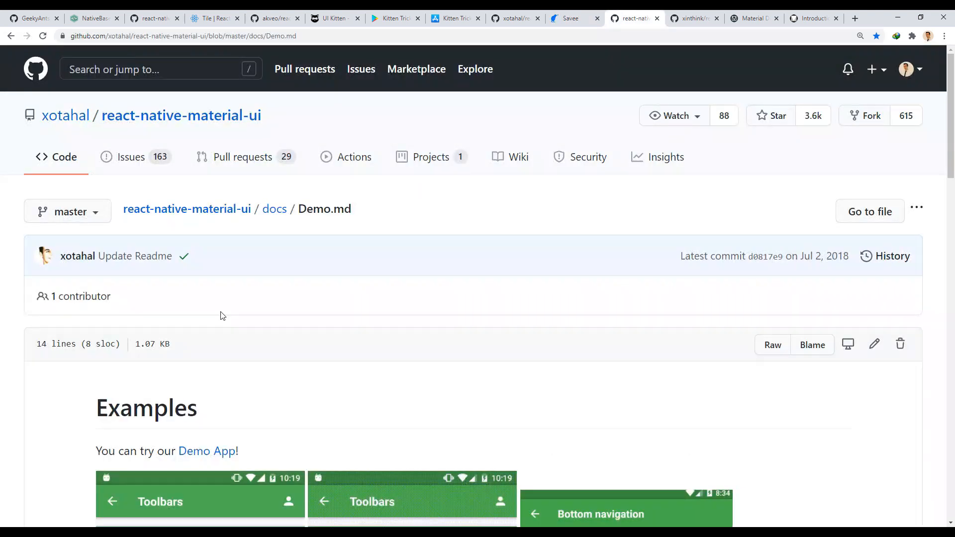
- Scroll Demo.md through toolbar, bottom navigation and 'Themes are supported' button examples
{"action": "scroll", "scroll_direction": "down", "scroll_amount": 3}
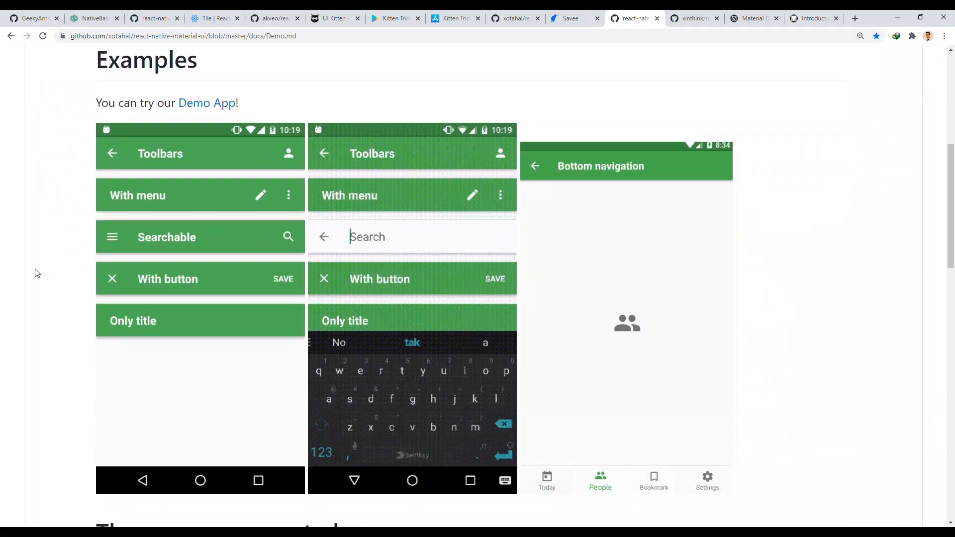
{"action": "left_click", "coordinate": [323, 236]}
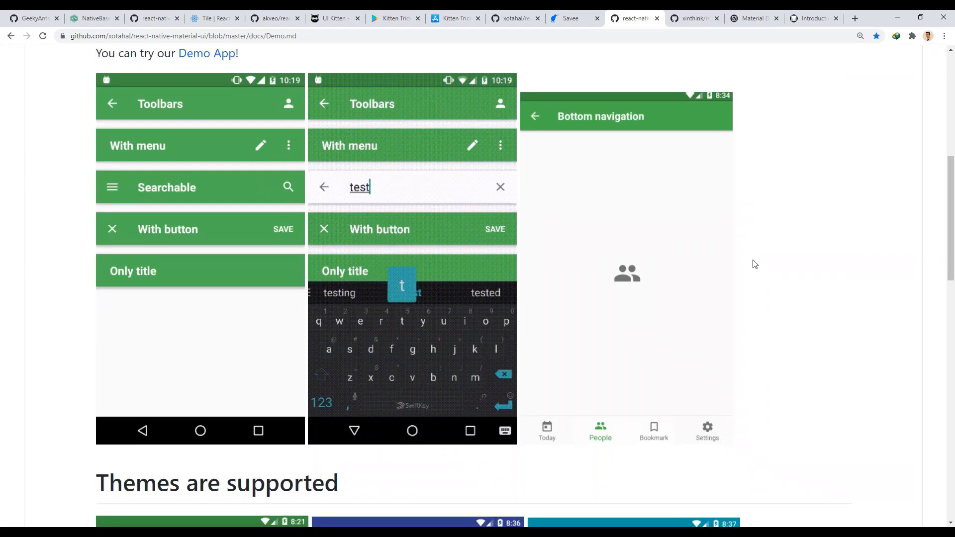
{"action": "scroll", "scroll_direction": "down", "scroll_amount": 3}
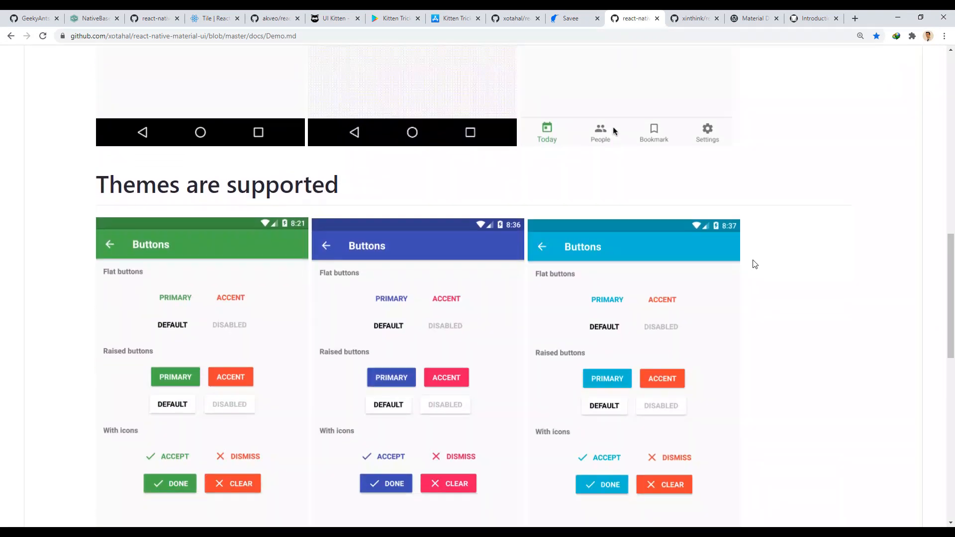
{"action": "scroll", "scroll_direction": "down", "scroll_amount": 3}
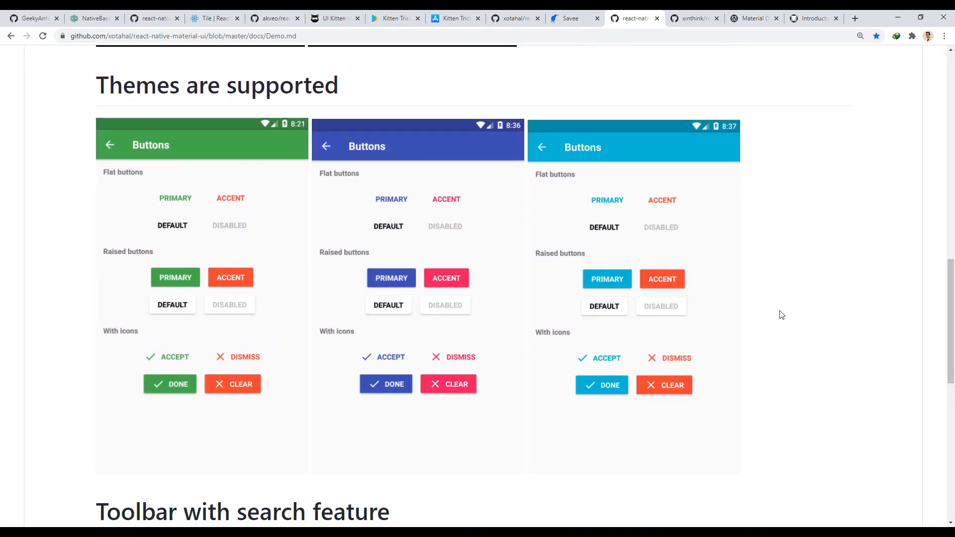
{"action": "mouse_move", "coordinate": [773, 339]}
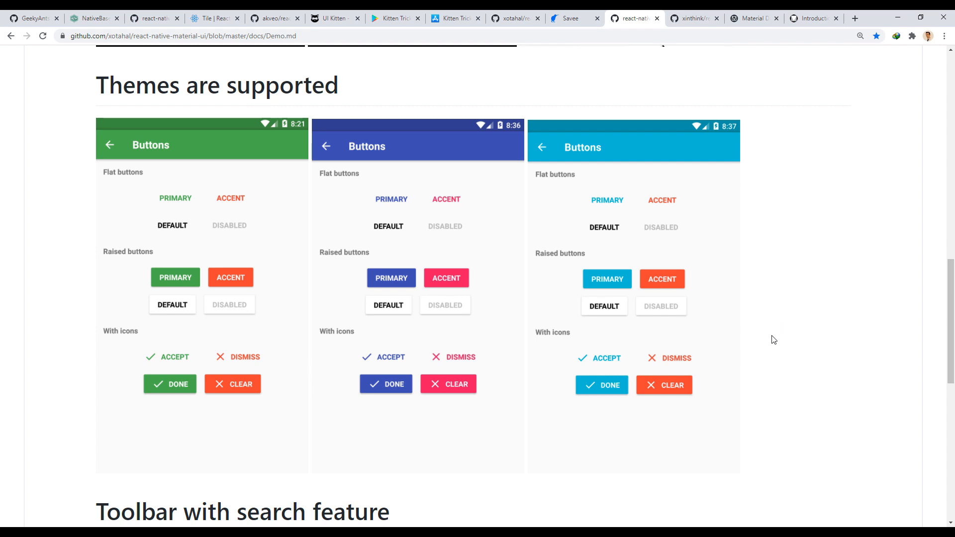
{"action": "scroll", "scroll_direction": "down", "scroll_amount": 3}
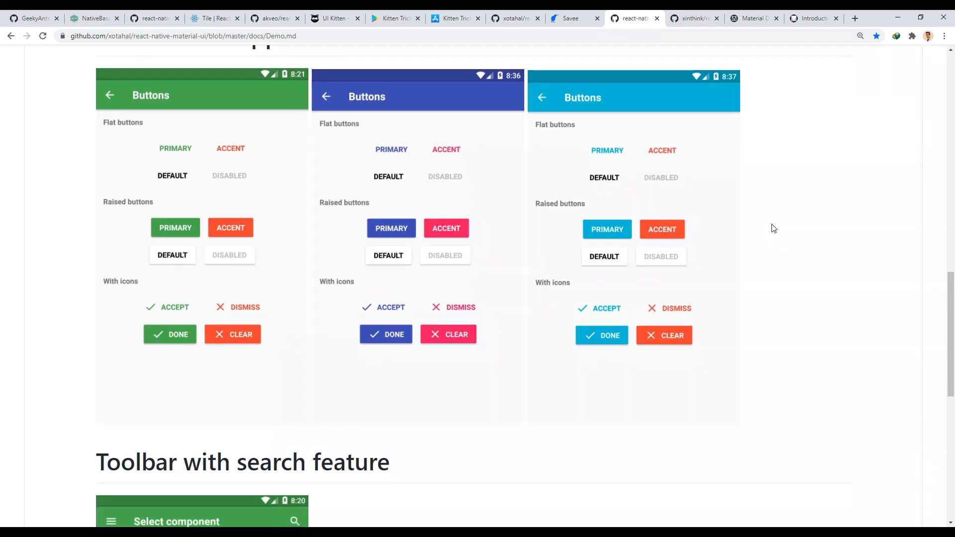
{"action": "scroll", "scroll_direction": "down", "scroll_amount": 3}
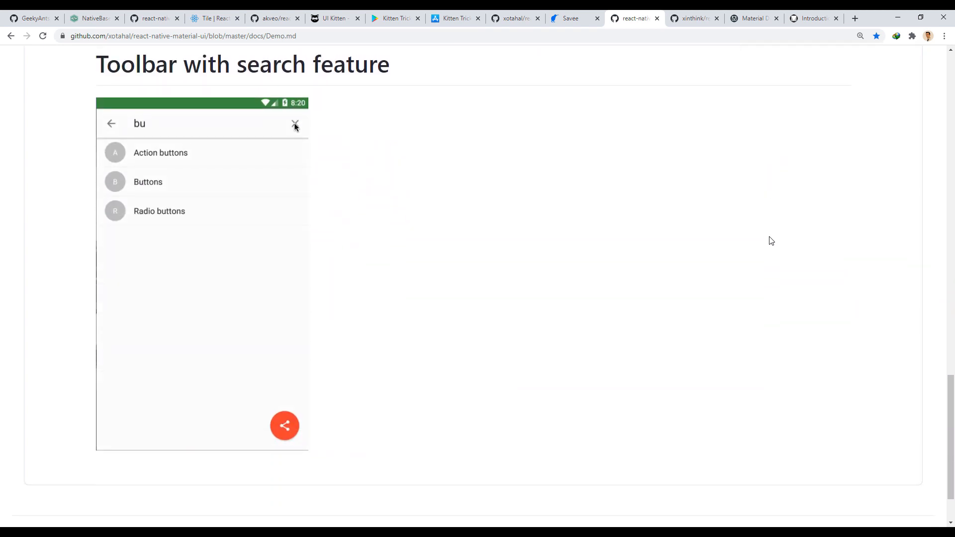
- Watch the 'Toolbar with search feature' GIF, then switch to xinthink/react-native-material-kit
{"action": "type", "text": "t"}
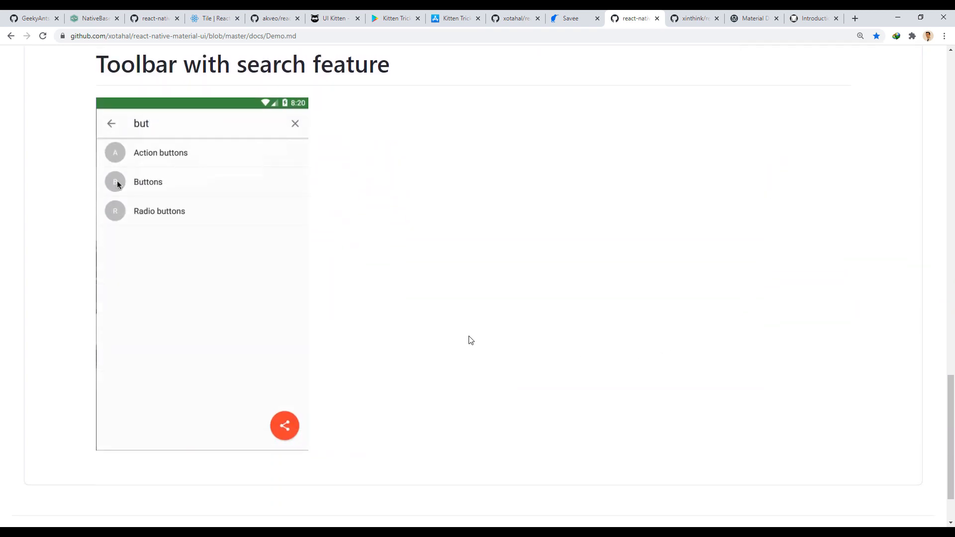
{"action": "left_click", "coordinate": [115, 182]}
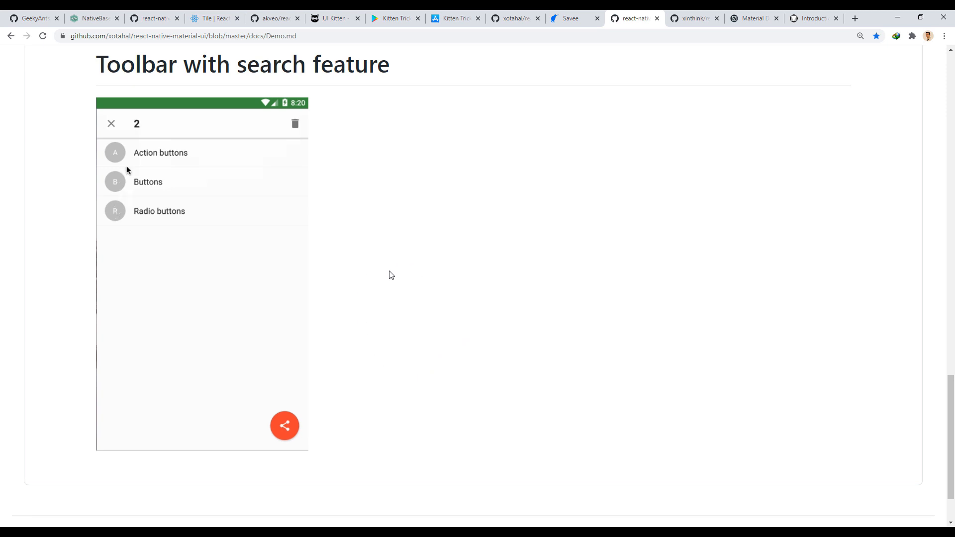
{"action": "left_click", "coordinate": [114, 152]}
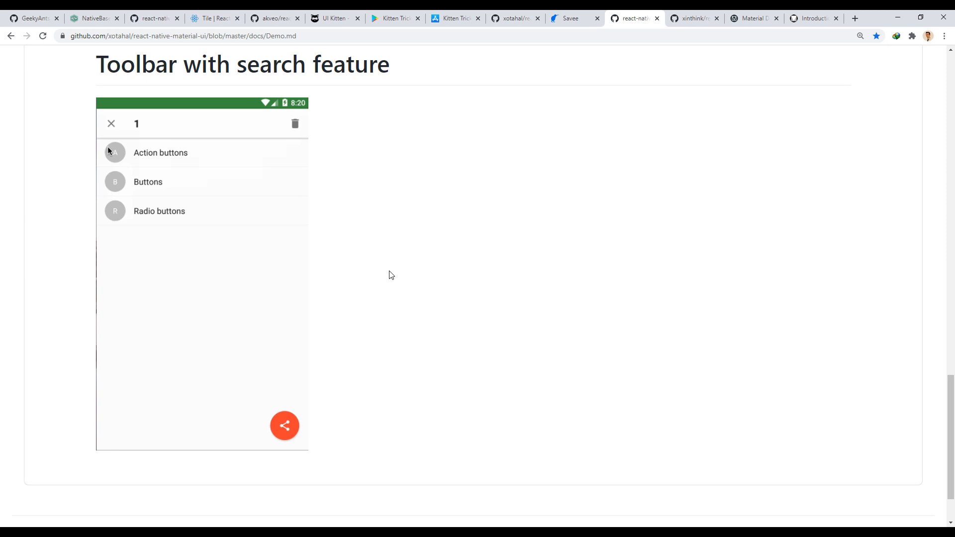
{"action": "type", "text": "but"}
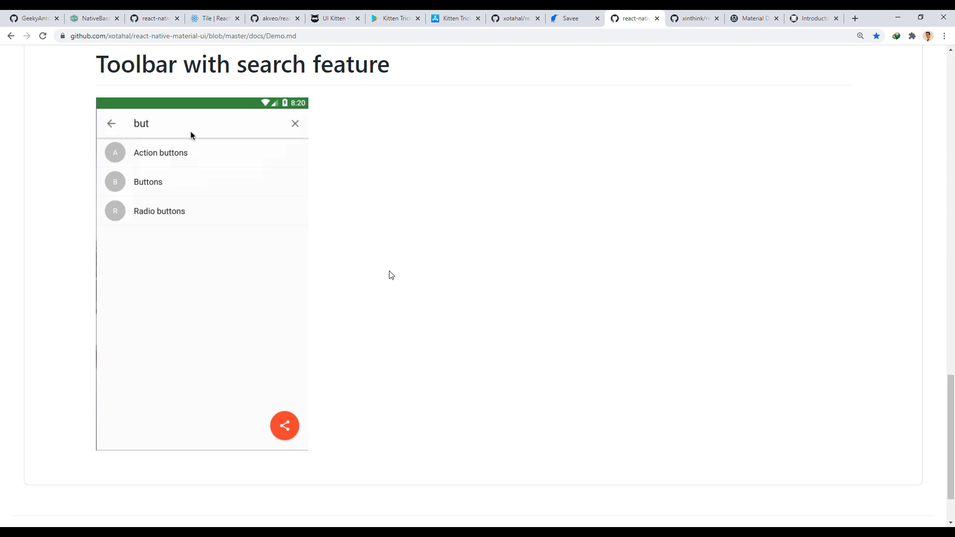
{"action": "left_click", "coordinate": [294, 123]}
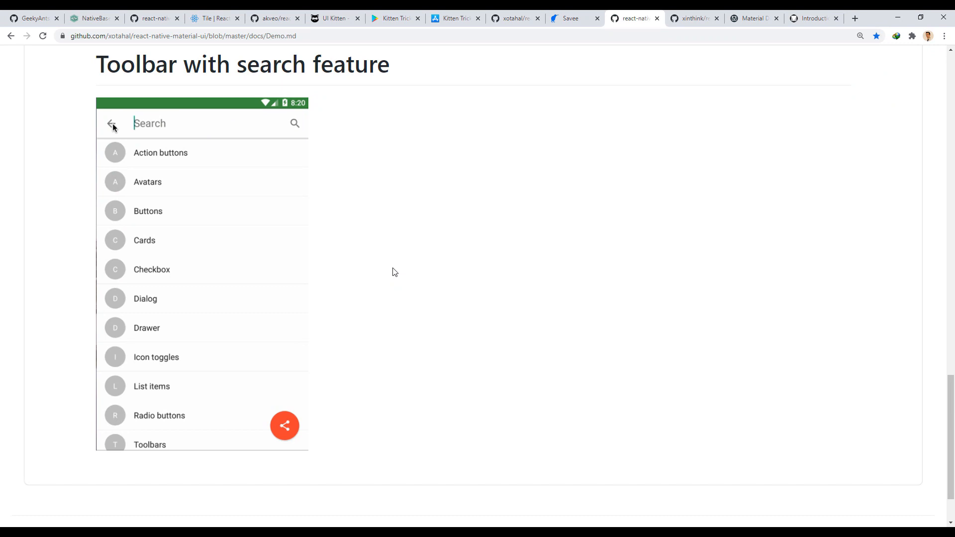
{"action": "left_click", "coordinate": [113, 124]}
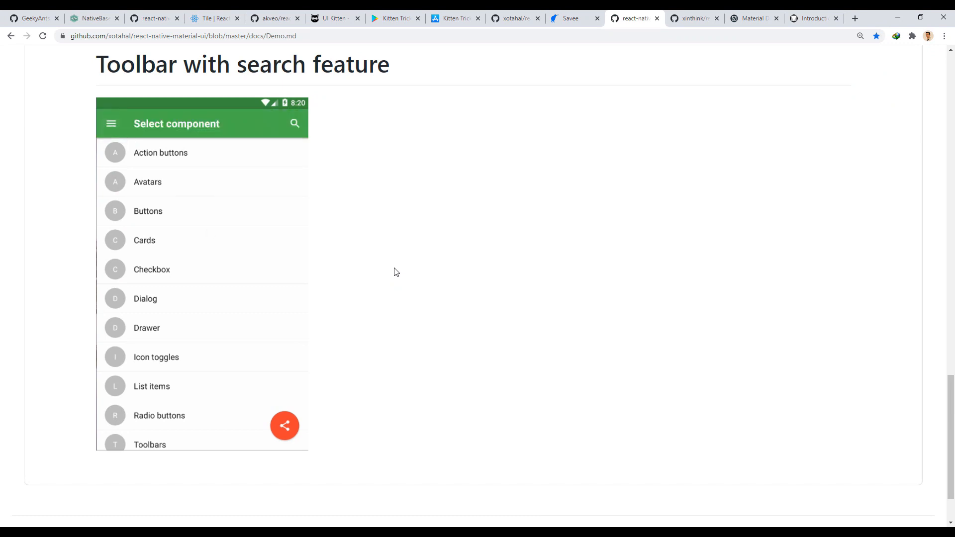
{"action": "mouse_move", "coordinate": [469, 263]}
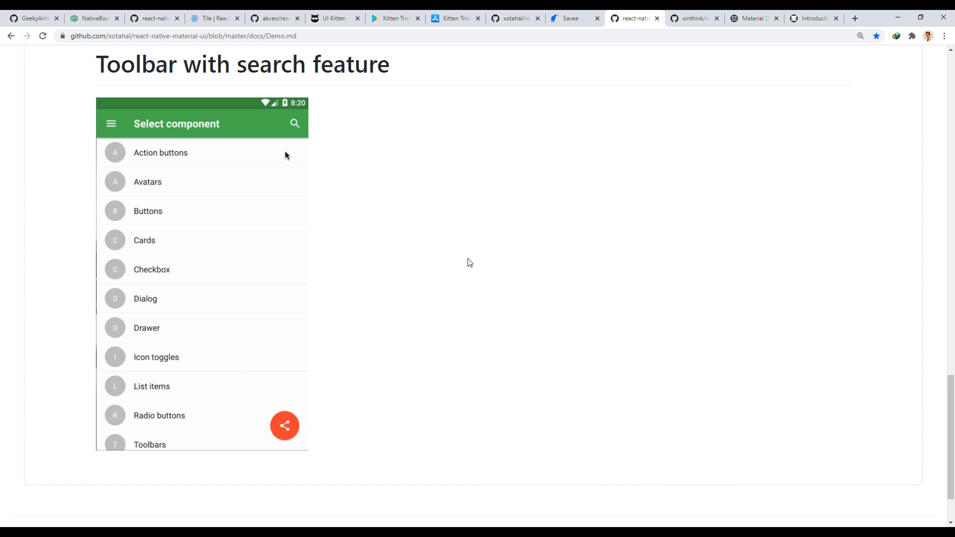
{"action": "left_click", "coordinate": [737, 18]}
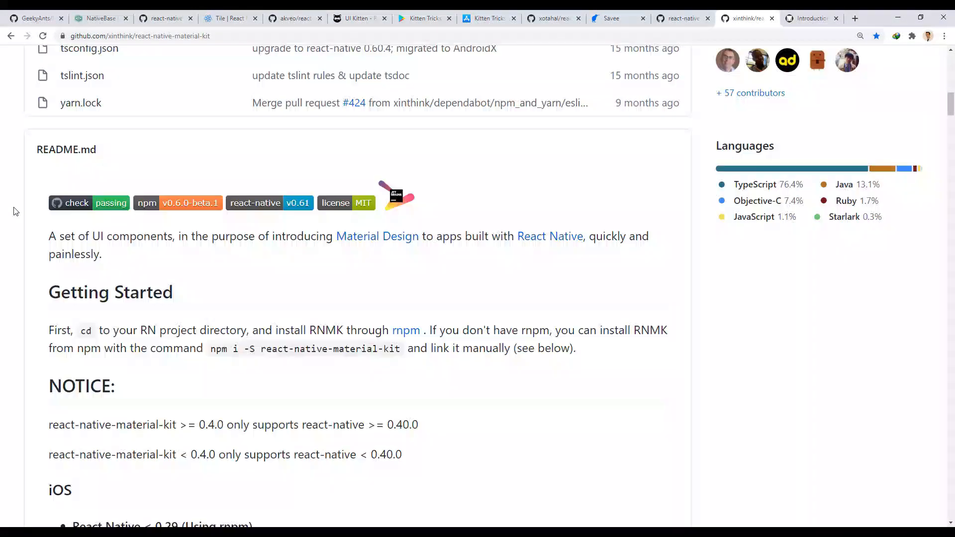
- Scroll react-native-material-kit's README past Components, Buttons, Cards and Loading to Sliders
{"action": "scroll", "scroll_direction": "down", "scroll_amount": 3}
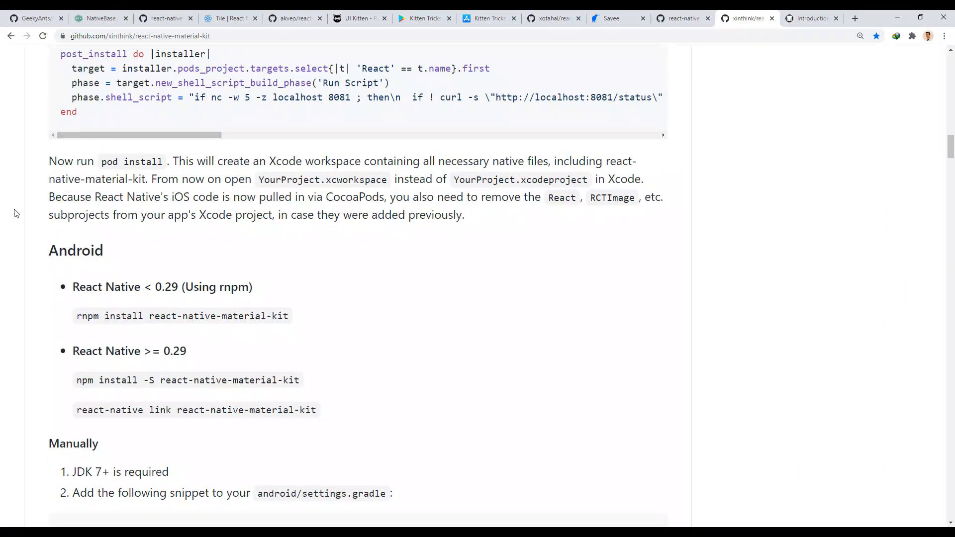
{"action": "scroll", "scroll_direction": "up", "scroll_amount": 3}
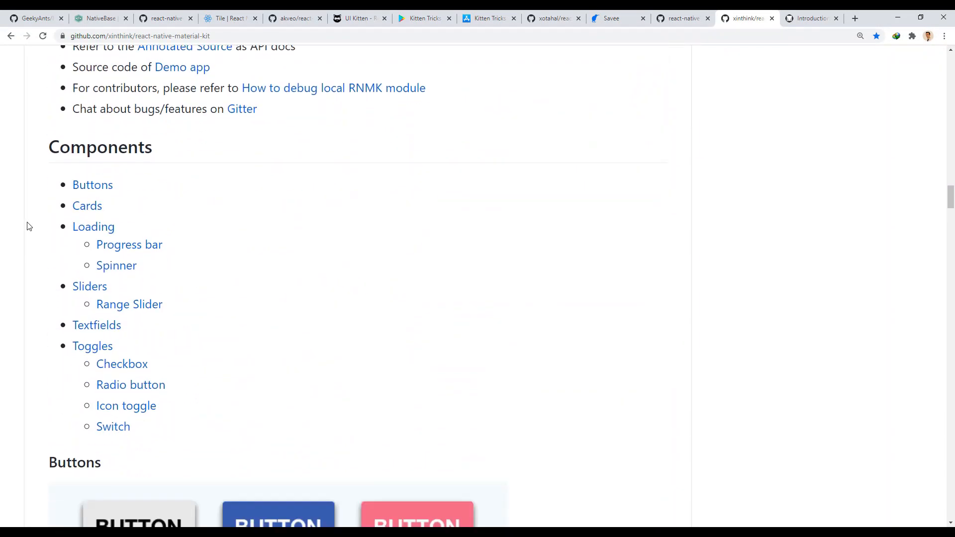
{"action": "scroll", "scroll_direction": "down", "scroll_amount": 3}
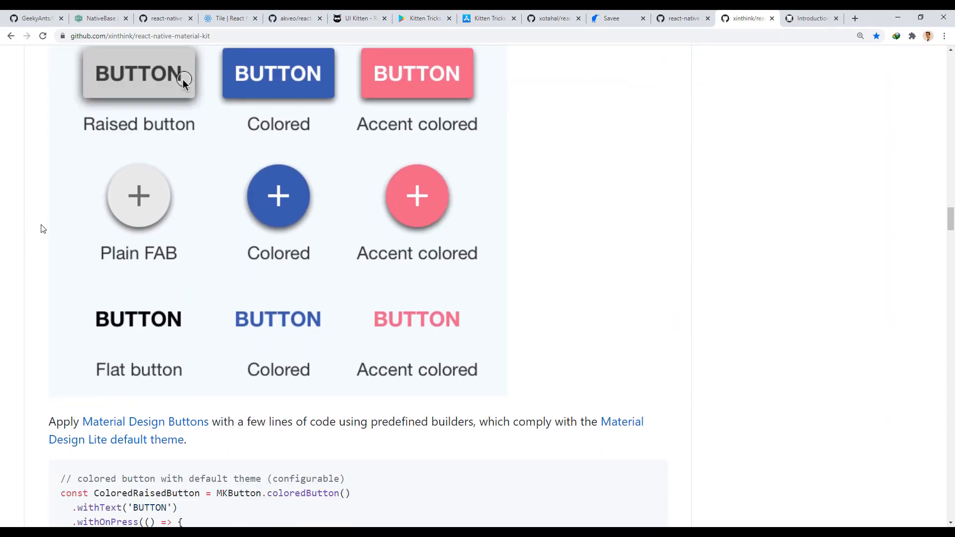
{"action": "mouse_move", "coordinate": [278, 84]}
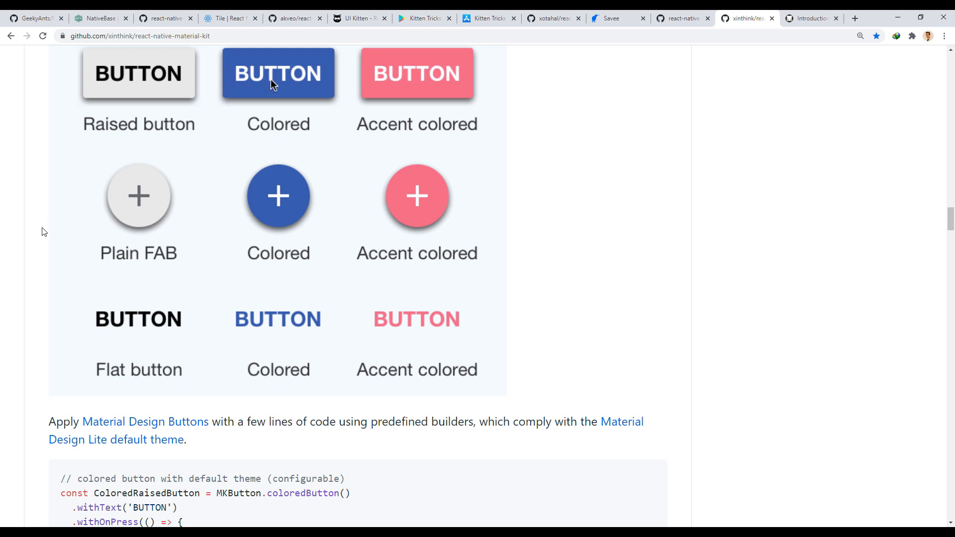
{"action": "mouse_move", "coordinate": [598, 182]}
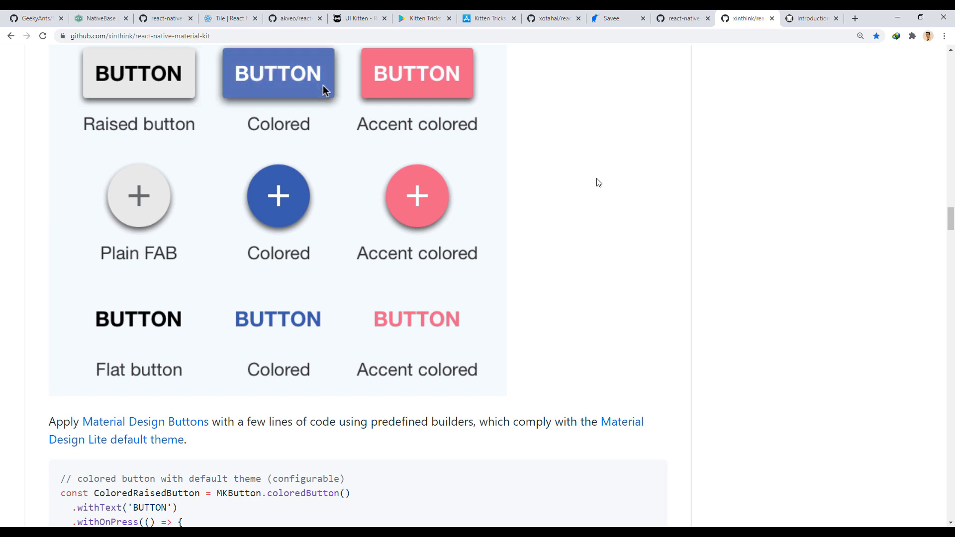
{"action": "scroll", "scroll_direction": "down", "scroll_amount": 3}
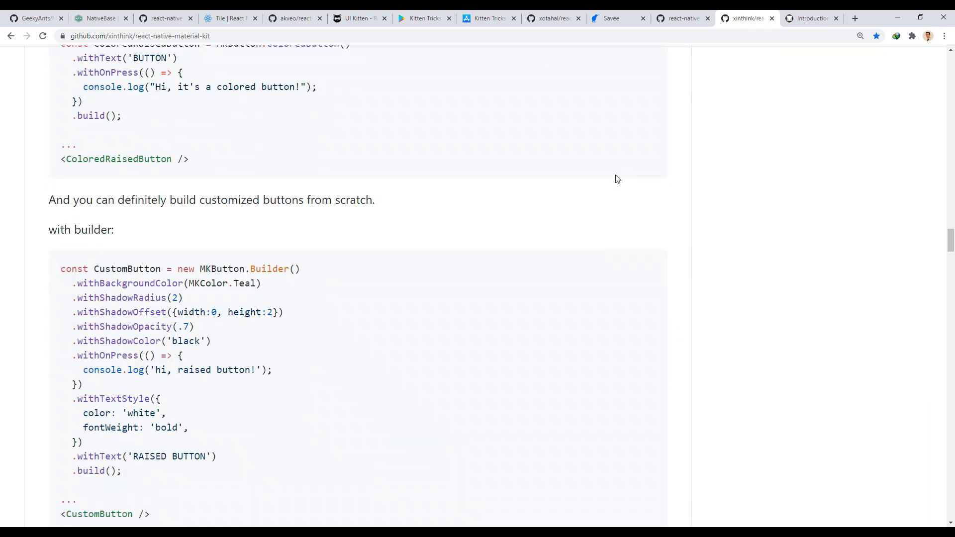
{"action": "scroll", "scroll_direction": "down", "scroll_amount": 3}
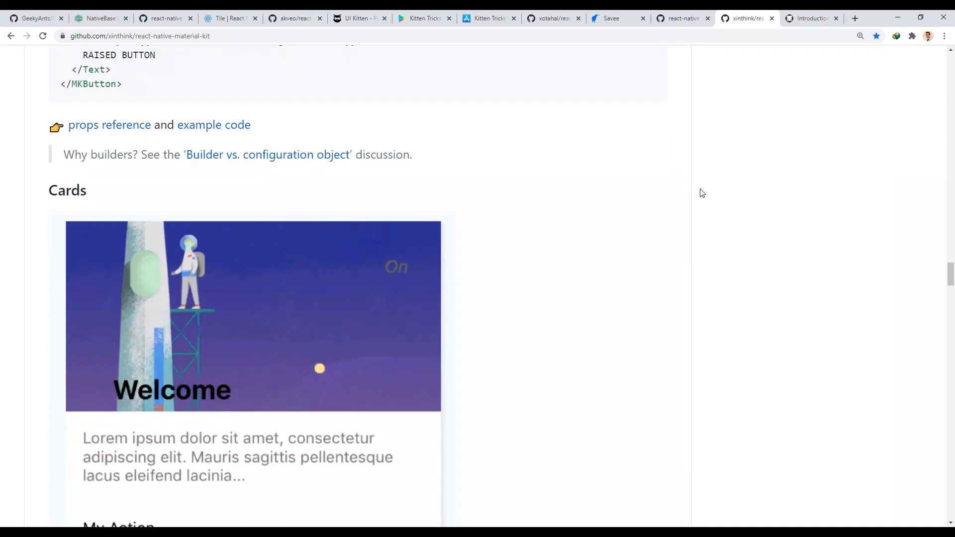
{"action": "scroll", "scroll_direction": "down", "scroll_amount": 3}
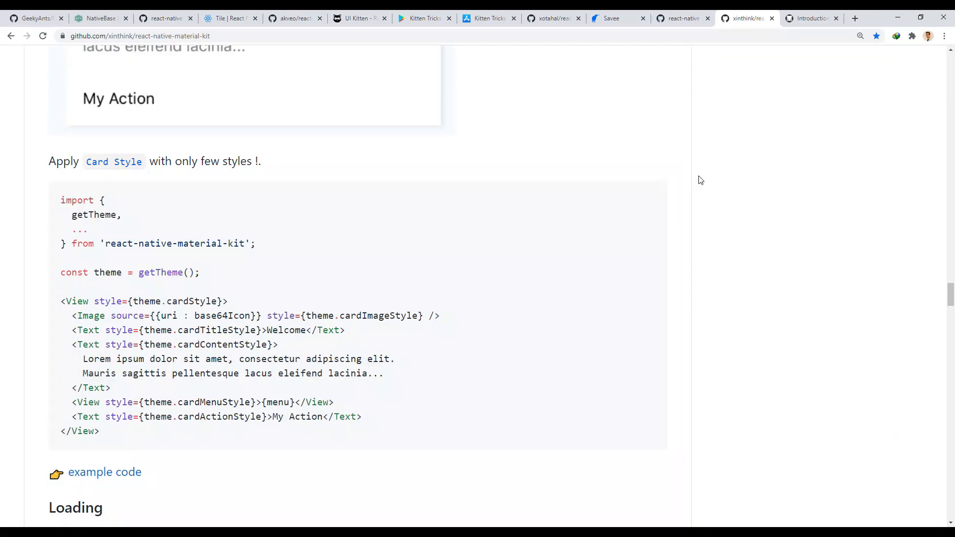
{"action": "scroll", "scroll_direction": "down", "scroll_amount": 3}
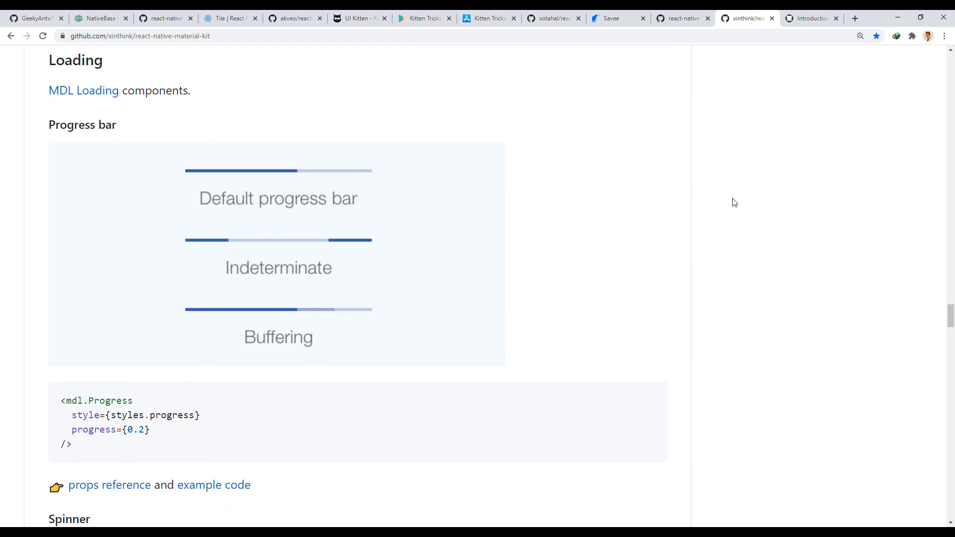
{"action": "scroll", "scroll_direction": "down", "scroll_amount": 3}
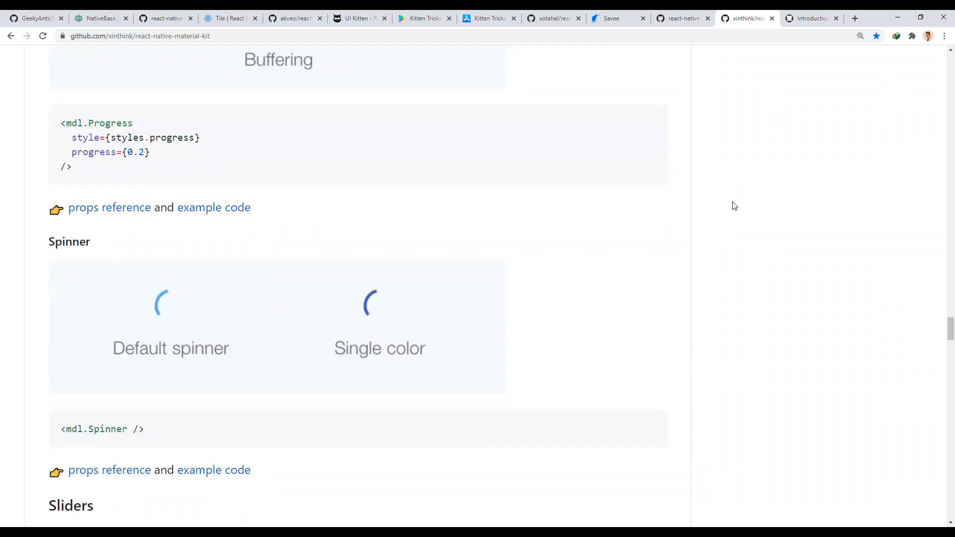
{"action": "scroll", "scroll_direction": "down", "scroll_amount": 3}
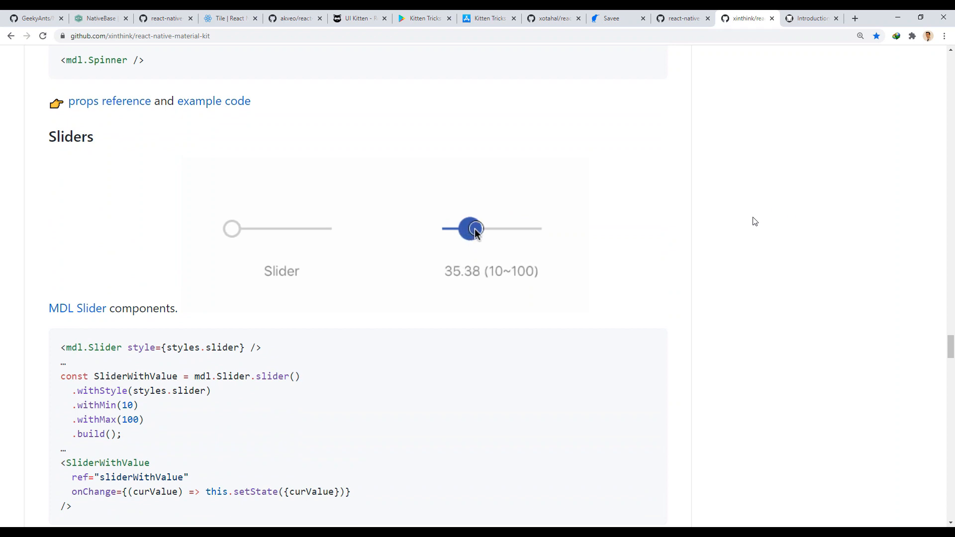
- Read the README's Sliders, Text Fields, Toggles, Checkbox and Radio sections, then switch to material.io
{"action": "scroll", "scroll_direction": "down", "scroll_amount": 3}
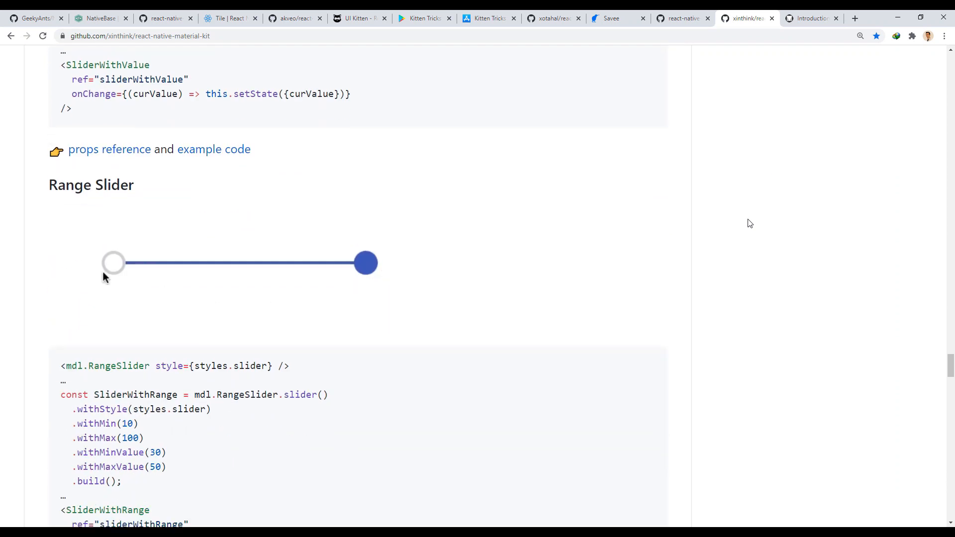
{"action": "scroll", "scroll_direction": "down", "scroll_amount": 3}
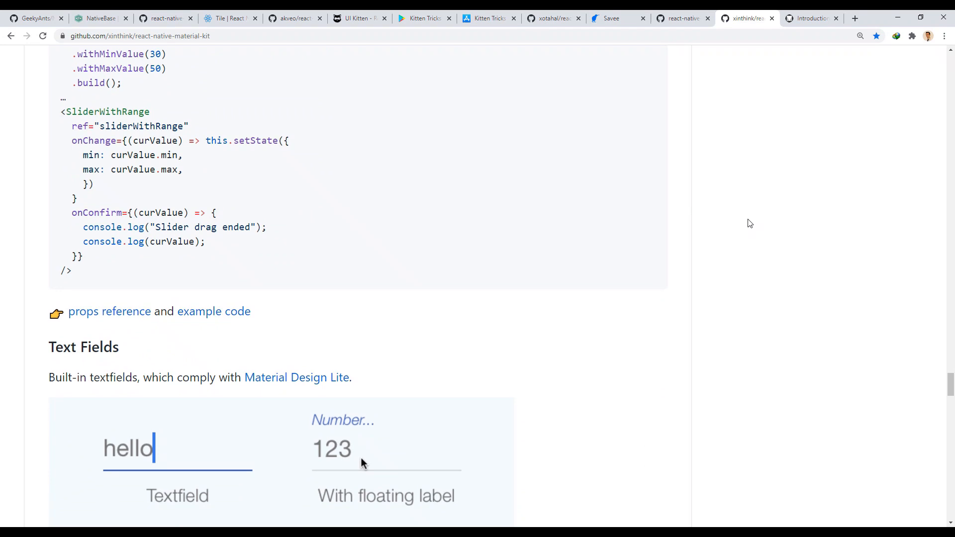
{"action": "scroll", "scroll_direction": "down", "scroll_amount": 3}
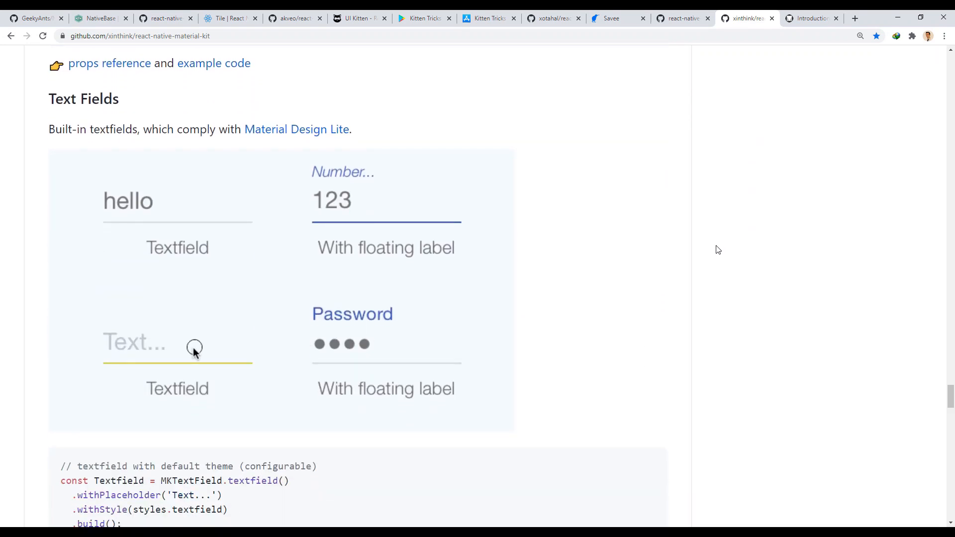
{"action": "scroll", "scroll_direction": "down", "scroll_amount": 3}
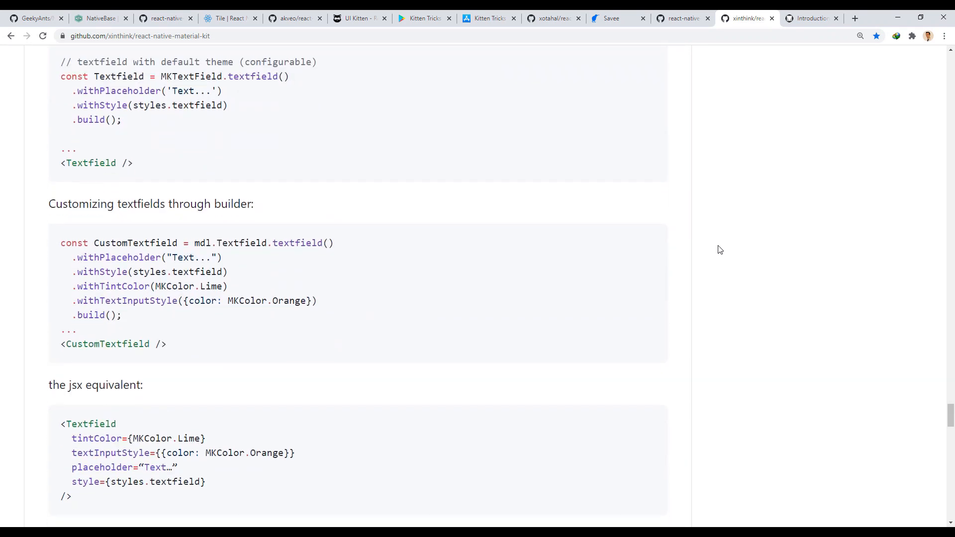
{"action": "scroll", "scroll_direction": "down", "scroll_amount": 3}
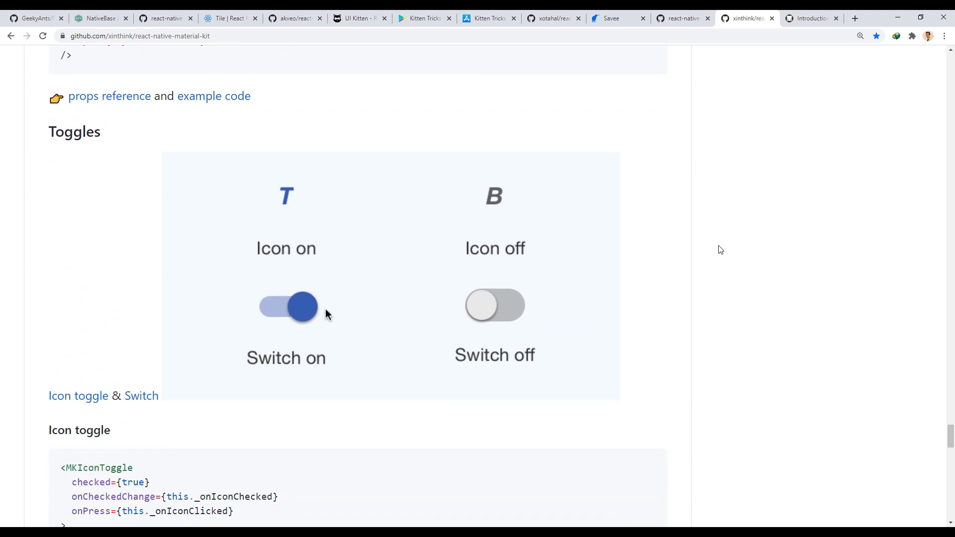
{"action": "scroll", "scroll_direction": "down", "scroll_amount": 3}
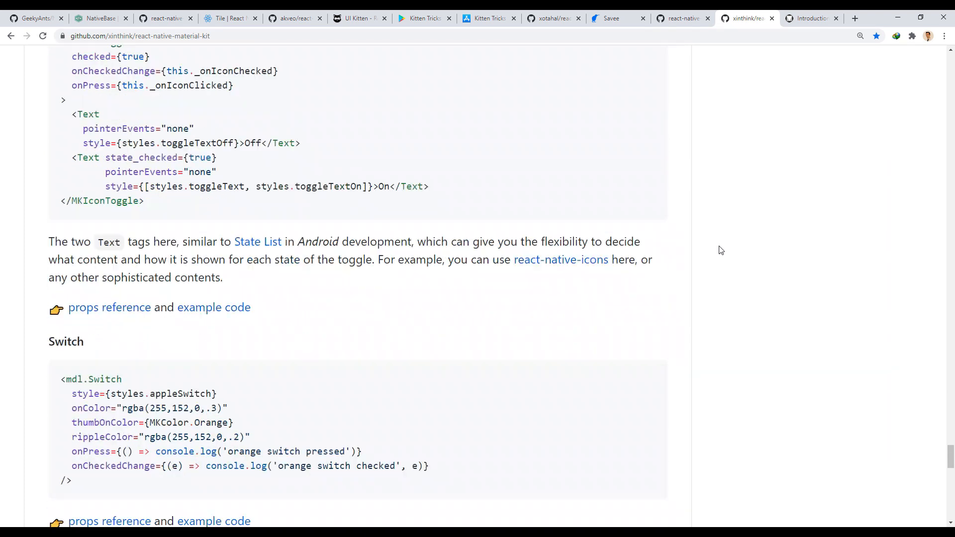
{"action": "scroll", "scroll_direction": "down", "scroll_amount": 3}
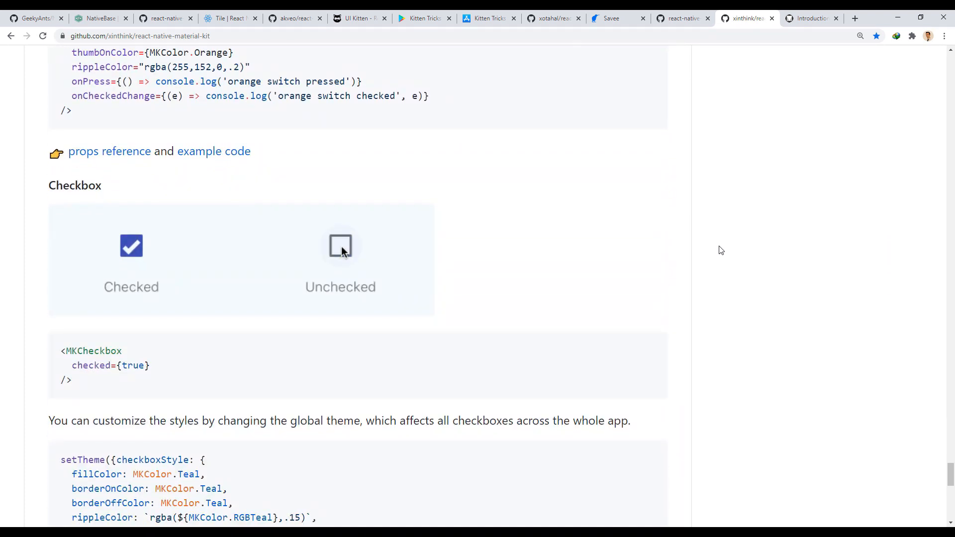
{"action": "scroll", "scroll_direction": "down", "scroll_amount": 3}
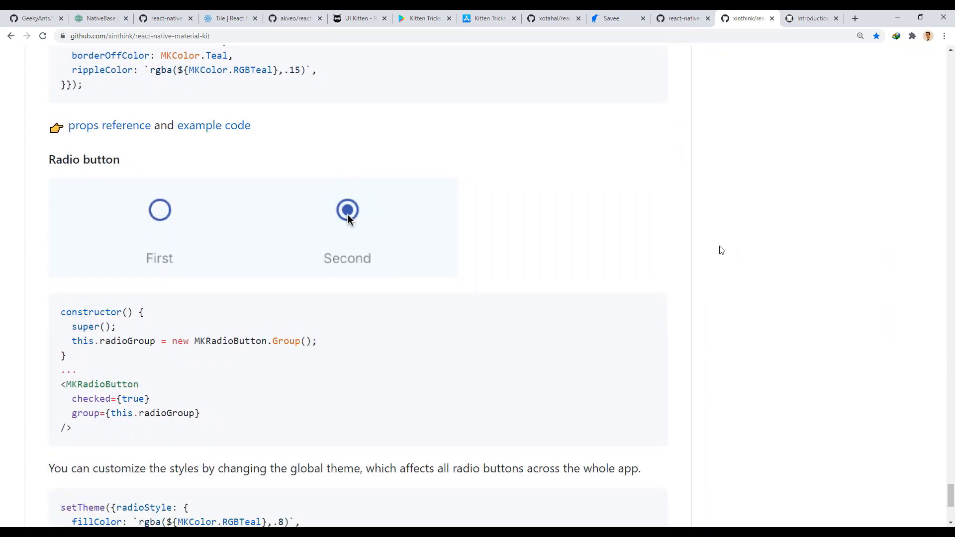
{"action": "left_click", "coordinate": [810, 18]}
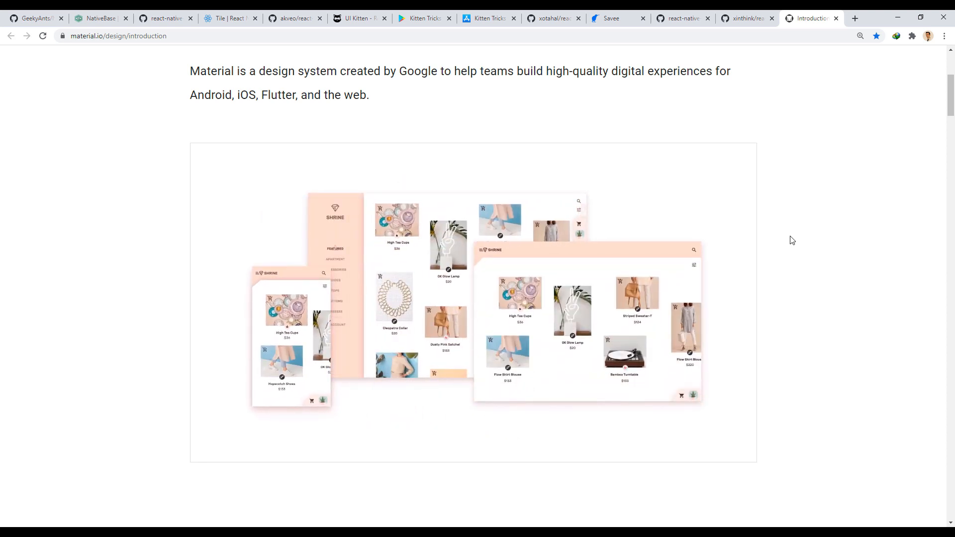
- Scroll material.io's introduction past the components overview and theming examples to Typography
{"action": "scroll", "scroll_direction": "down", "scroll_amount": 3}
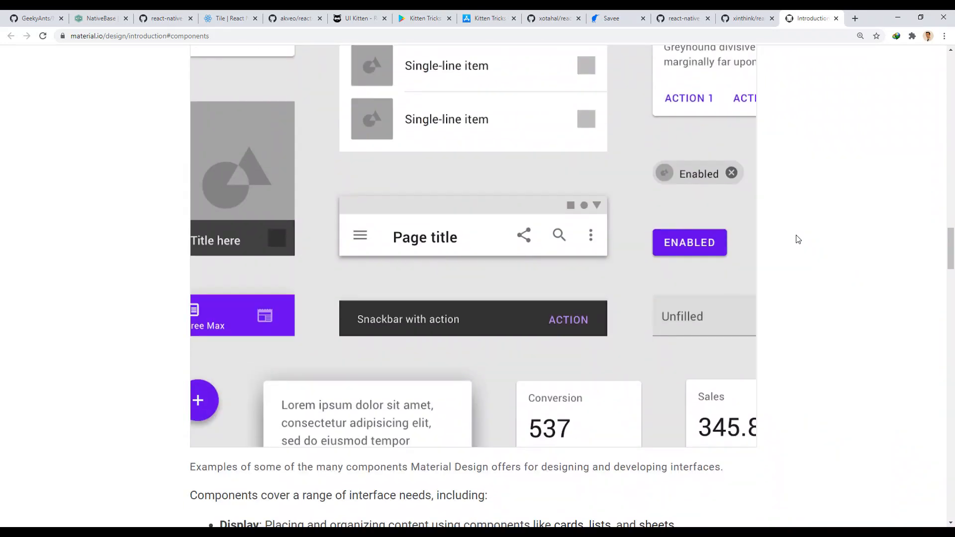
{"action": "scroll", "scroll_direction": "down", "scroll_amount": 3}
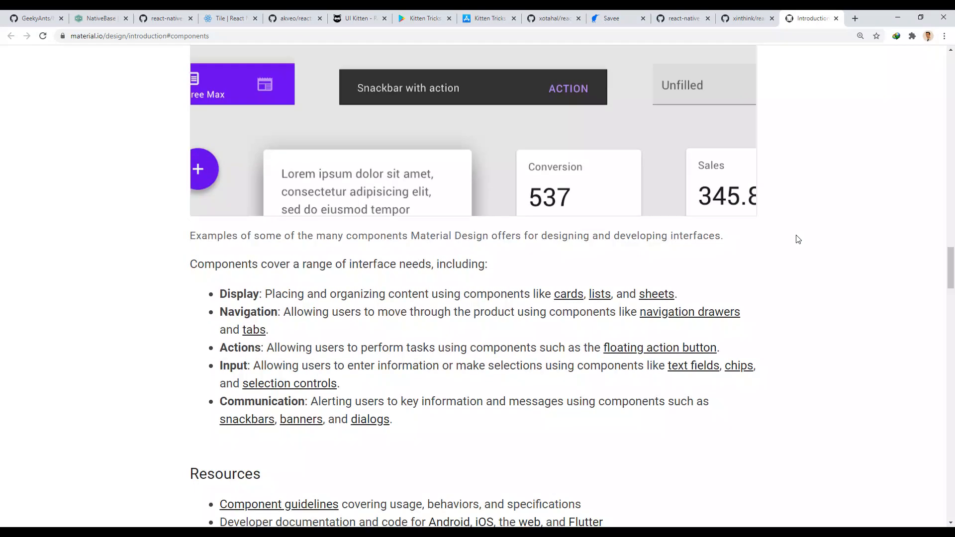
{"action": "scroll", "scroll_direction": "down", "scroll_amount": 3}
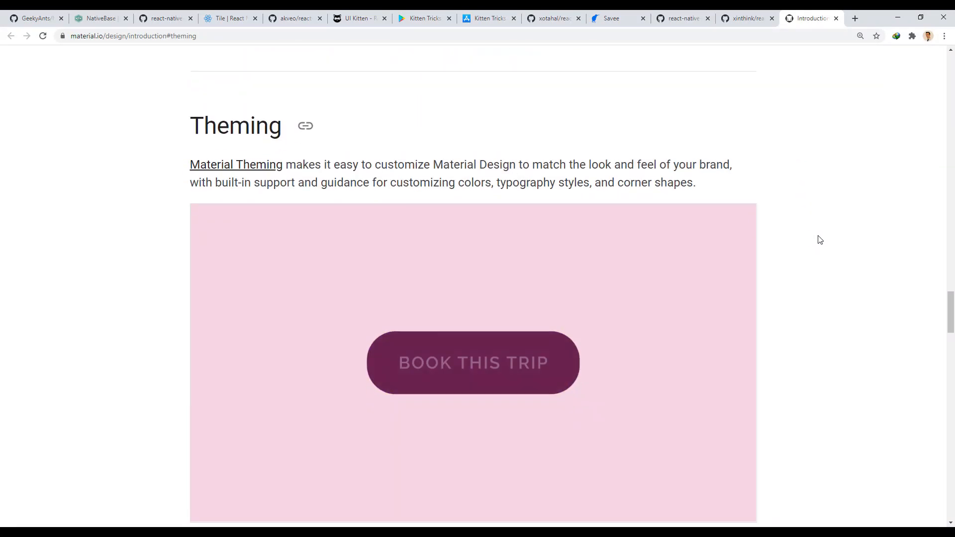
{"action": "scroll", "scroll_direction": "down", "scroll_amount": 3}
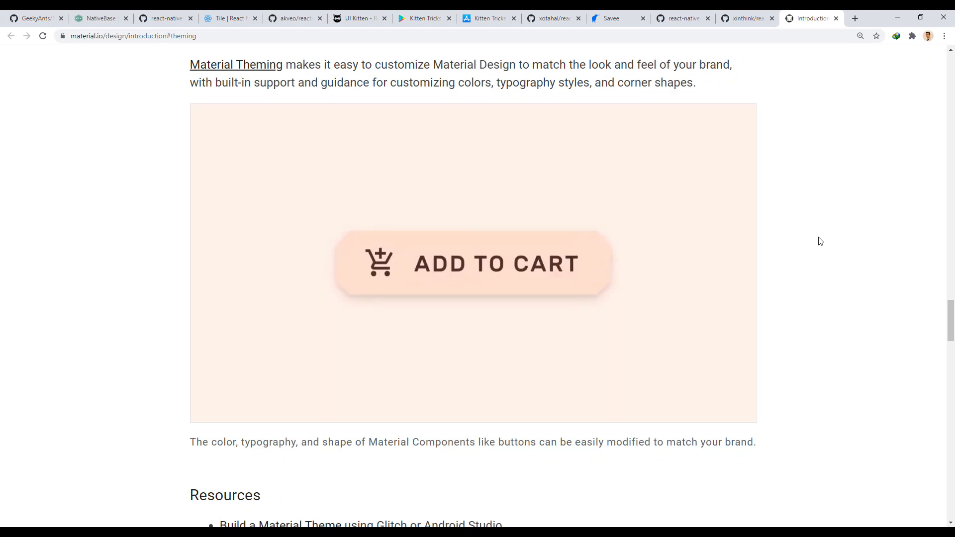
{"action": "scroll", "scroll_direction": "up", "scroll_amount": 3}
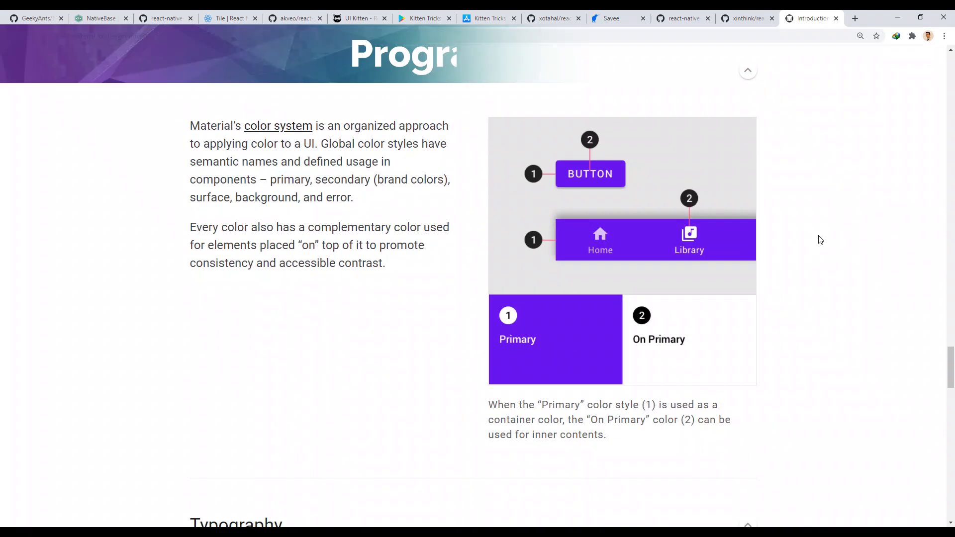
{"action": "scroll", "scroll_direction": "down", "scroll_amount": 3}
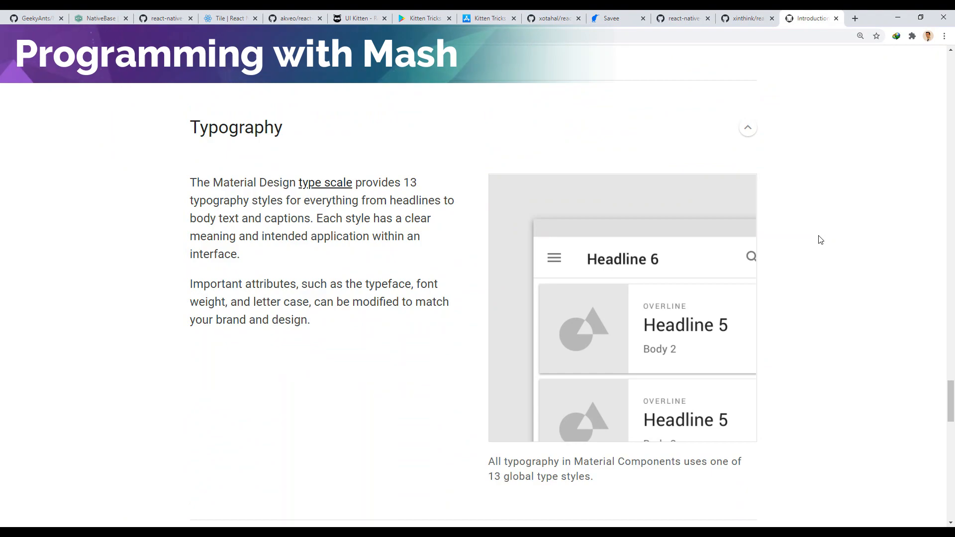